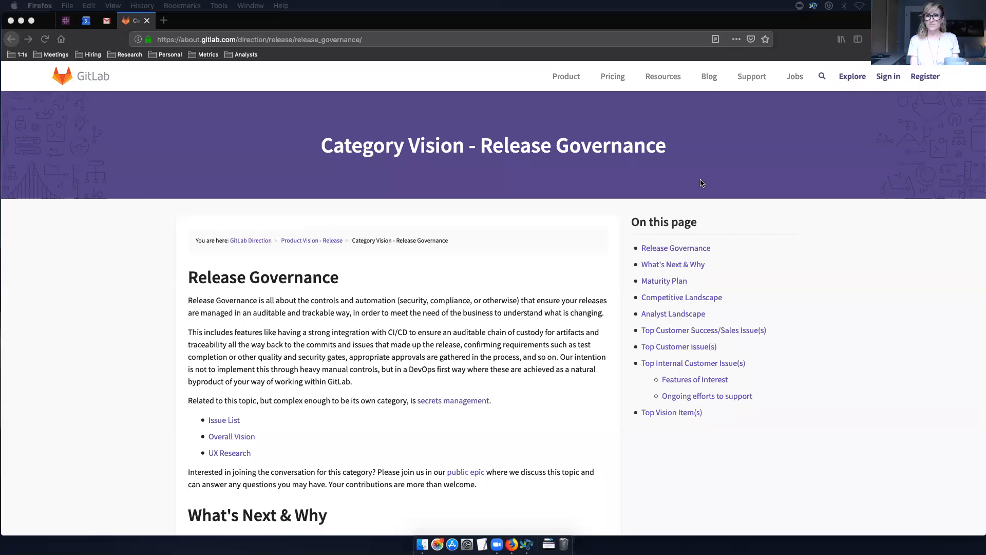
pyautogui.moveTo(142, 196)
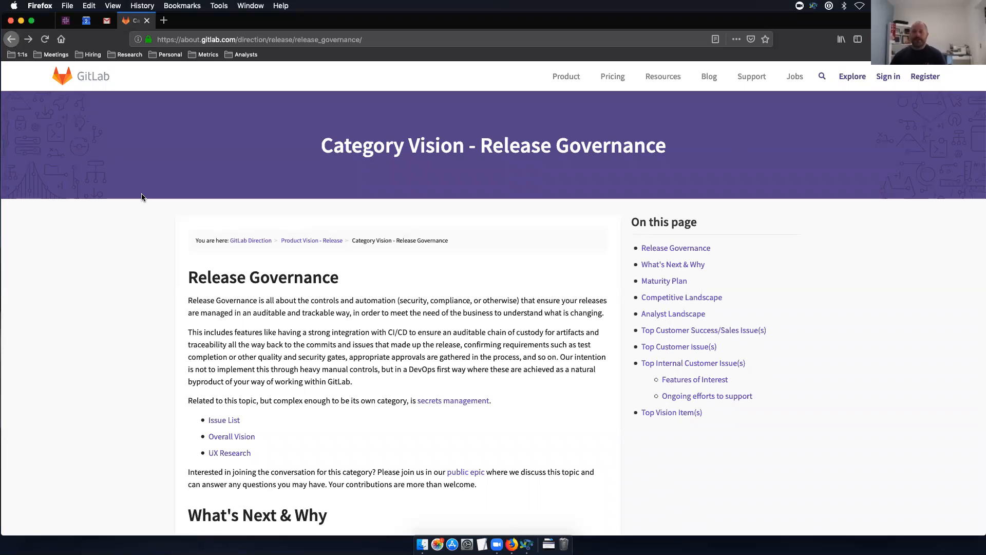
pyautogui.moveTo(443, 400)
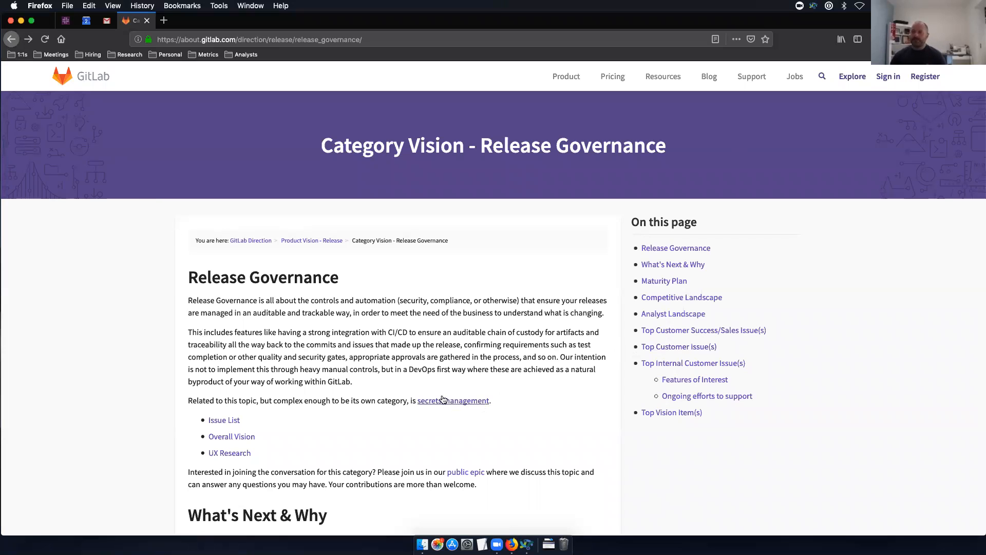
pyautogui.moveTo(479, 411)
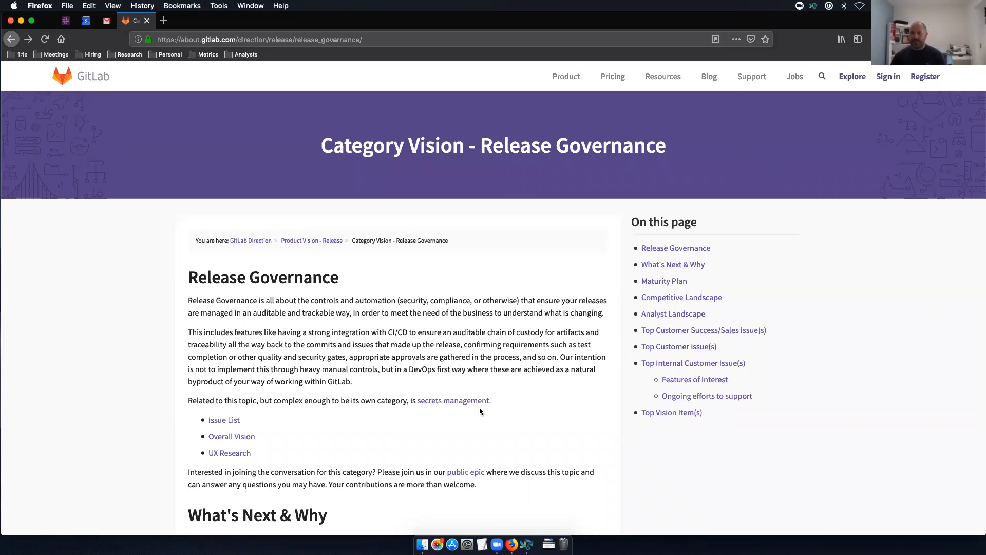
pyautogui.moveTo(351, 356)
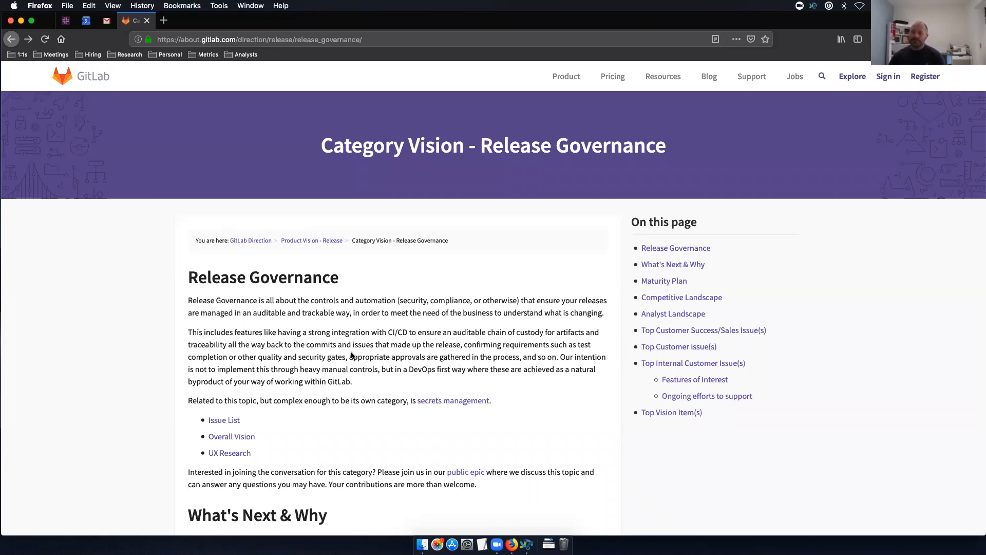
pyautogui.moveTo(316, 295)
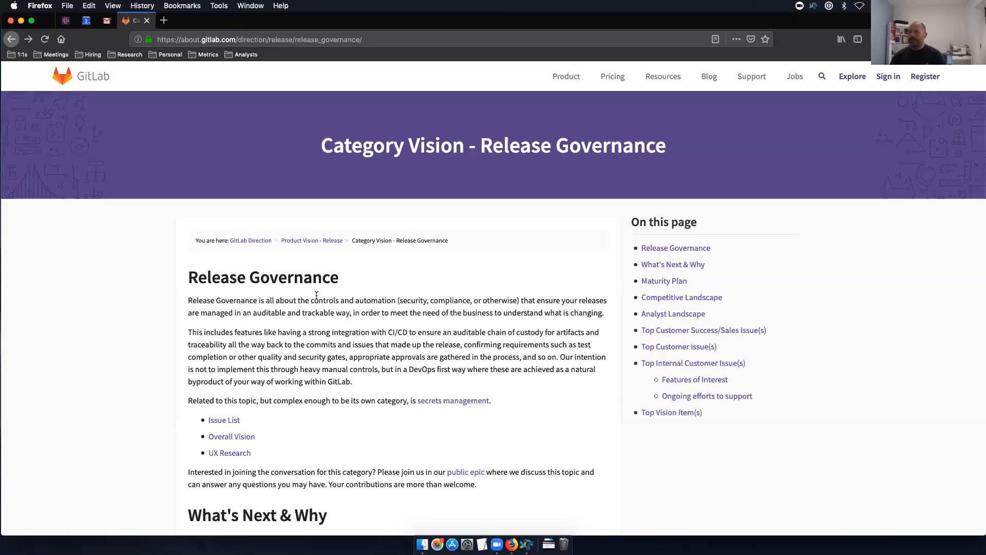
pyautogui.moveTo(550, 321)
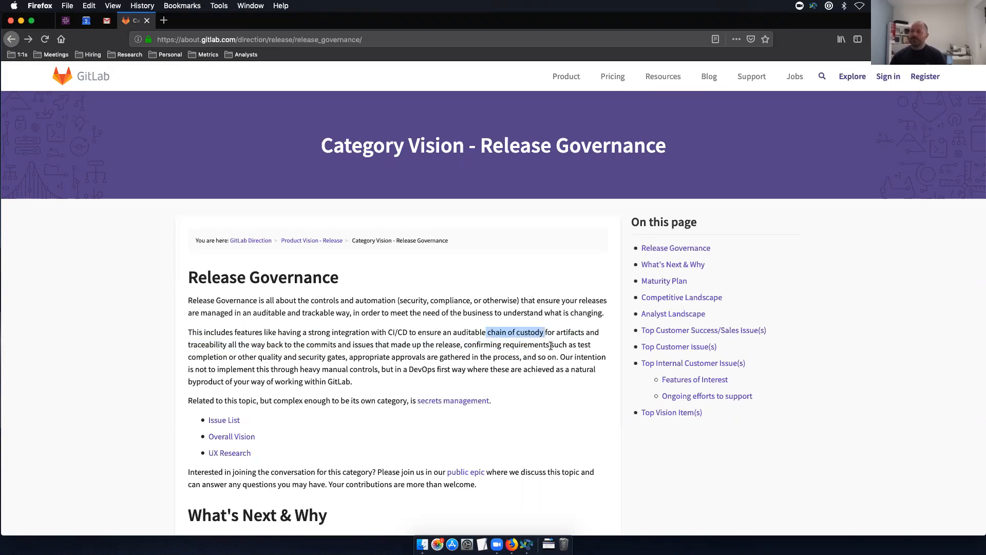
pyautogui.moveTo(552, 315)
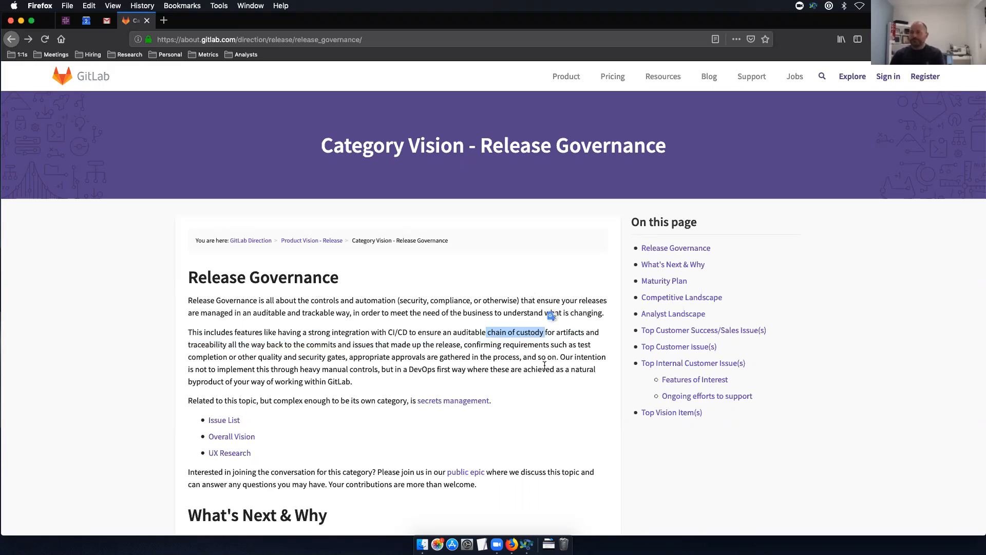
pyautogui.moveTo(616, 360)
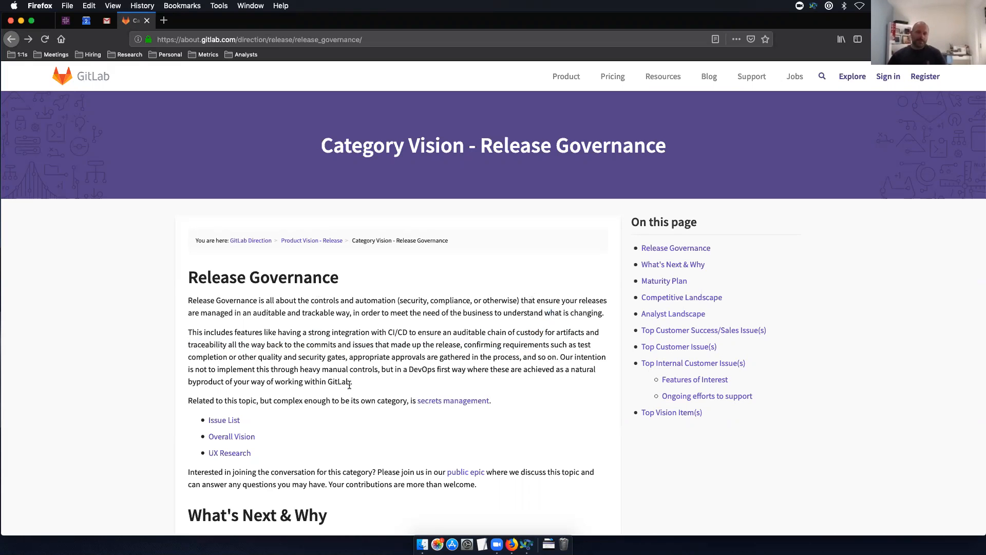
pyautogui.moveTo(146, 301)
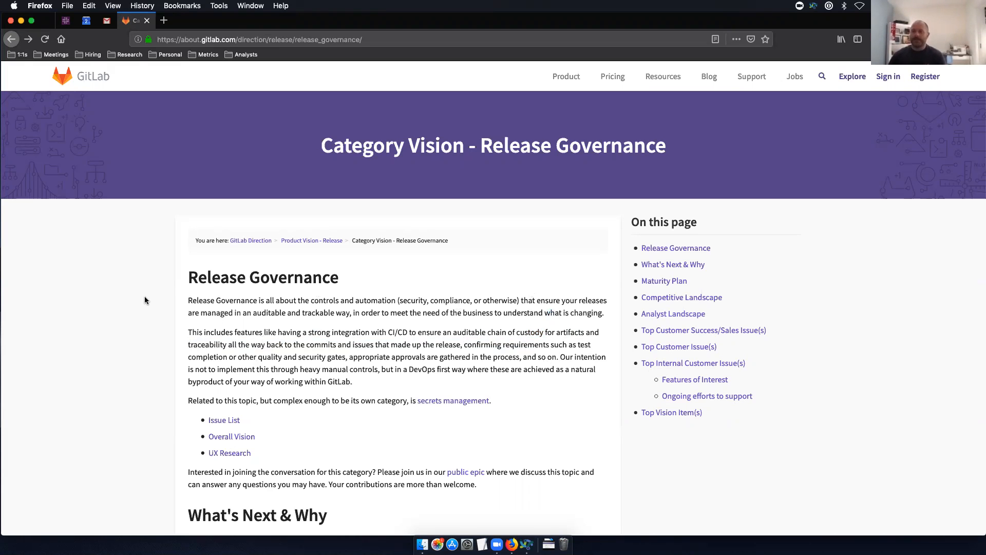
# - Scroll the Release Governance vision page down toward the Competitive Landscape section
pyautogui.scroll(-3)
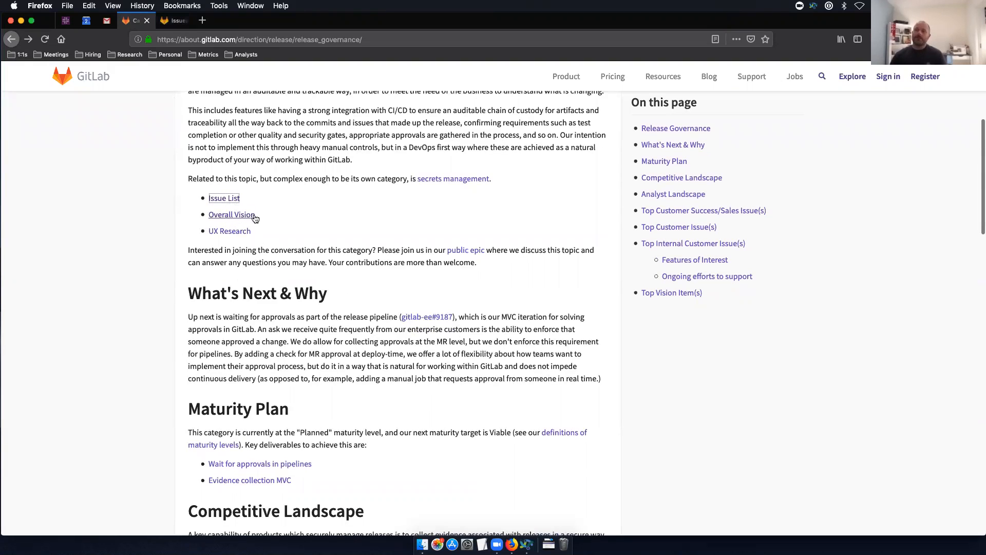
pyautogui.moveTo(241, 218)
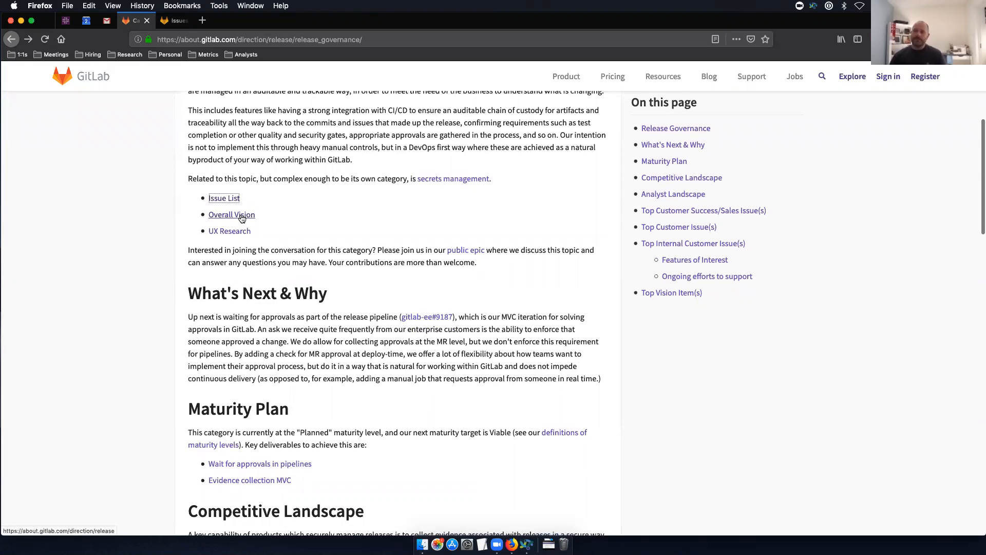
pyautogui.moveTo(230, 230)
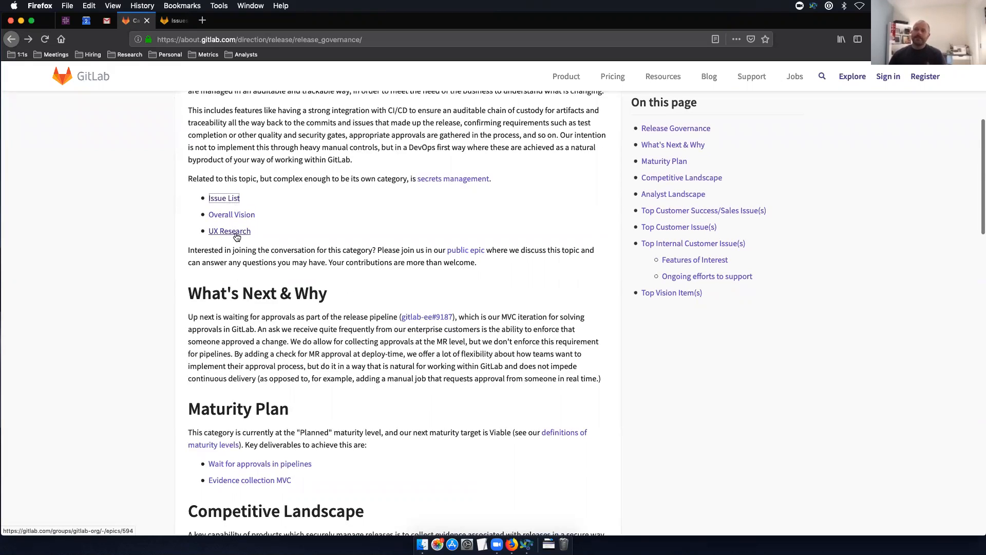
pyautogui.moveTo(521, 316)
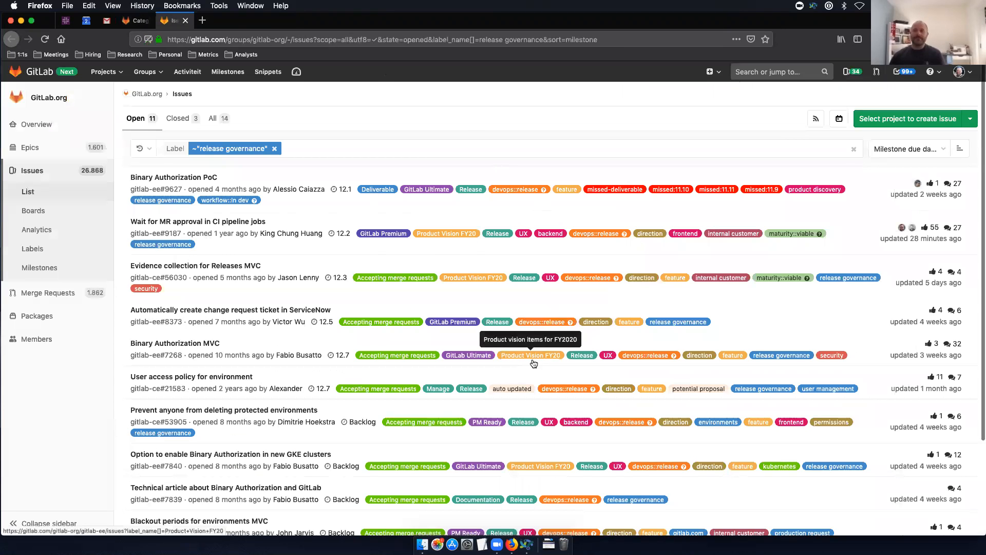
pyautogui.moveTo(388, 253)
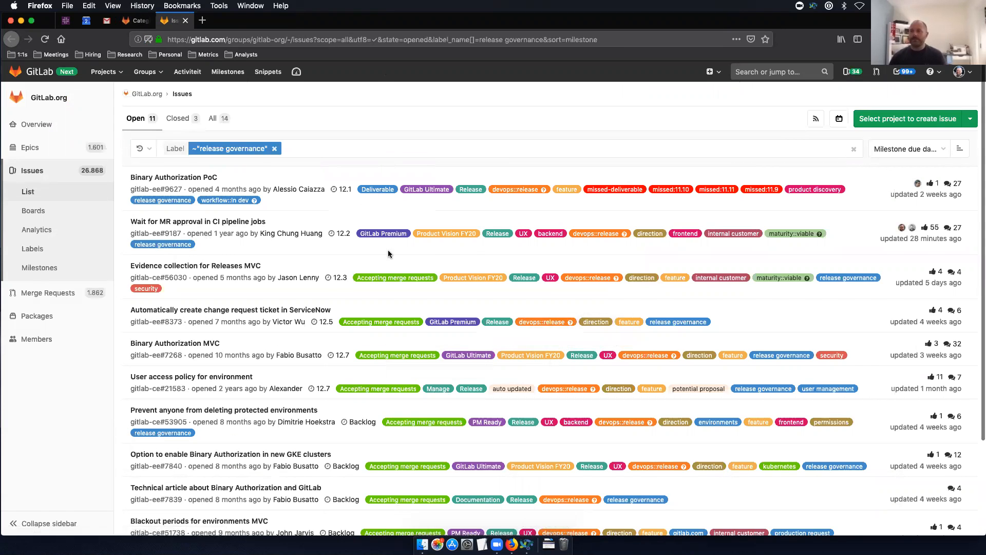
pyautogui.scroll(-3)
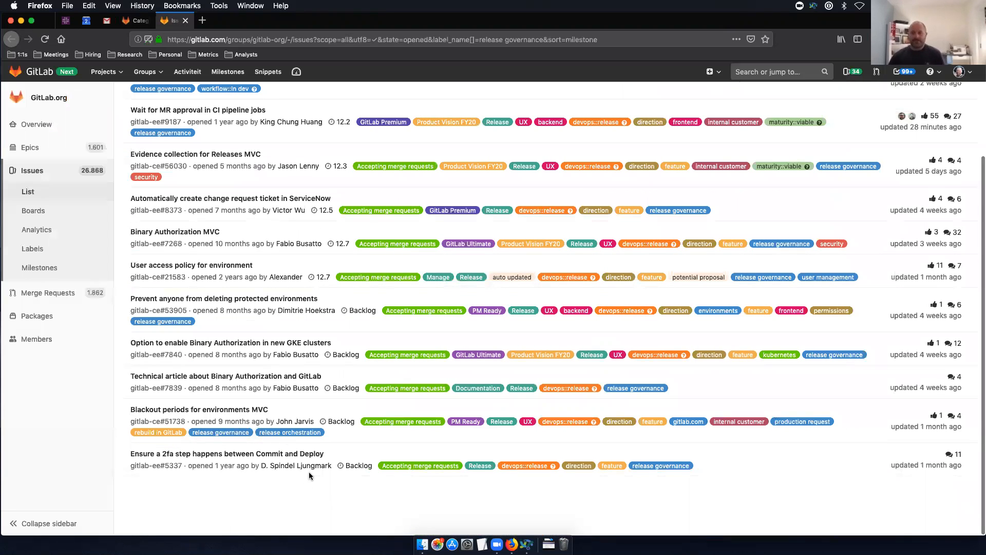
pyautogui.moveTo(357, 302)
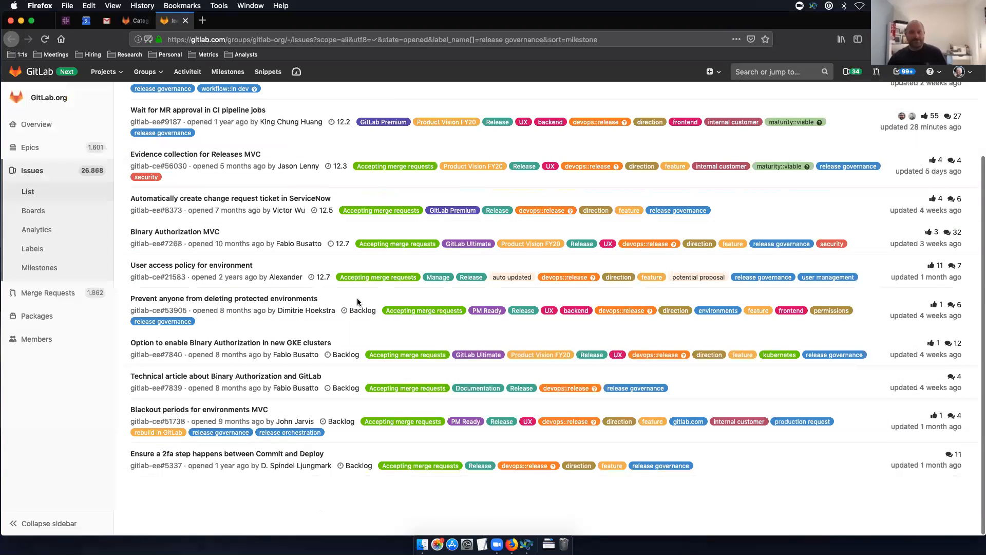
pyautogui.scroll(3)
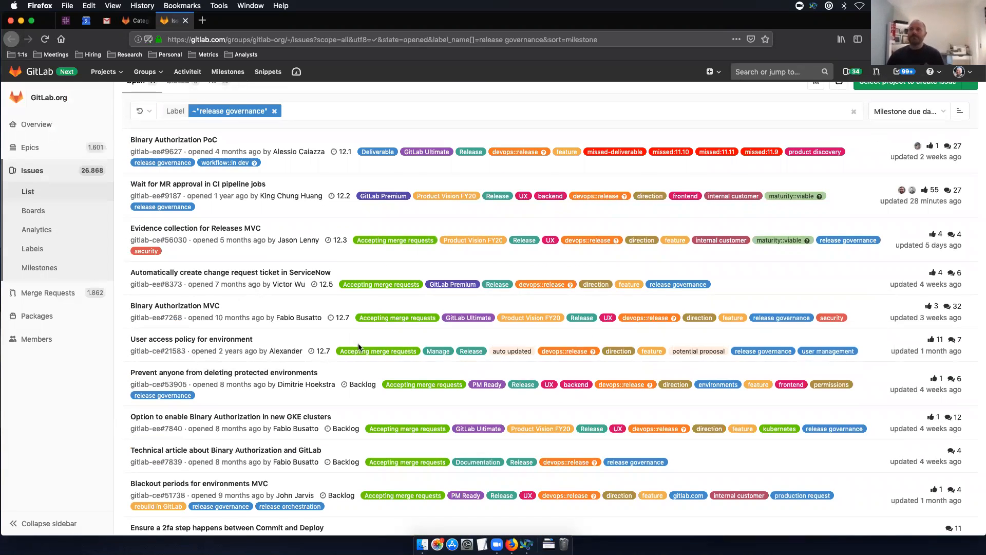
pyautogui.scroll(-3)
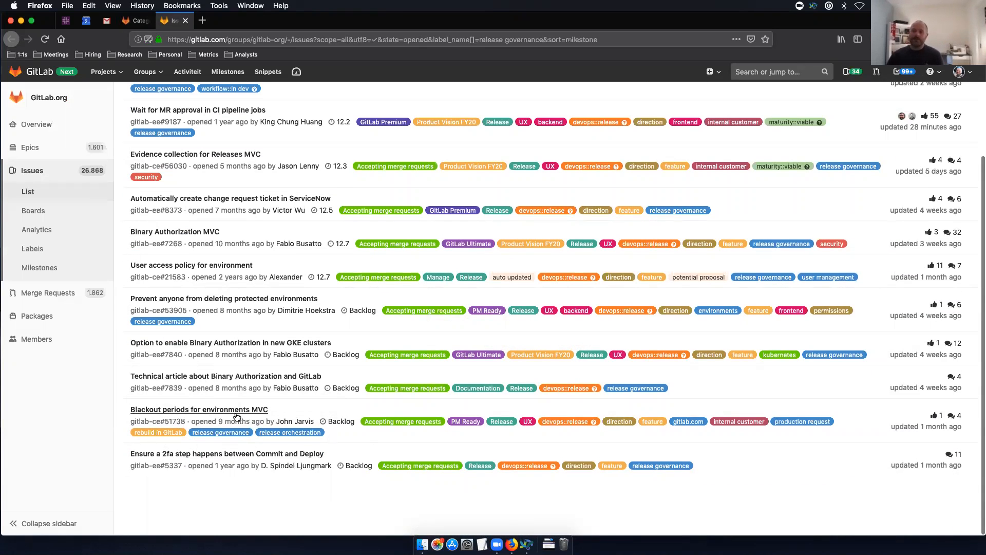
pyautogui.moveTo(236, 460)
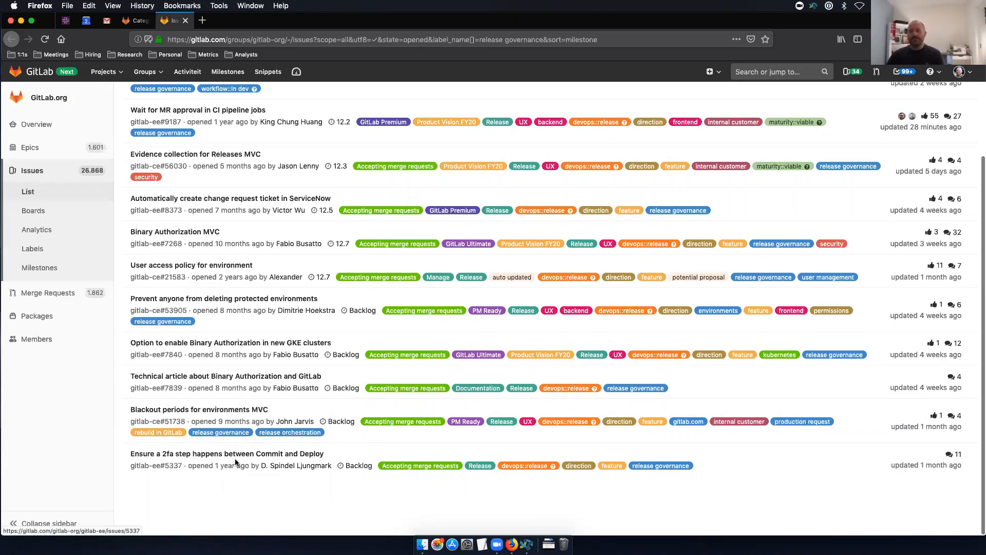
pyautogui.moveTo(367, 490)
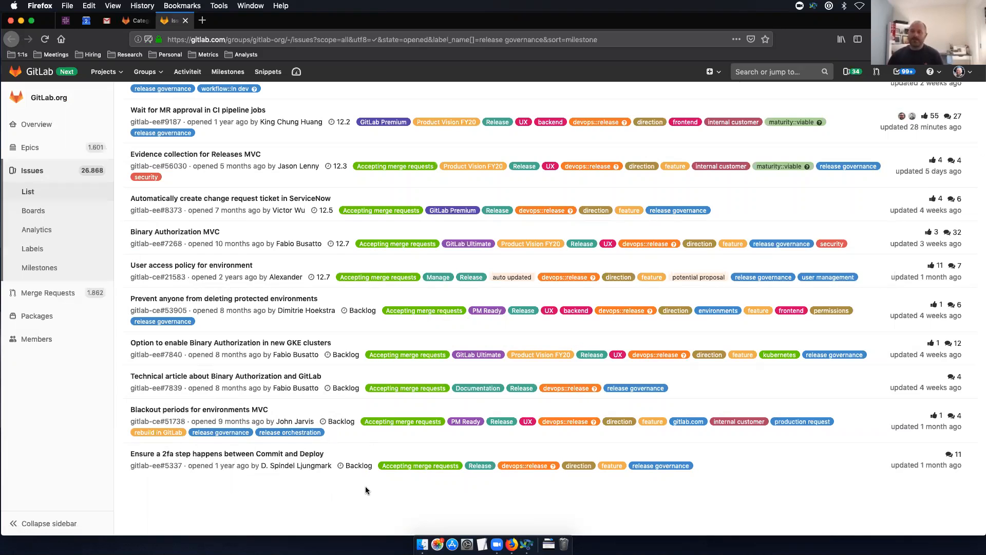
pyautogui.moveTo(341, 466)
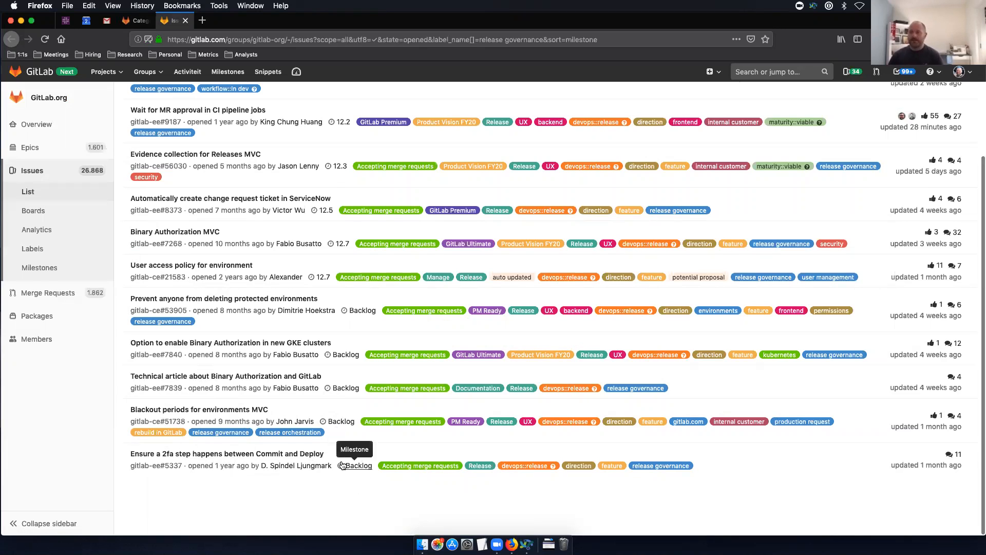
pyautogui.moveTo(342, 376)
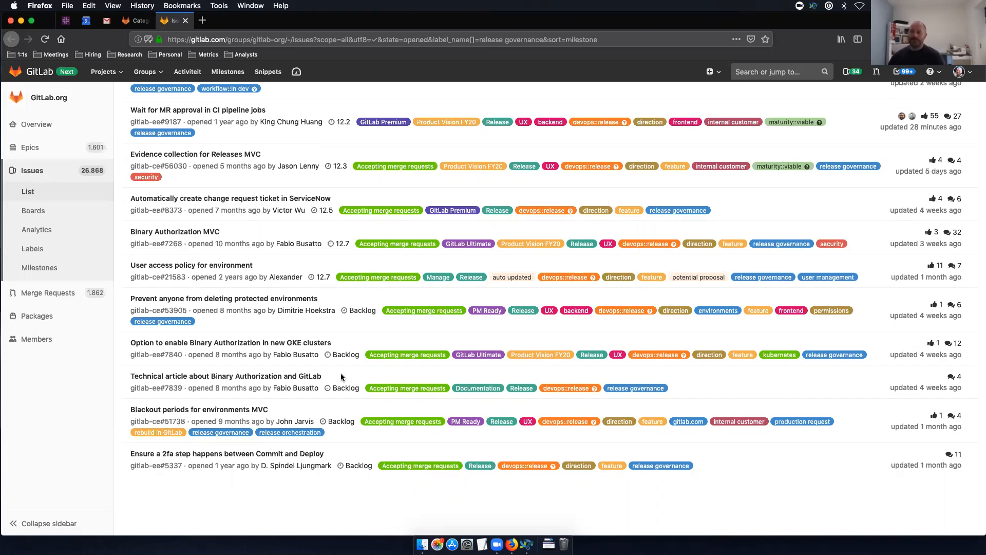
pyautogui.moveTo(340, 323)
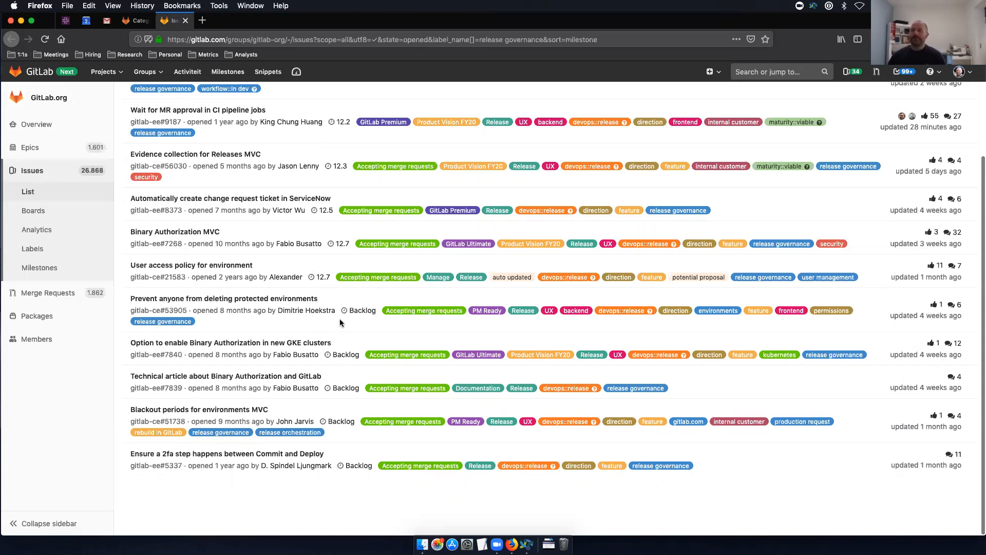
pyautogui.scroll(3)
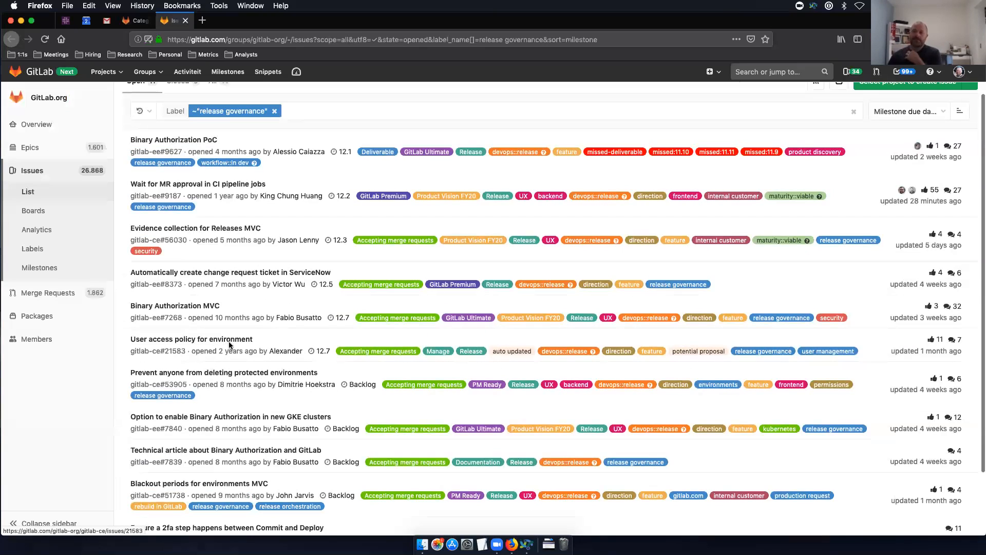
pyautogui.moveTo(252, 280)
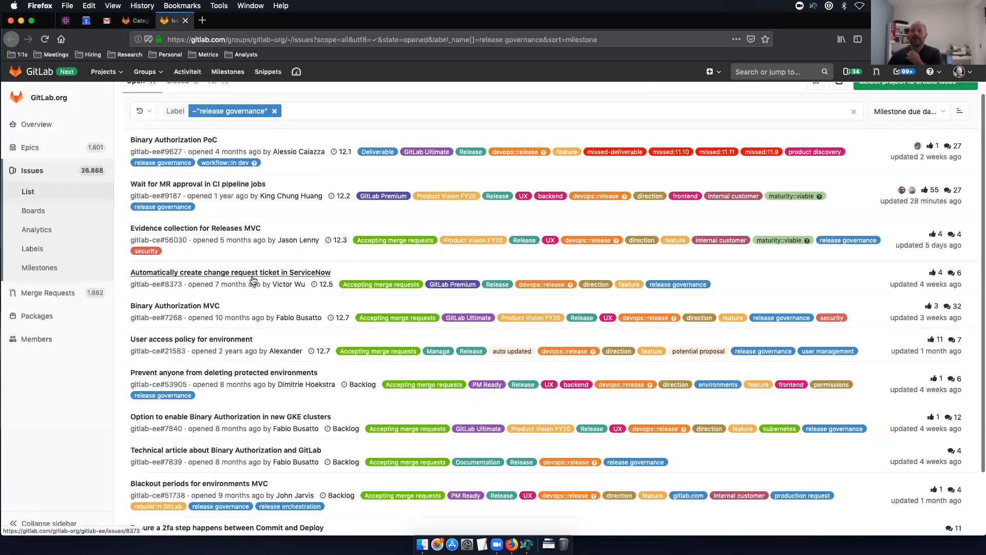
pyautogui.scroll(3)
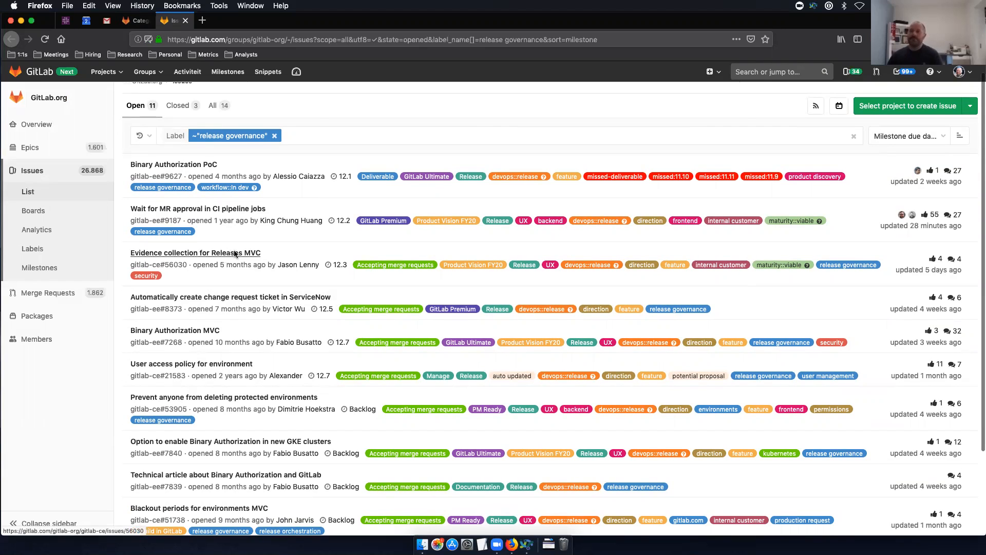
pyautogui.moveTo(229, 246)
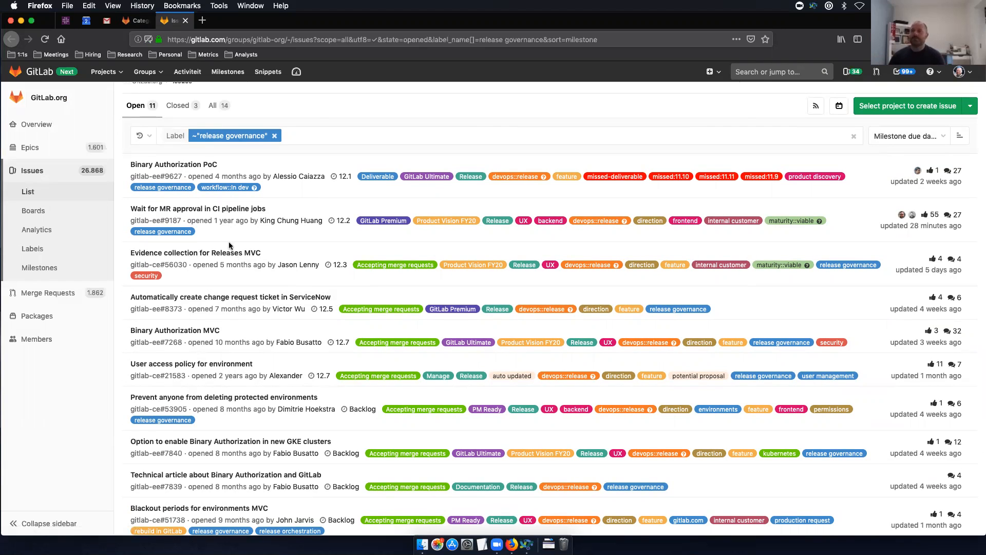
pyautogui.moveTo(224, 235)
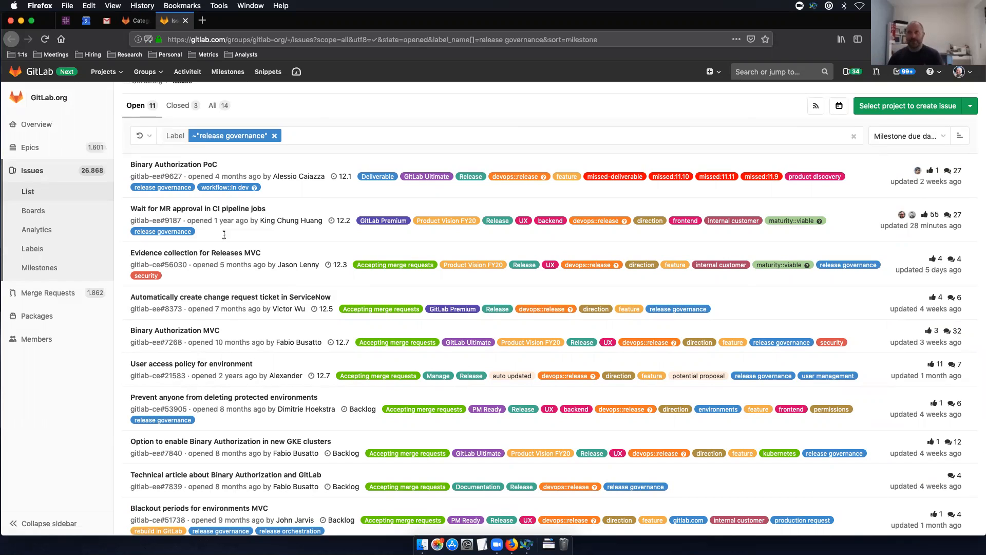
pyautogui.moveTo(275, 223)
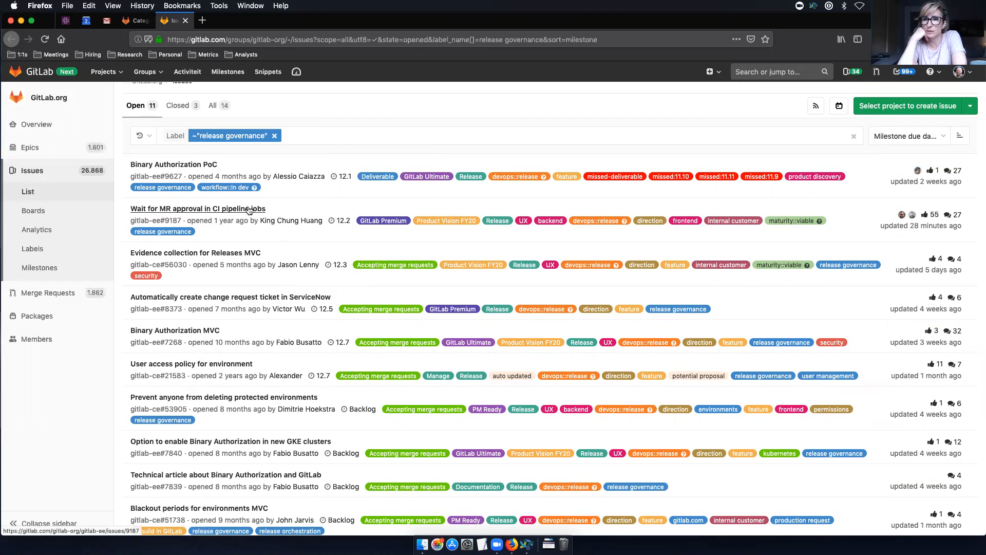
pyautogui.moveTo(341, 221)
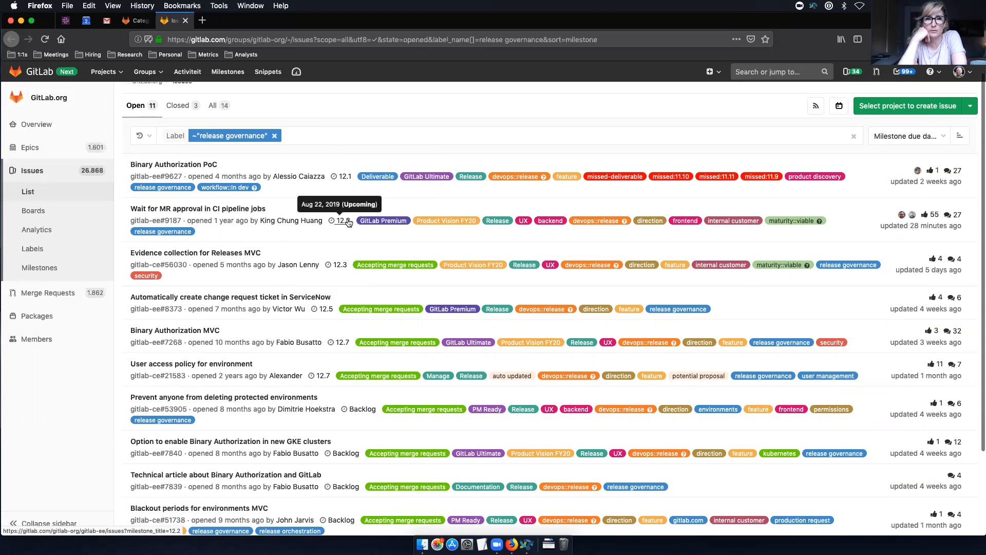
pyautogui.moveTo(342, 228)
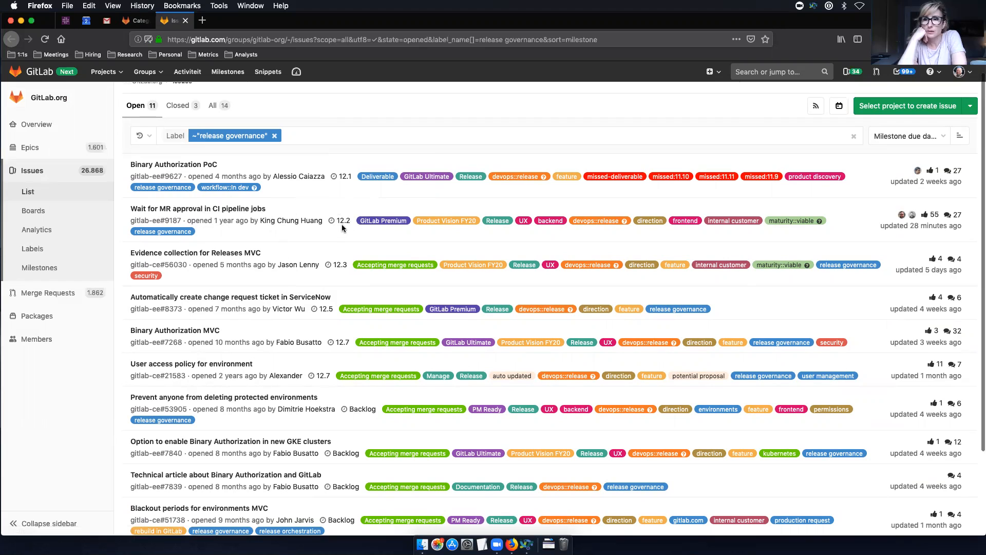
pyautogui.moveTo(341, 221)
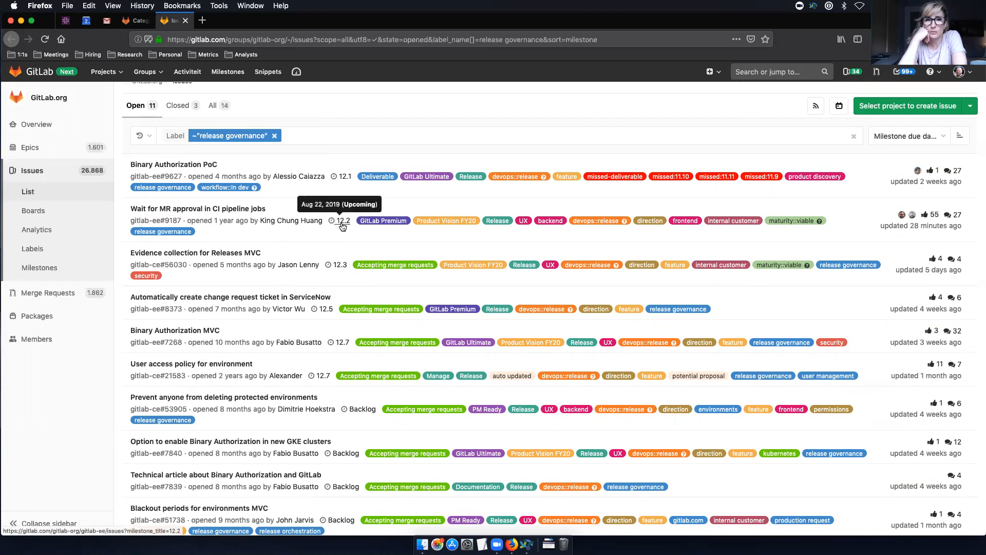
pyautogui.moveTo(343, 239)
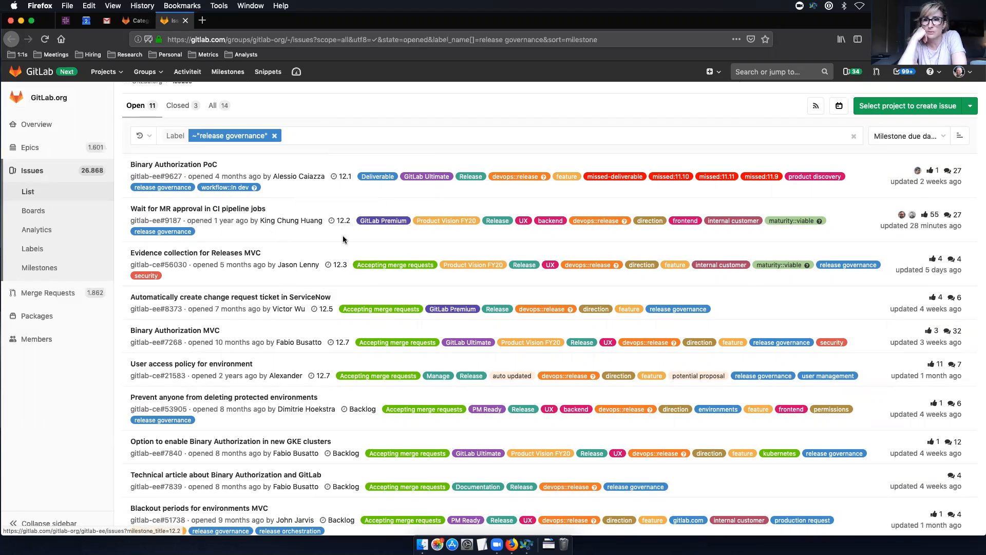
pyautogui.moveTo(334, 221)
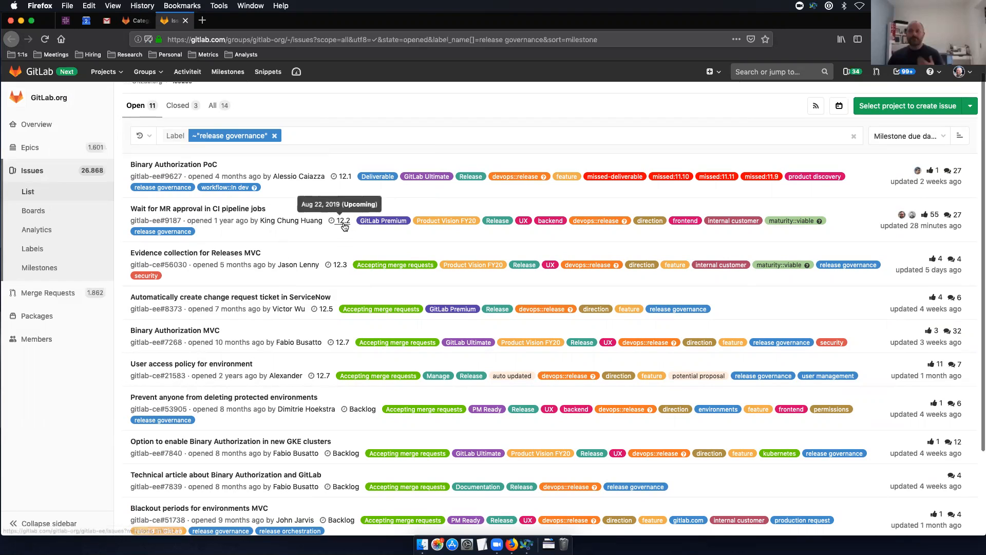
pyautogui.moveTo(227, 232)
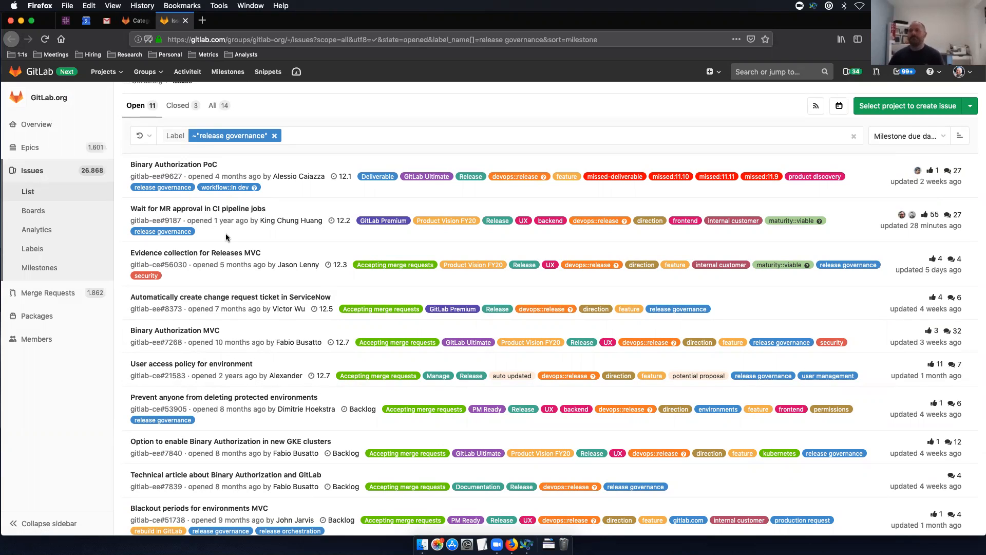
pyautogui.moveTo(332, 245)
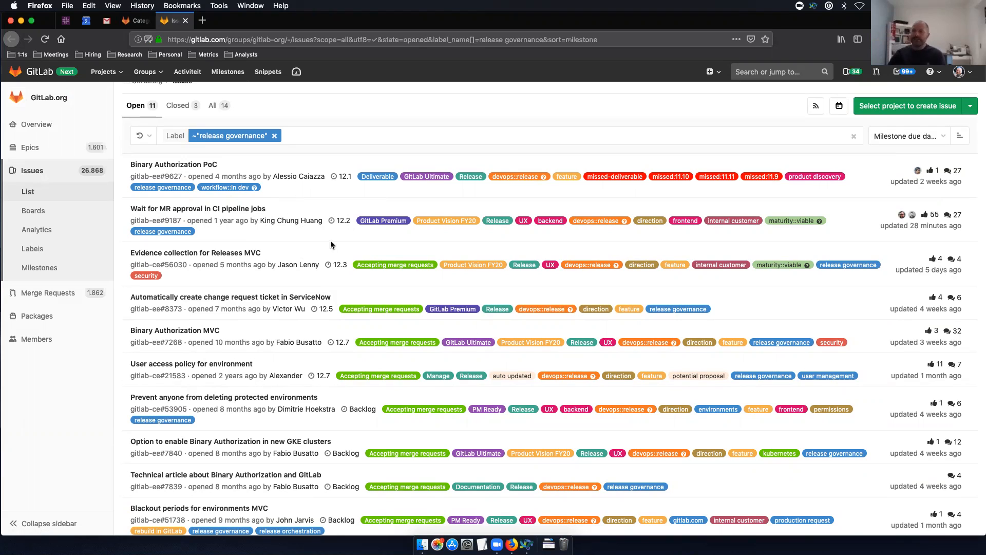
pyautogui.moveTo(328, 237)
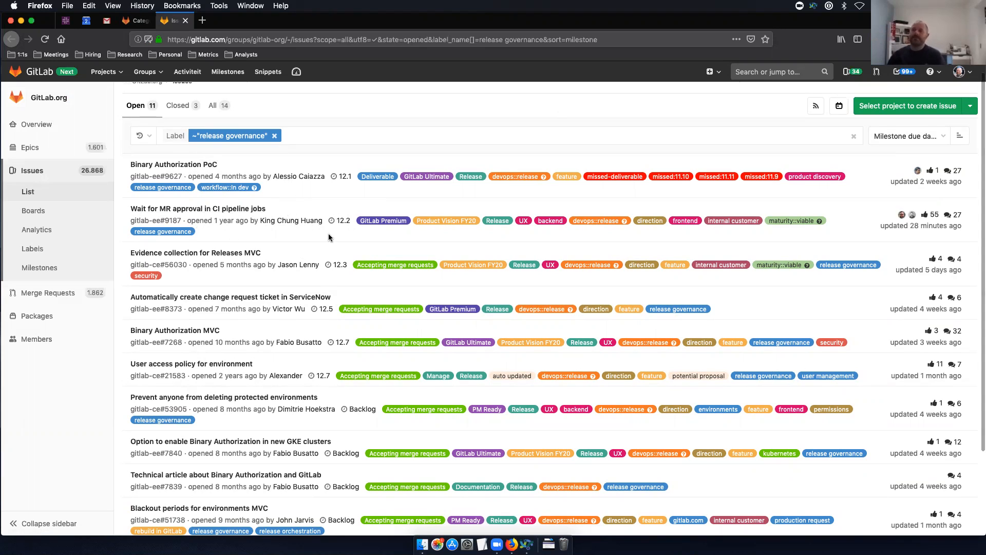
pyautogui.moveTo(342, 221)
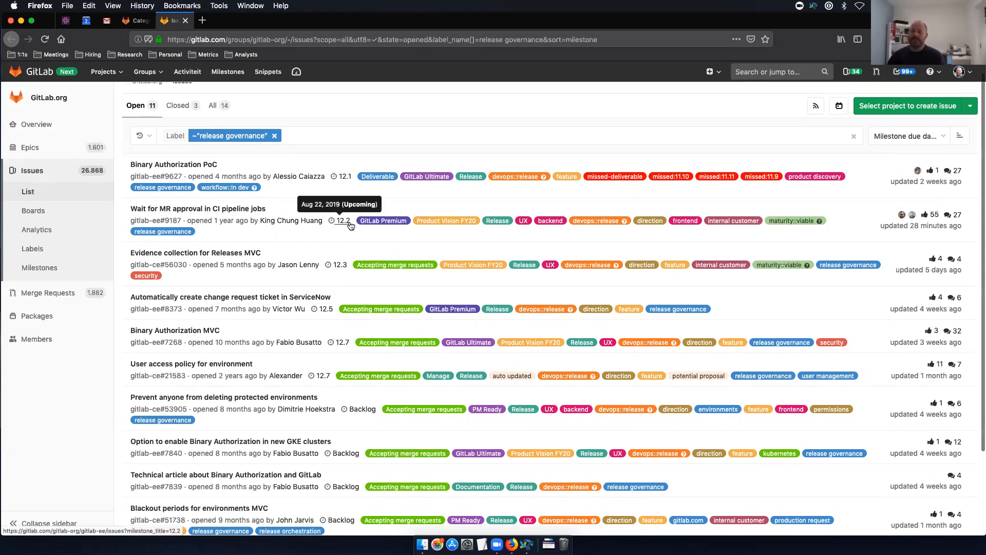
pyautogui.moveTo(246, 156)
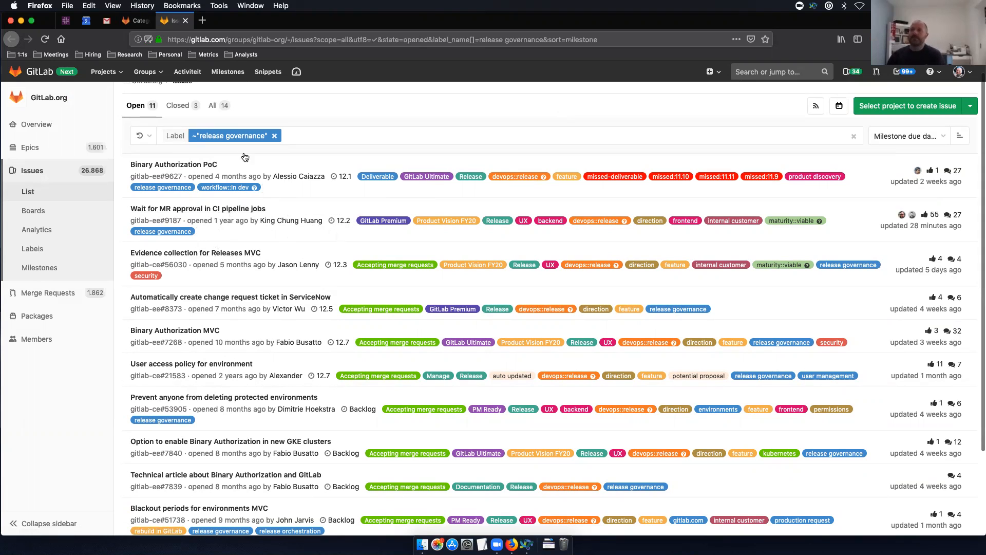
pyautogui.moveTo(174, 164)
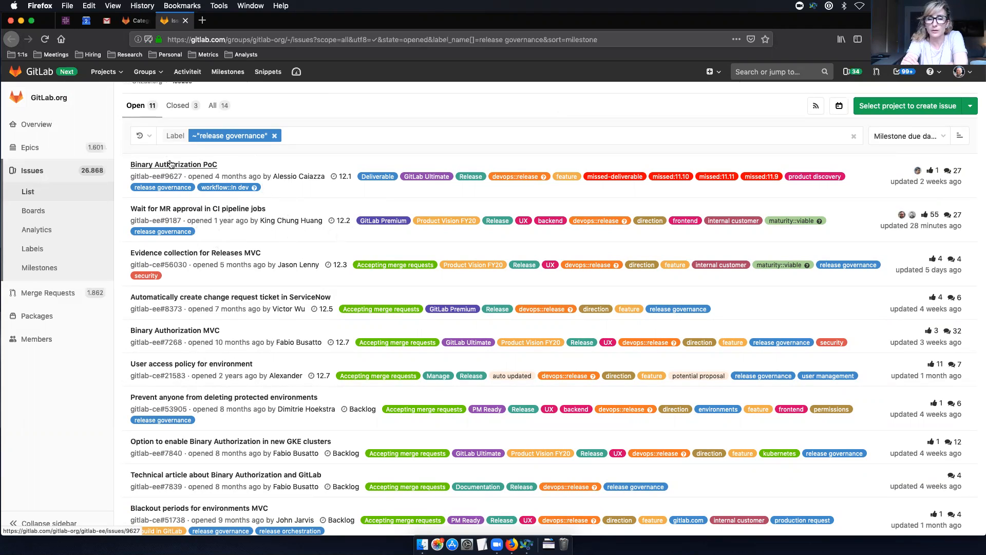
pyautogui.moveTo(378, 329)
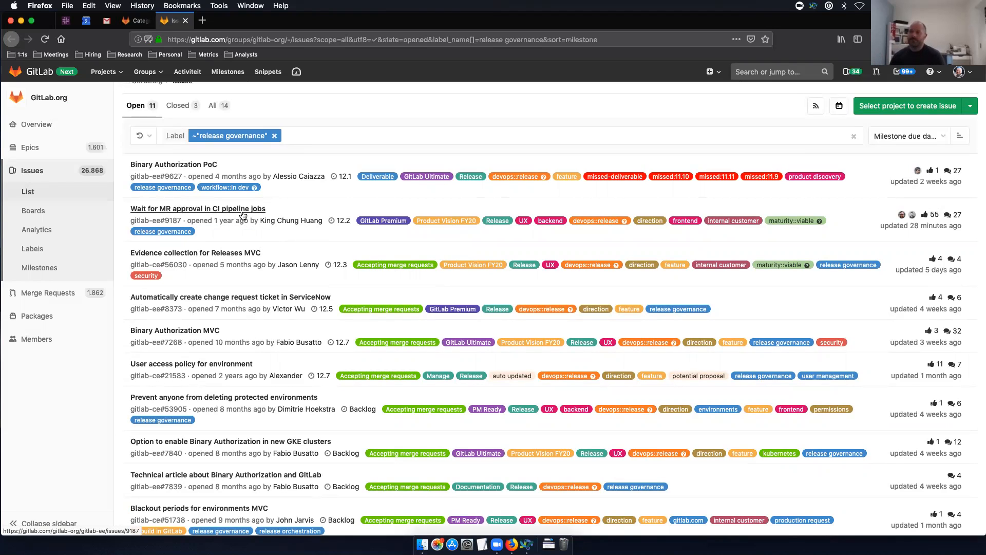
pyautogui.moveTo(173, 165)
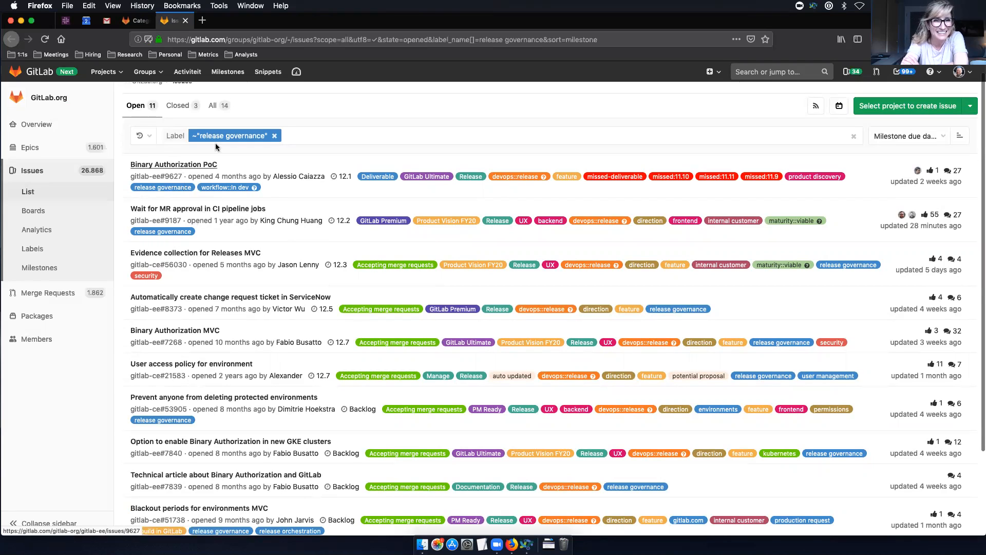
pyautogui.moveTo(299, 176)
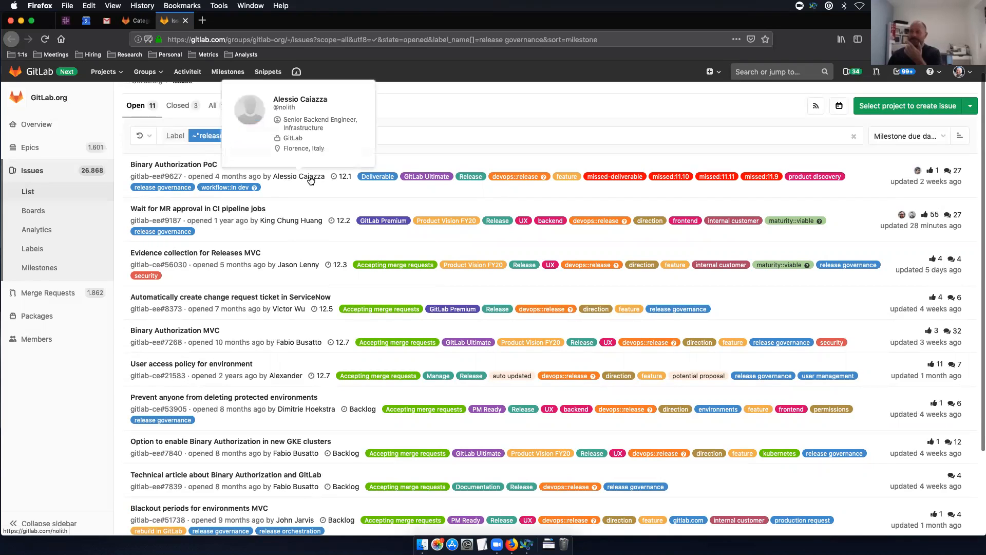
pyautogui.moveTo(341, 177)
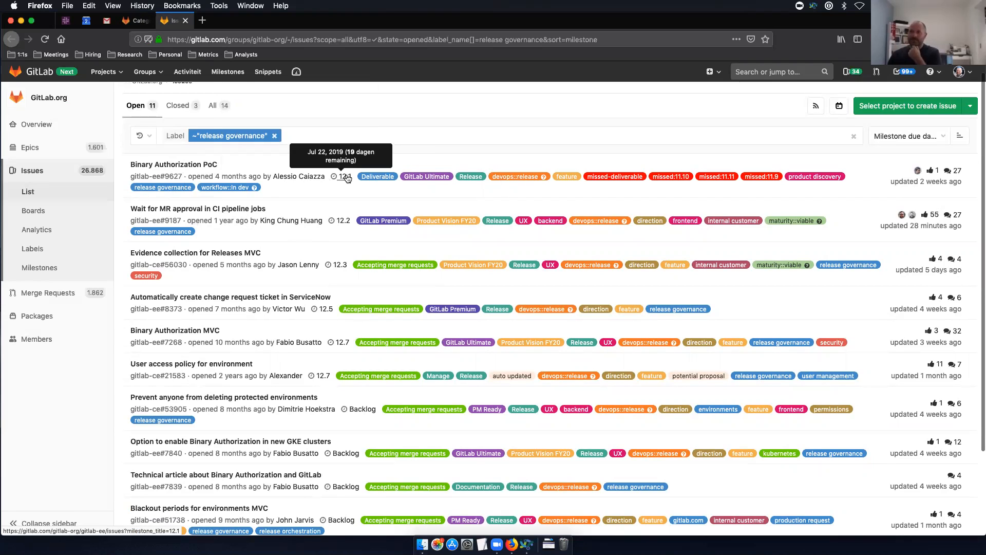
pyautogui.moveTo(347, 183)
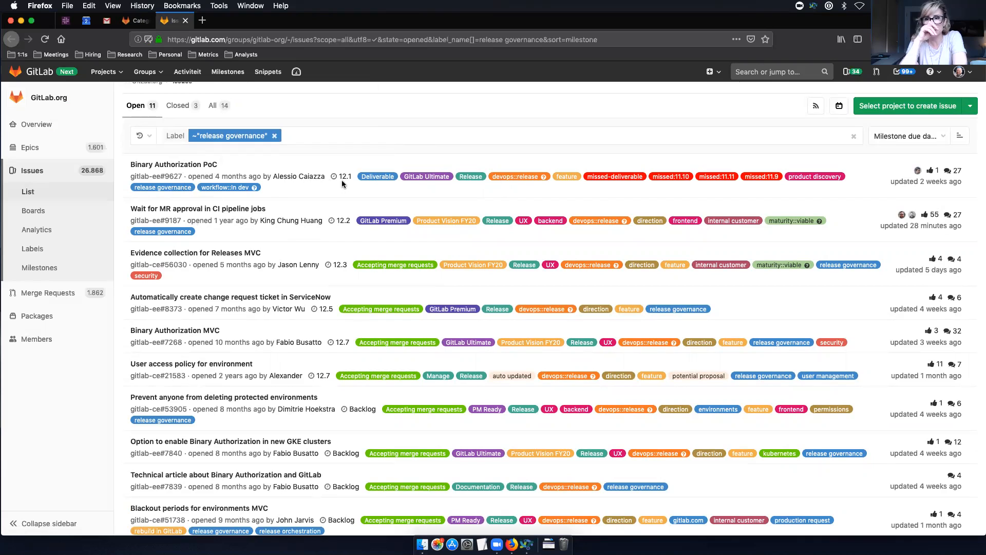
pyautogui.moveTo(716, 176)
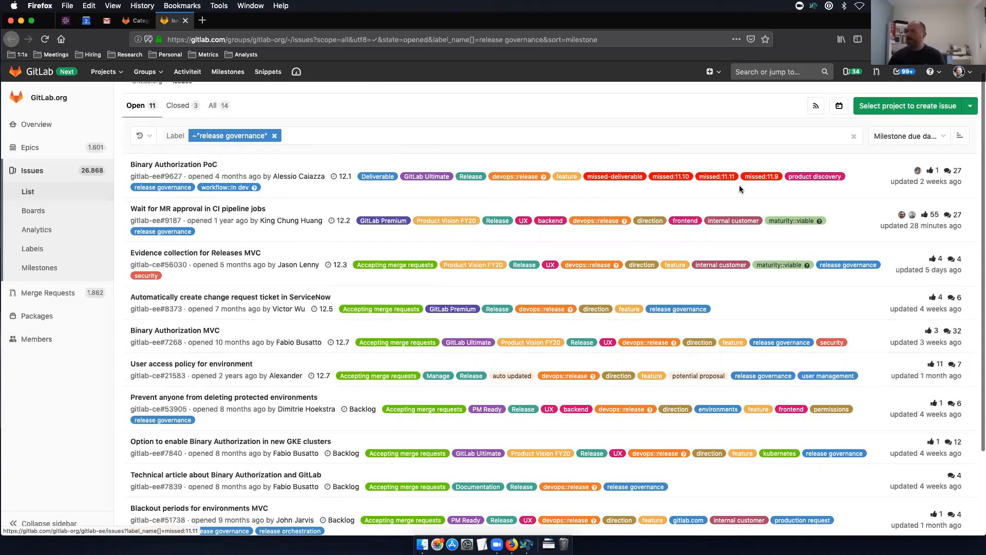
pyautogui.moveTo(409, 250)
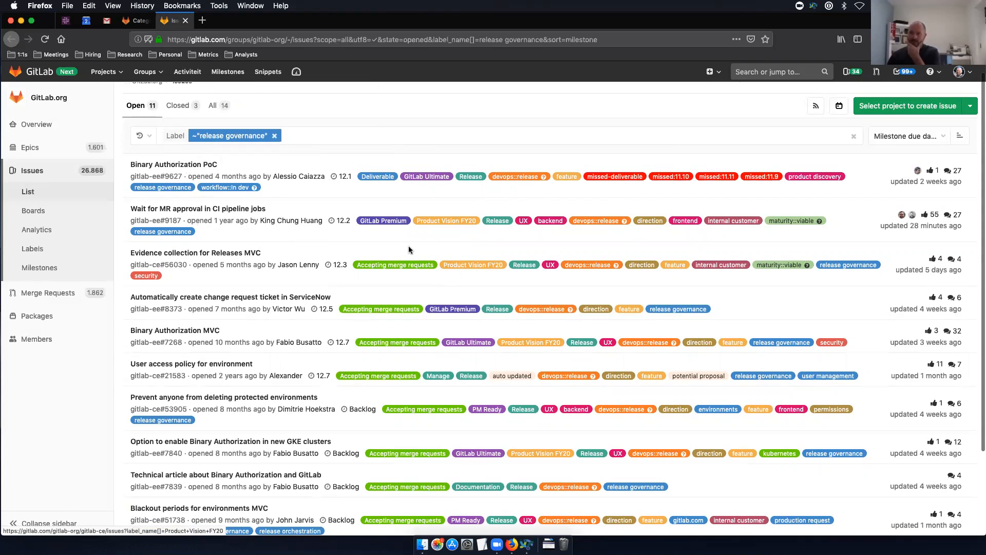
pyautogui.moveTo(292, 277)
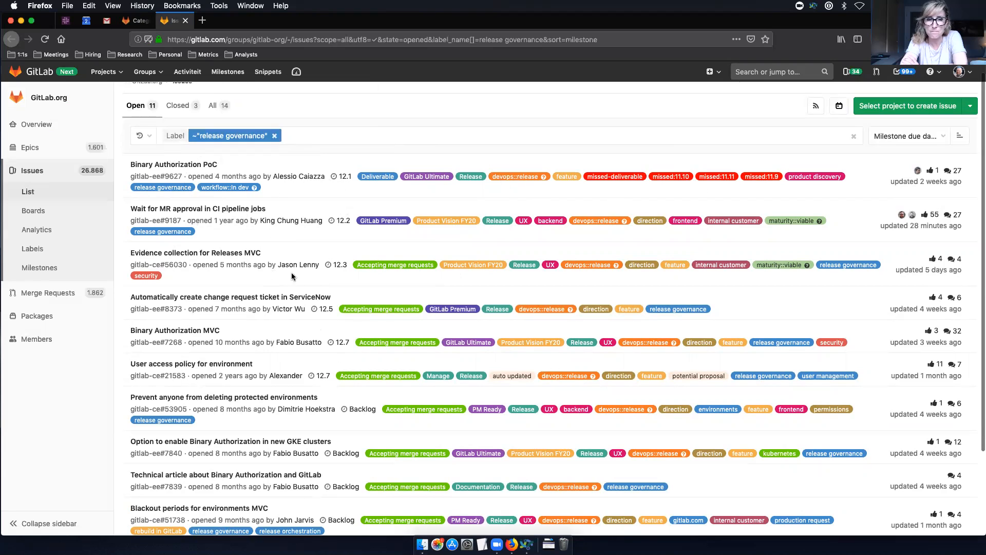
pyautogui.moveTo(302, 370)
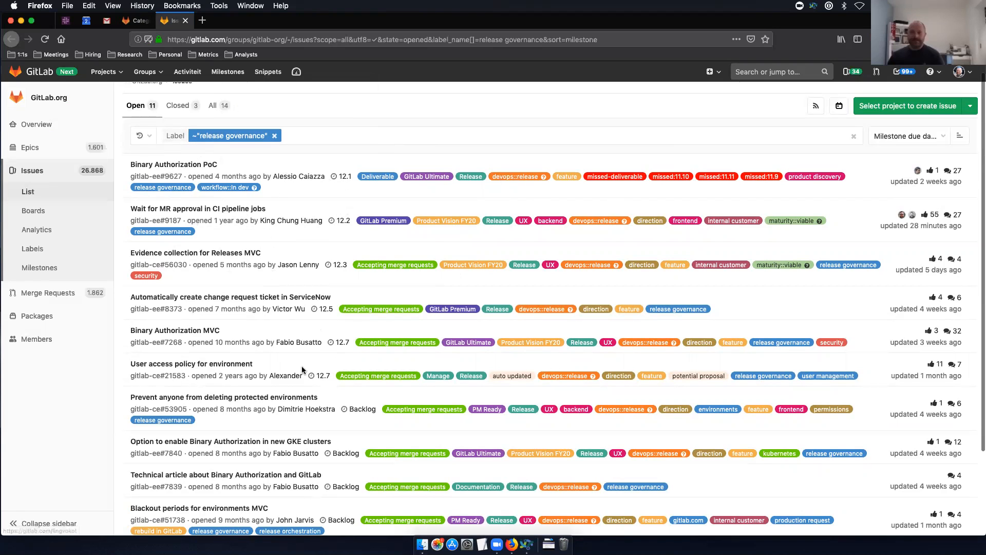
pyautogui.scroll(3)
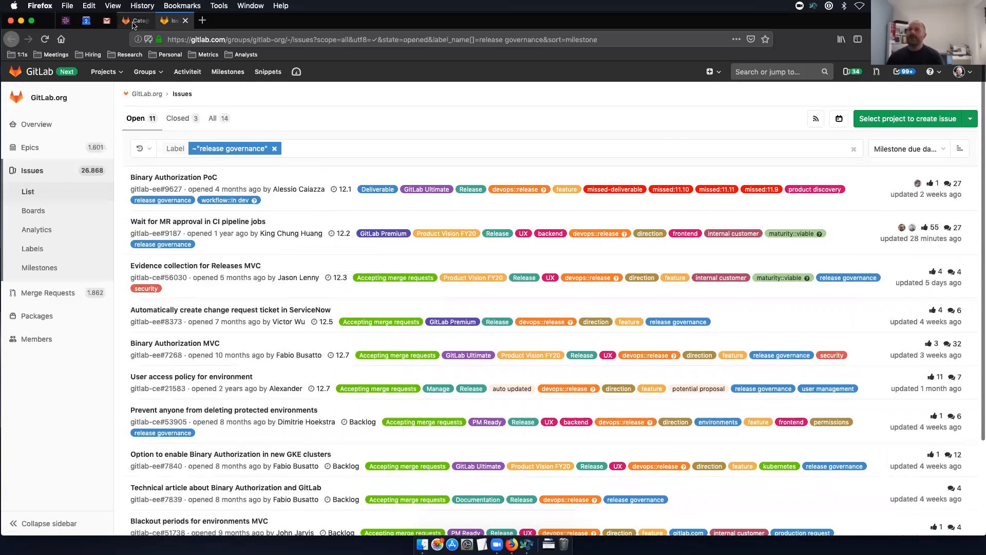
# - Open the 'Category Epic: Release Governance' epic from the vision page's public epic link
pyautogui.click(135, 20)
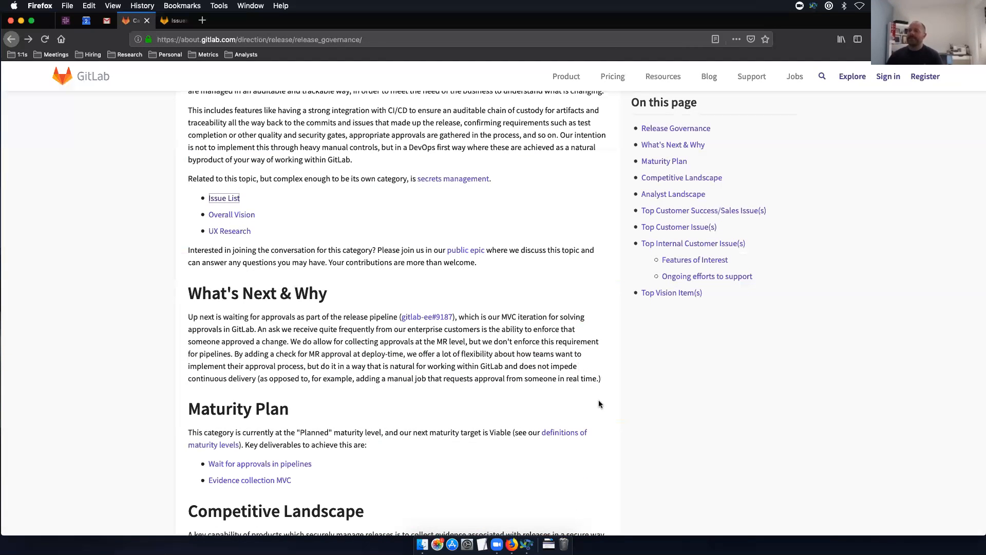
pyautogui.moveTo(465, 250)
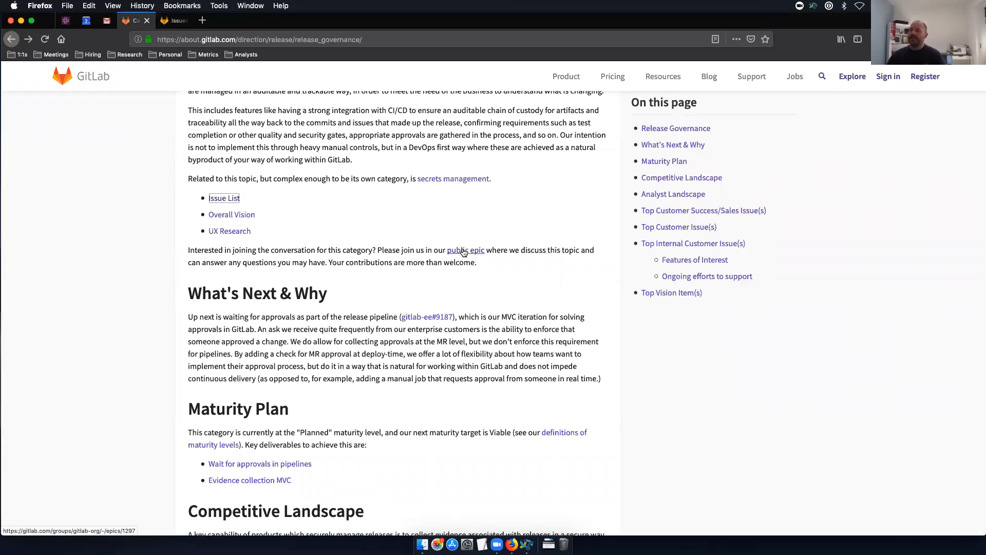
pyautogui.click(466, 250)
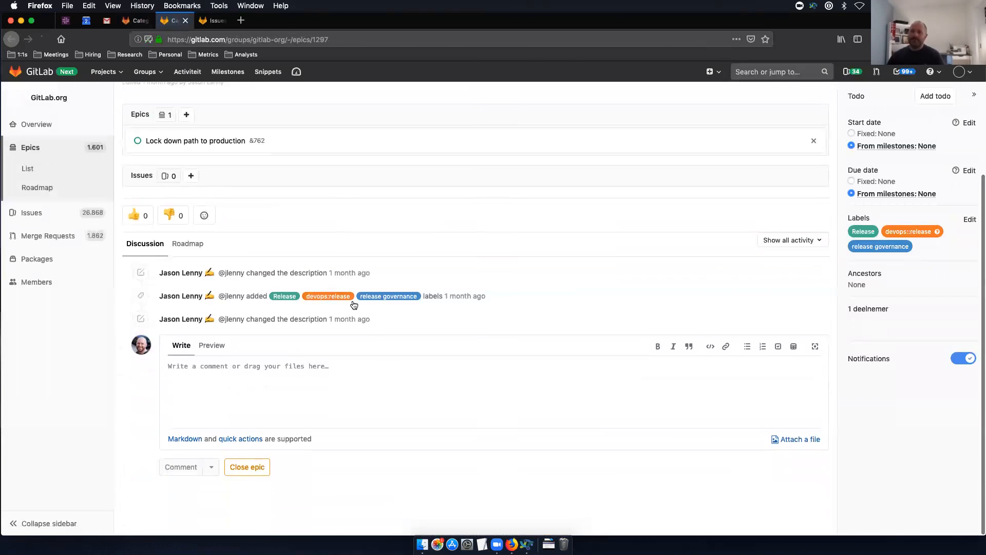
pyautogui.scroll(3)
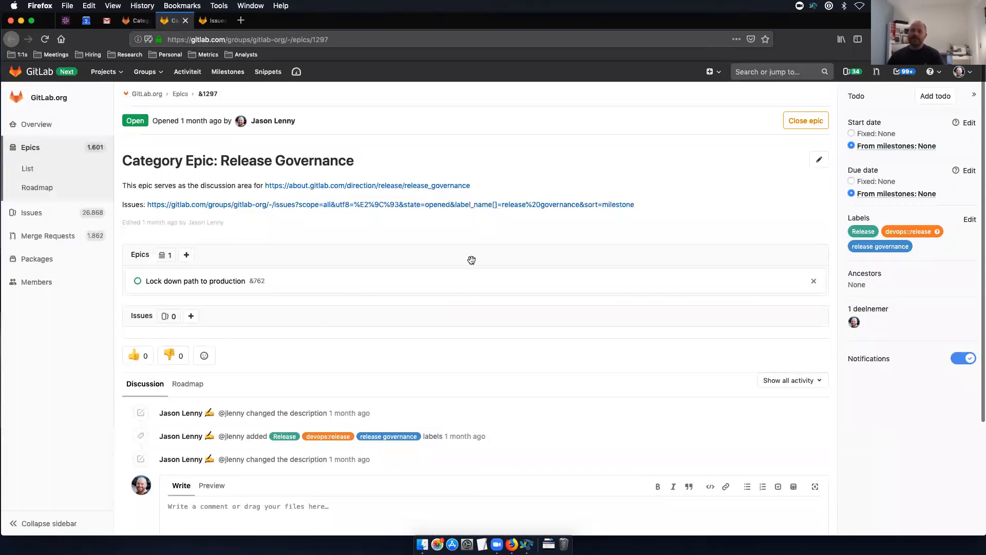
pyautogui.scroll(-3)
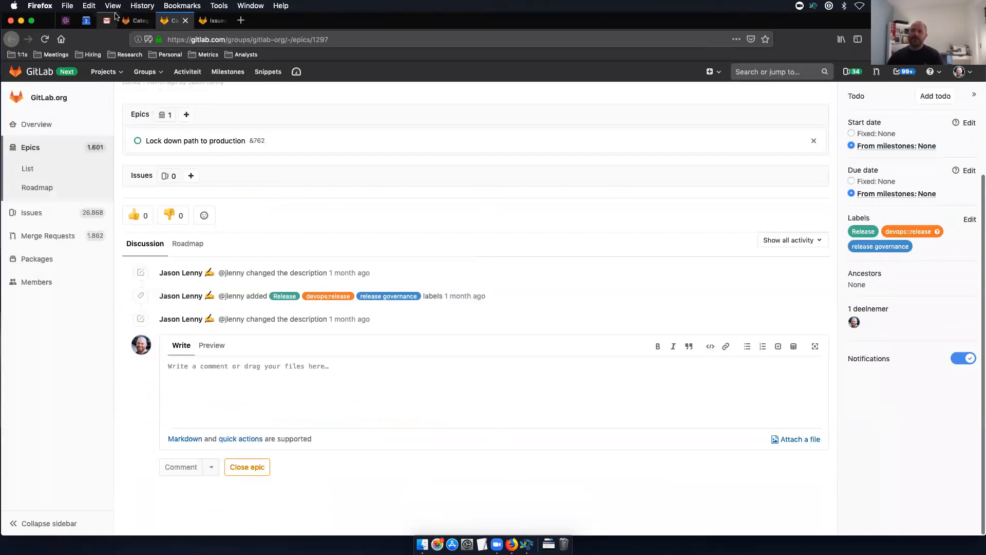
pyautogui.click(135, 20)
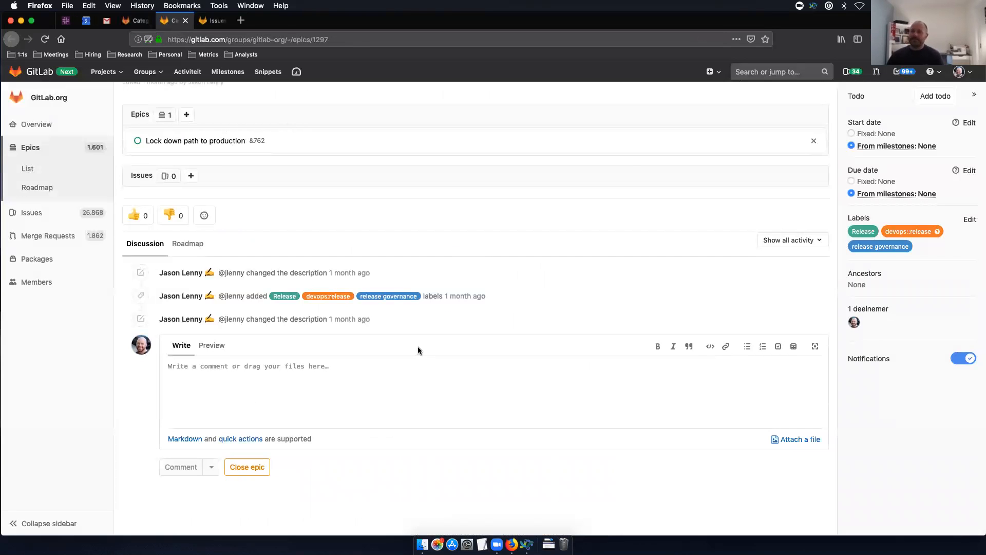
pyautogui.scroll(3)
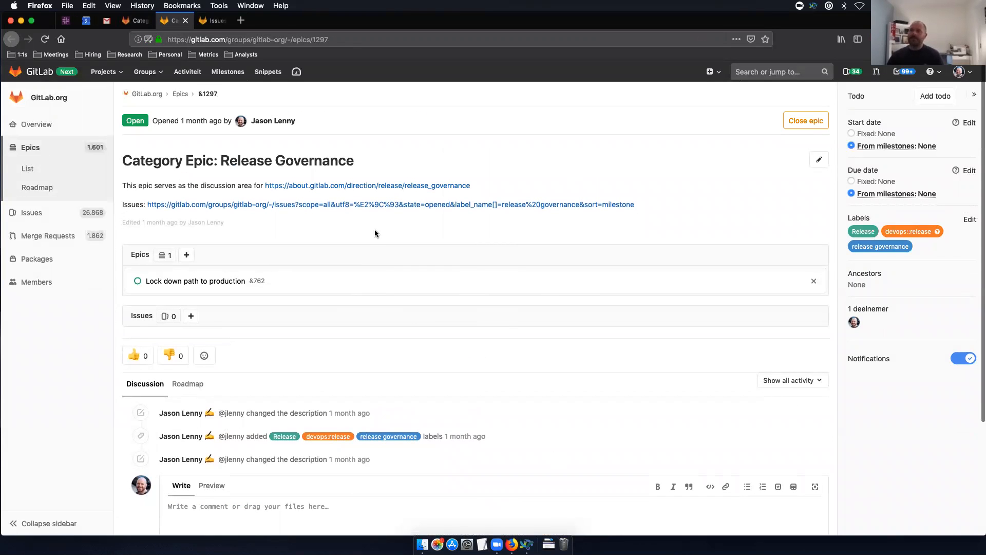
# - Go back to the Release Governance direction page to read What's Next & Why
pyautogui.click(367, 185)
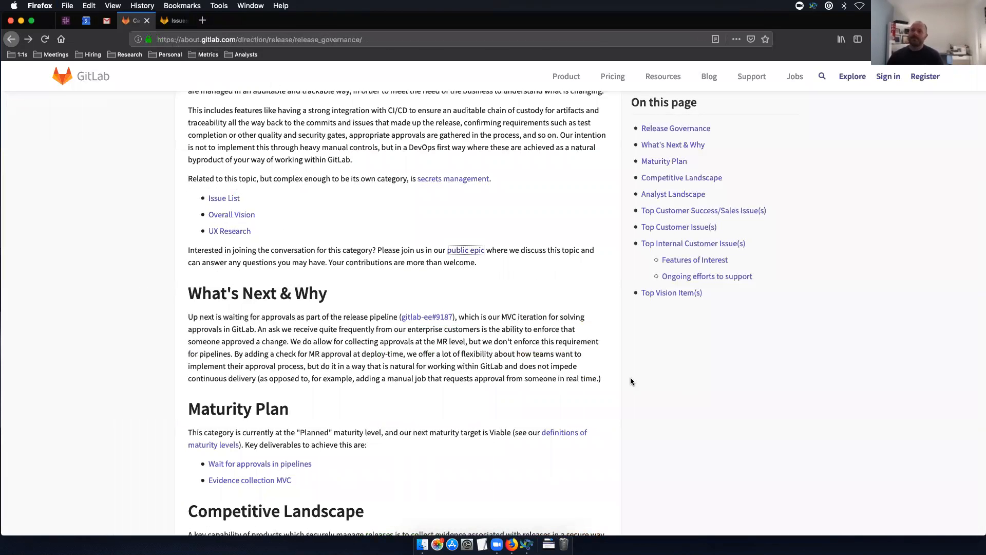
pyautogui.moveTo(98, 339)
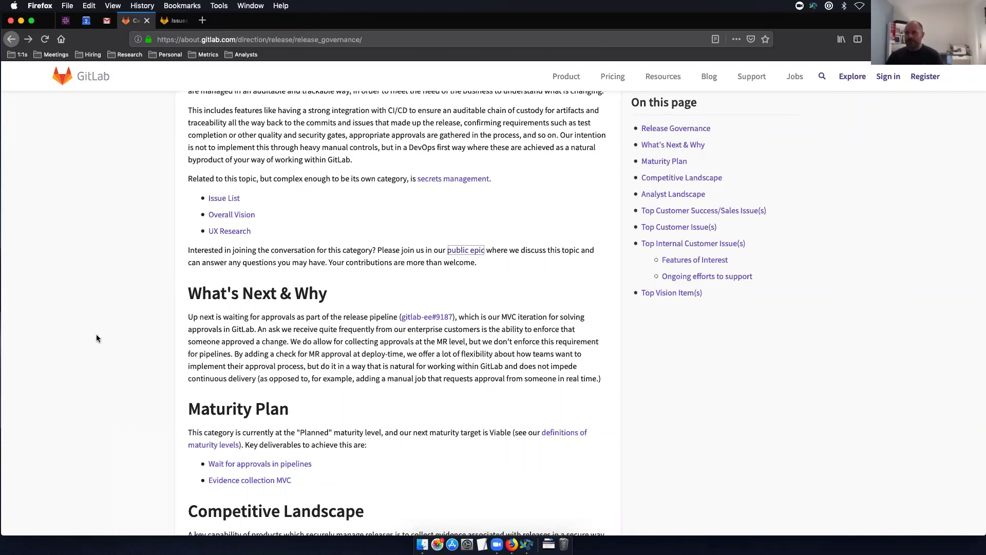
pyautogui.moveTo(191, 233)
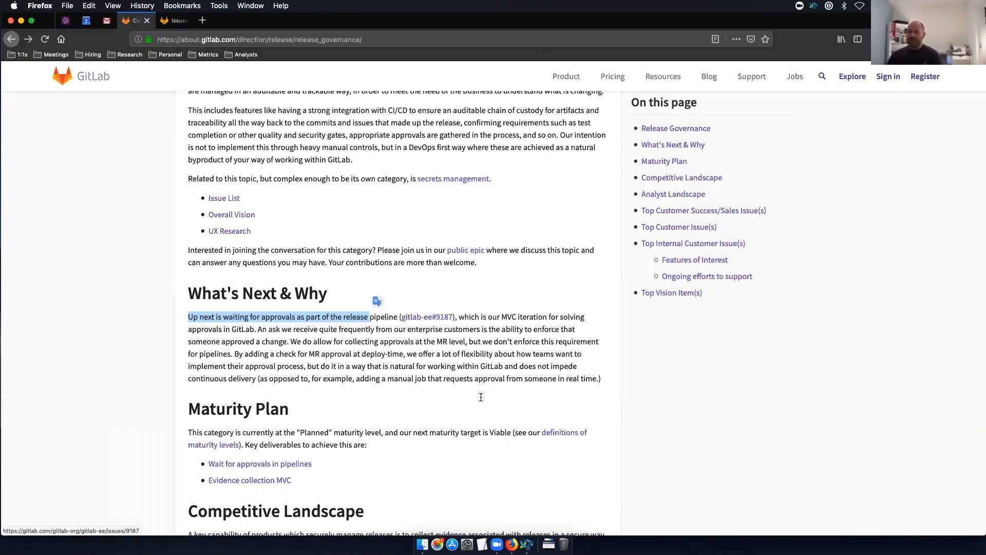
pyautogui.moveTo(386, 394)
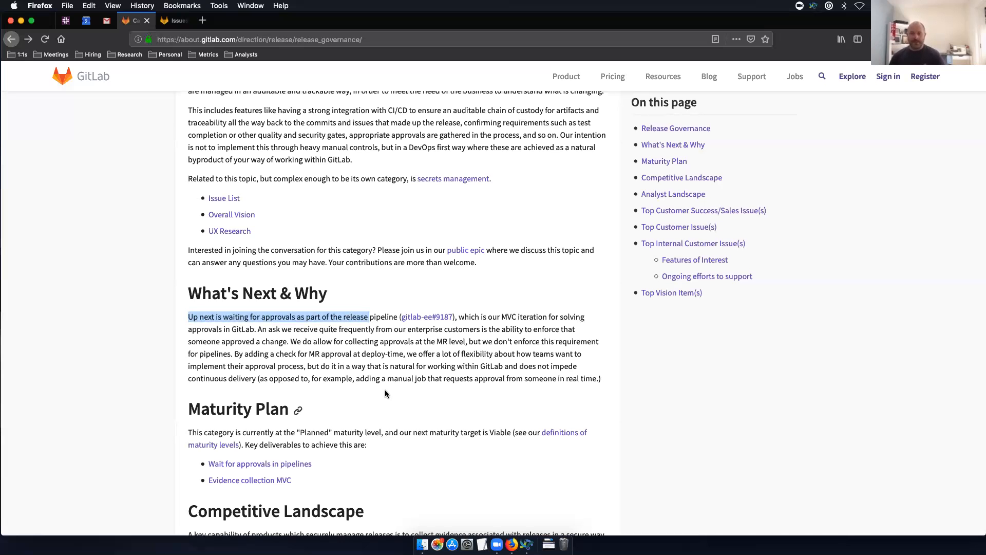
pyautogui.moveTo(151, 290)
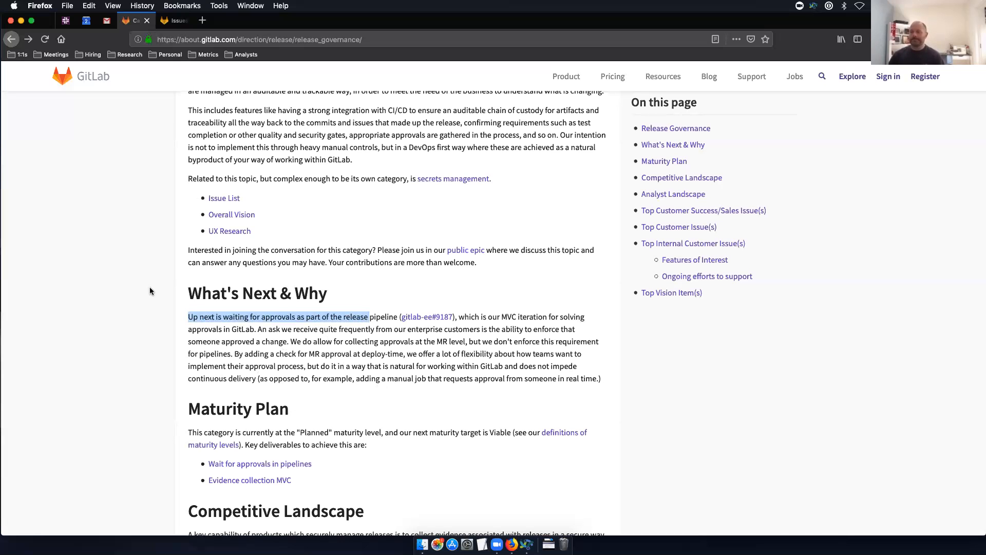
pyautogui.scroll(-3)
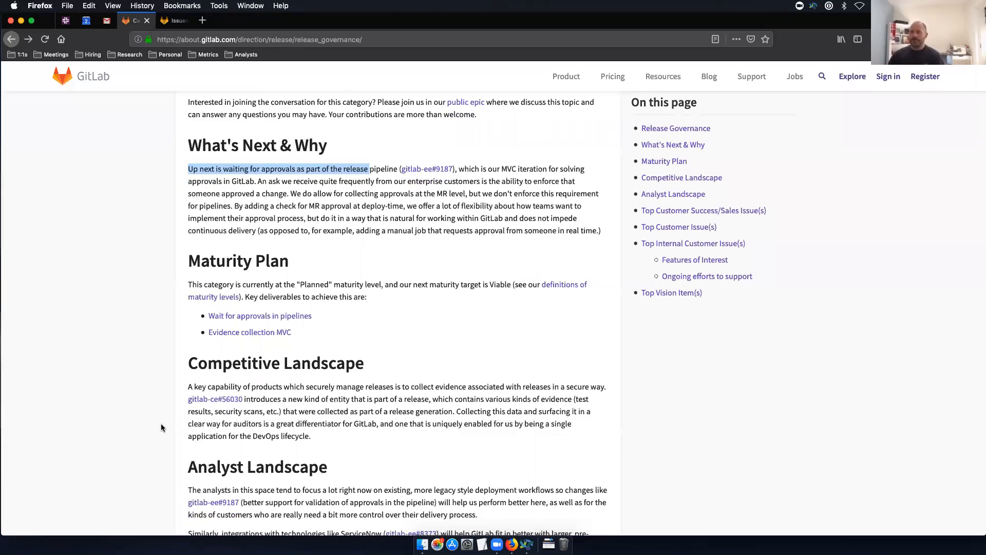
pyautogui.moveTo(272, 288)
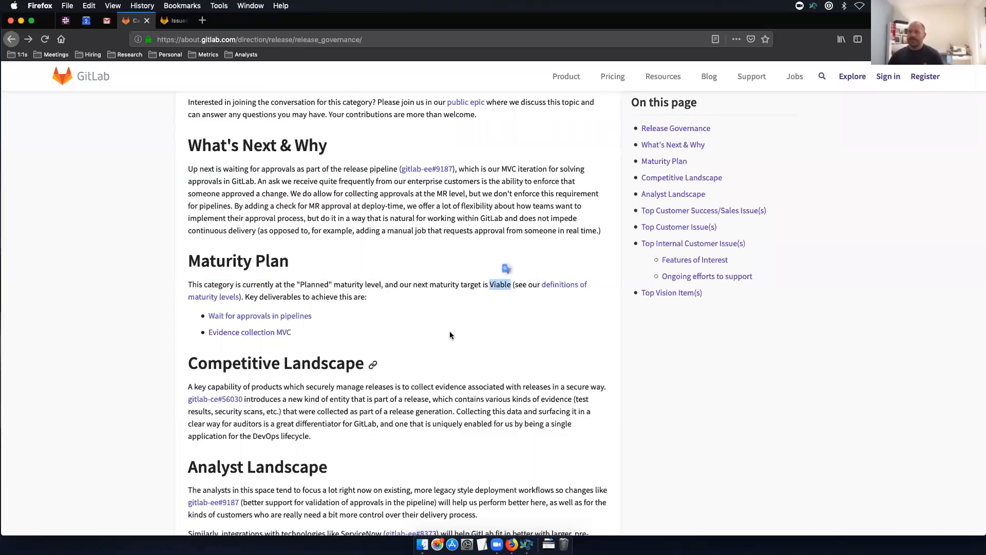
pyautogui.moveTo(359, 309)
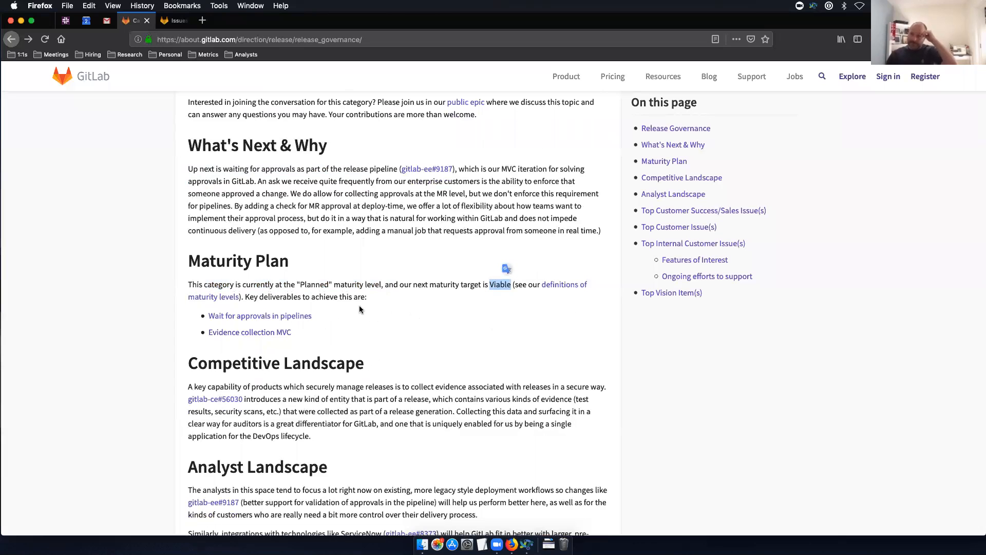
pyautogui.moveTo(260, 316)
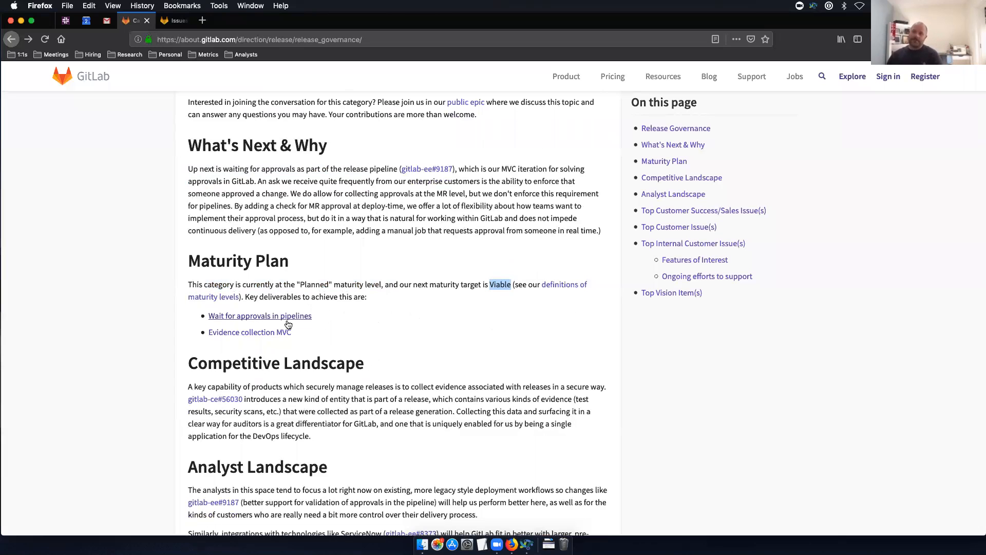
pyautogui.moveTo(305, 319)
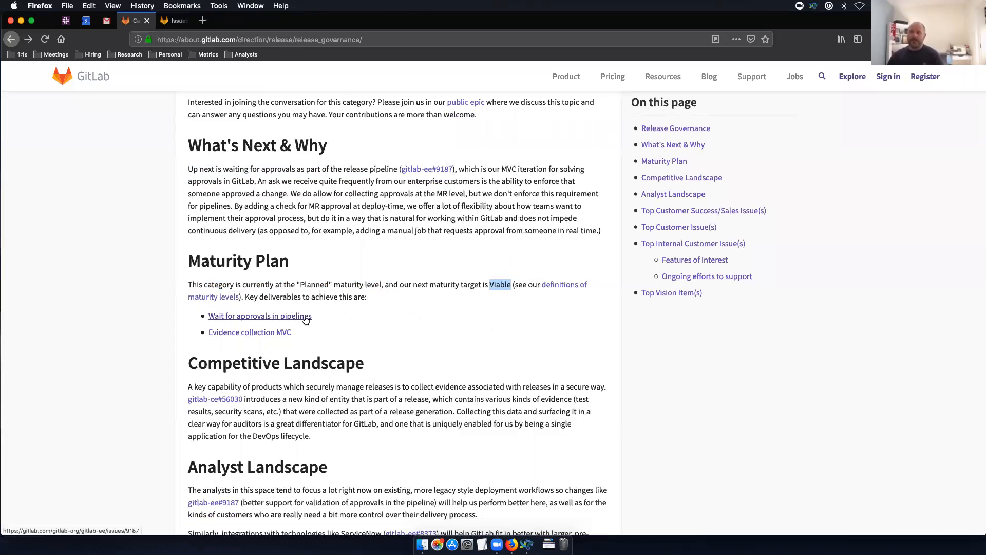
pyautogui.moveTo(666, 364)
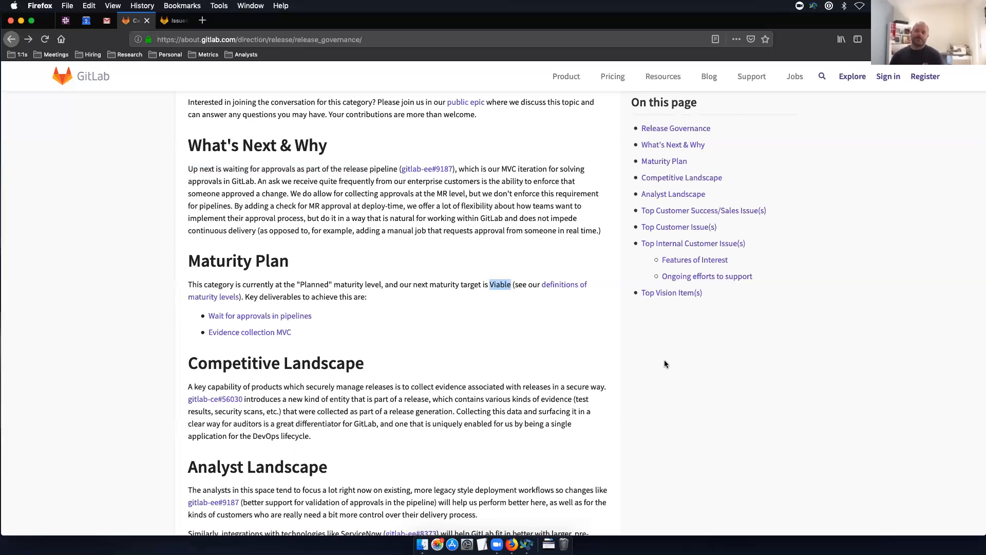
pyautogui.scroll(3)
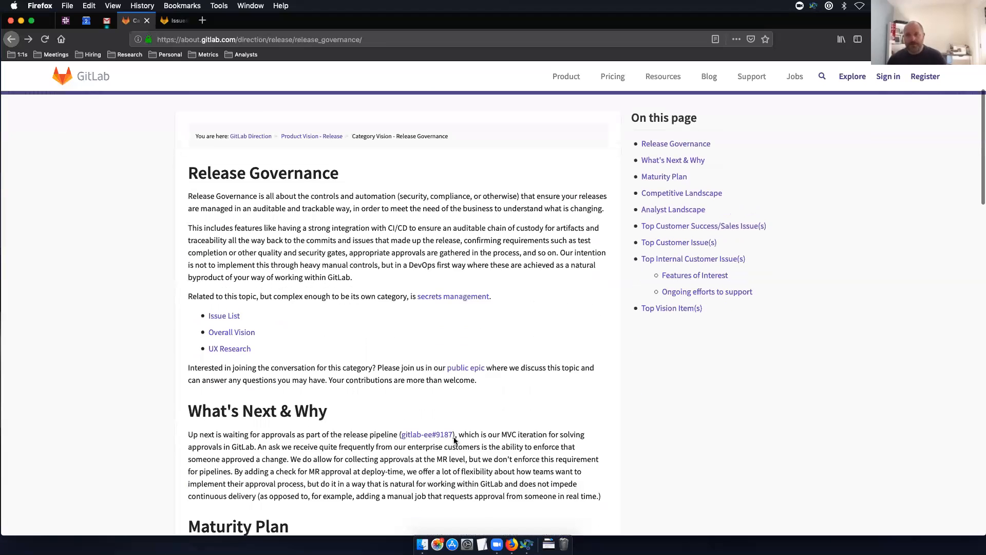
pyautogui.scroll(-3)
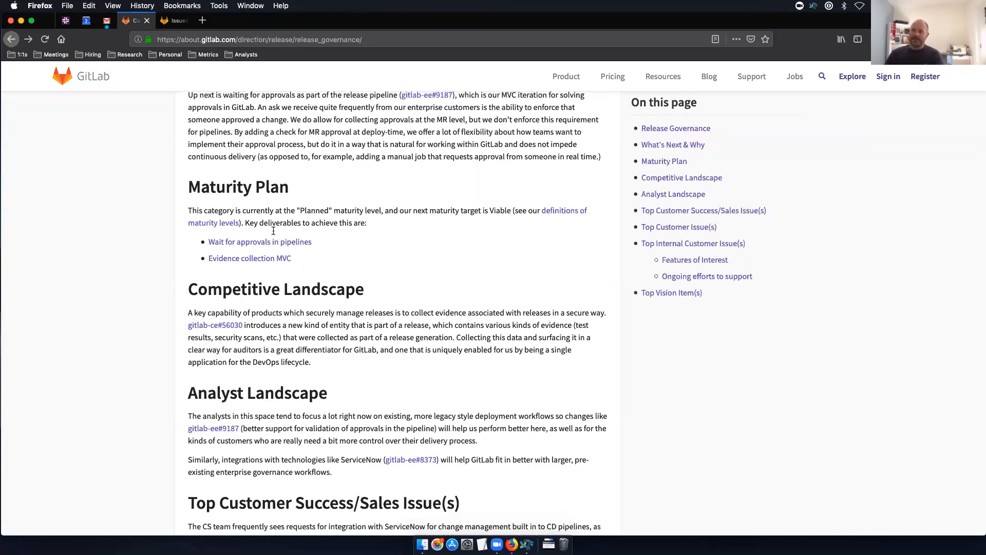
pyautogui.moveTo(232, 254)
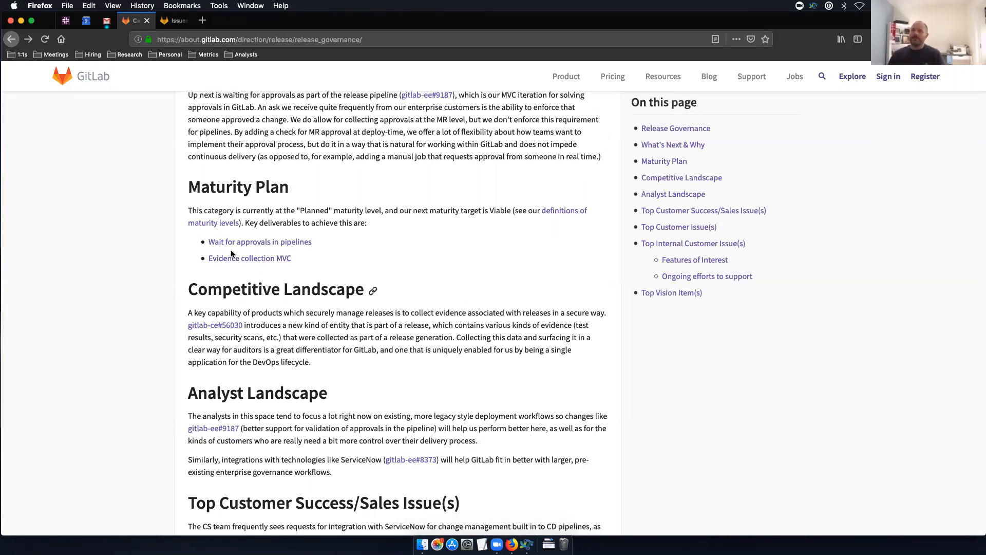
pyautogui.moveTo(249, 257)
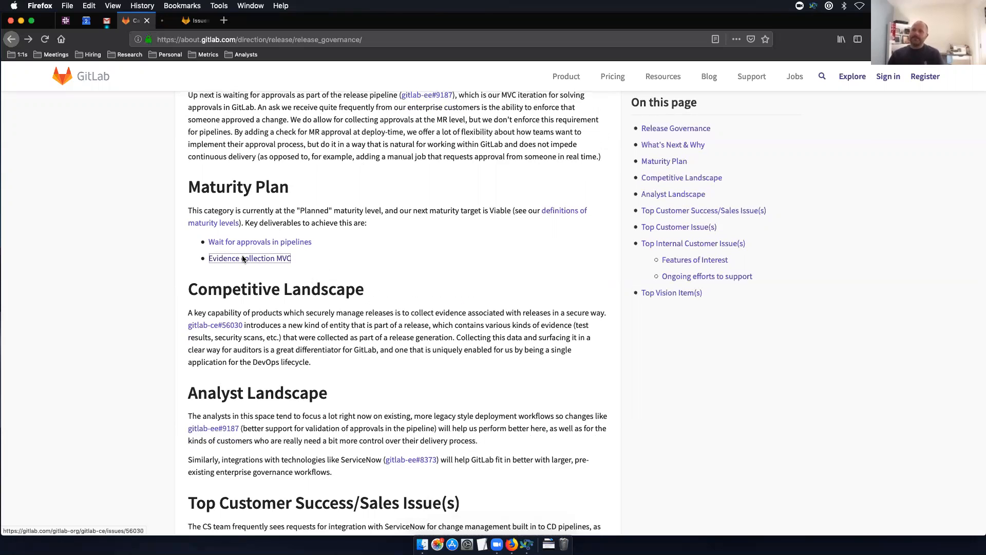
# - Open the Evidence collection for Releases MVC issue and scroll to its related issues
pyautogui.click(215, 325)
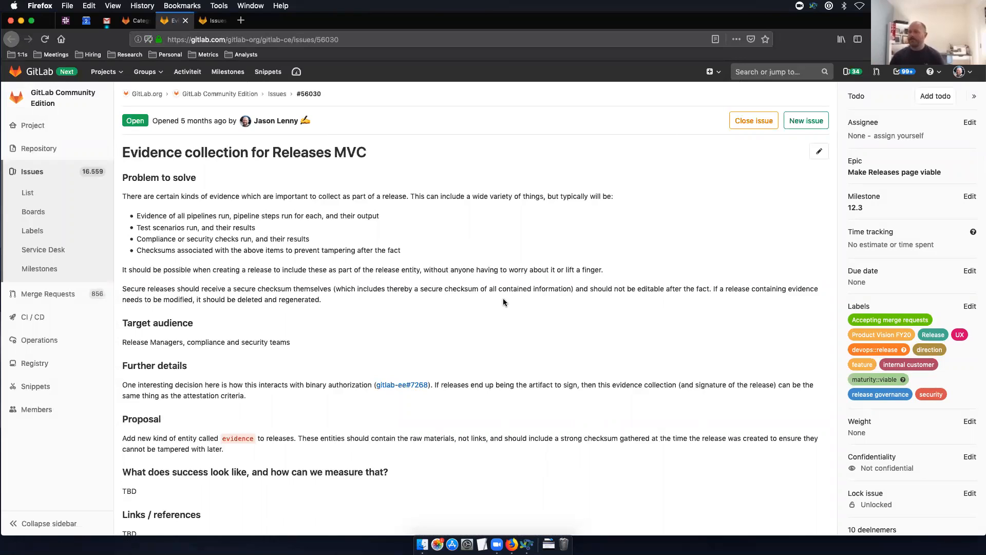
pyautogui.moveTo(289, 261)
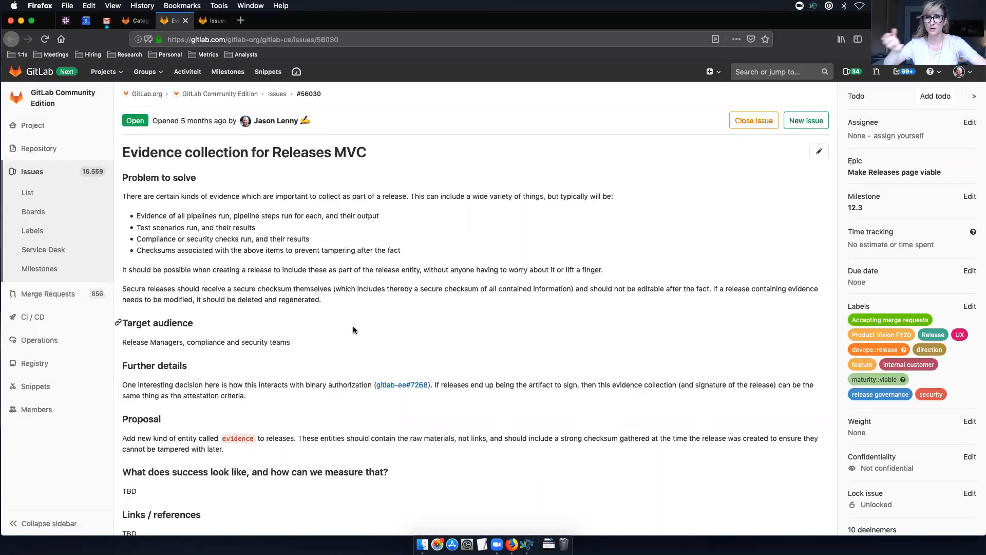
pyautogui.moveTo(377, 395)
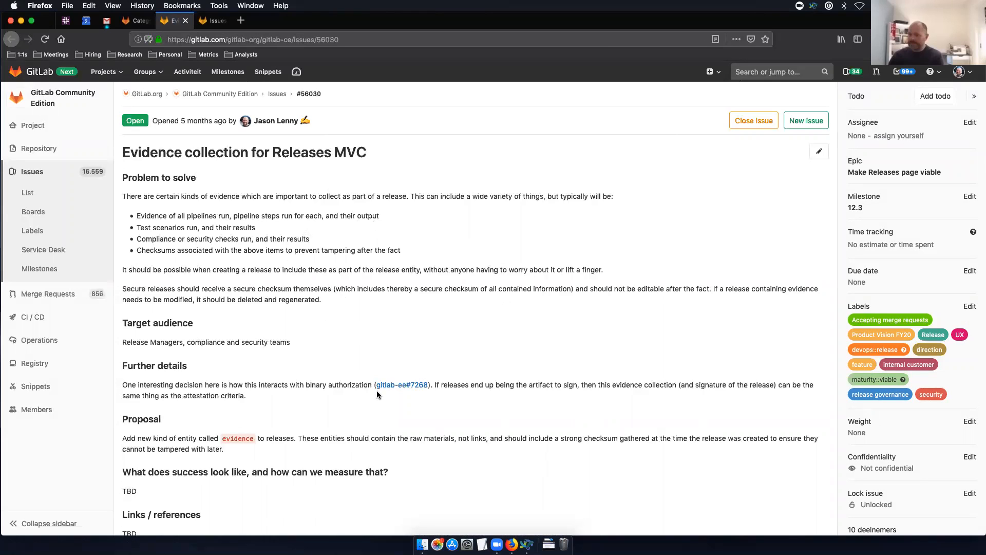
pyautogui.scroll(-3)
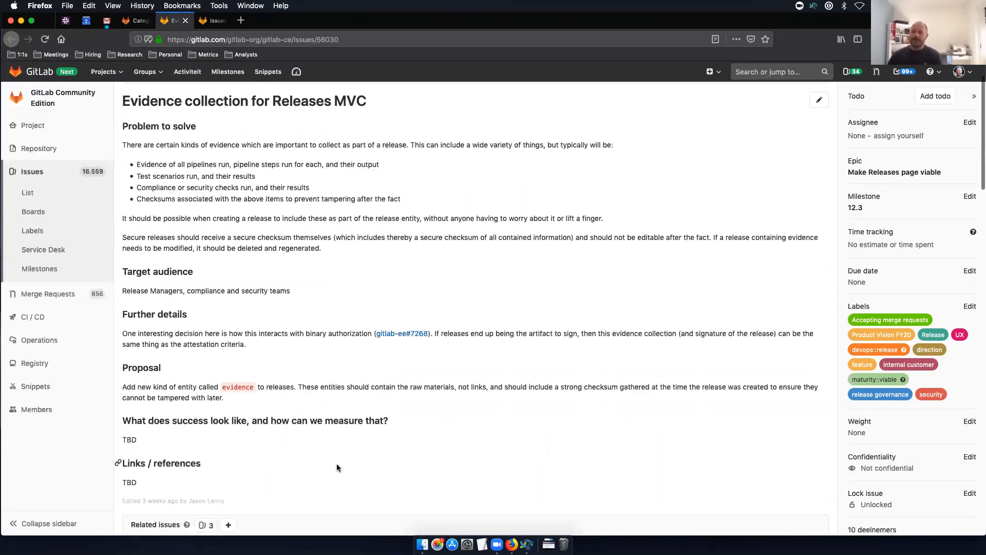
pyautogui.scroll(-3)
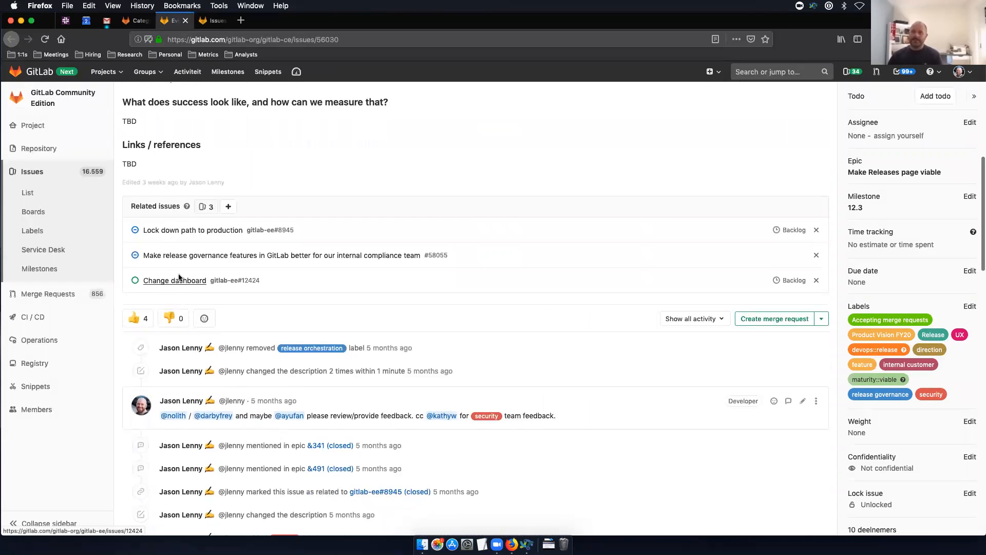
pyautogui.scroll(3)
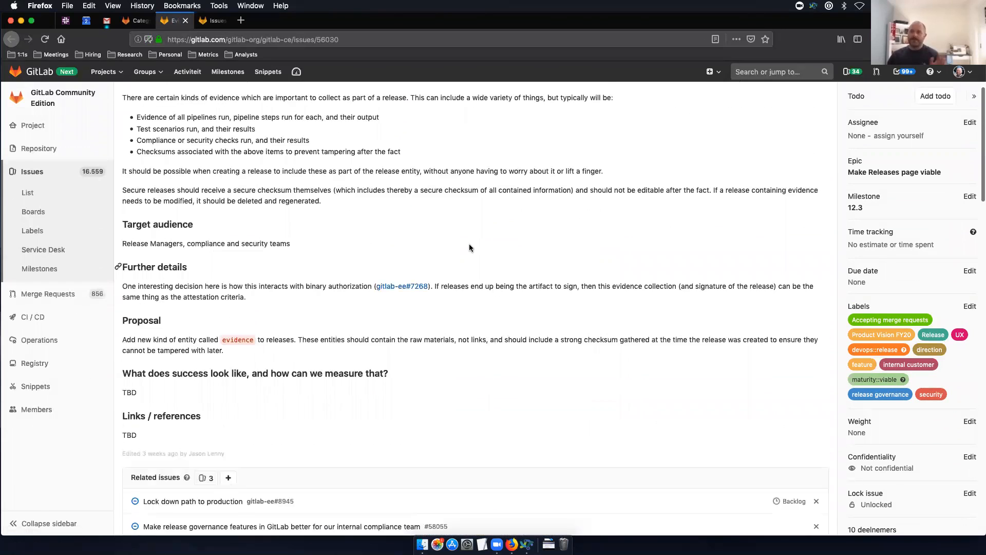
pyautogui.scroll(3)
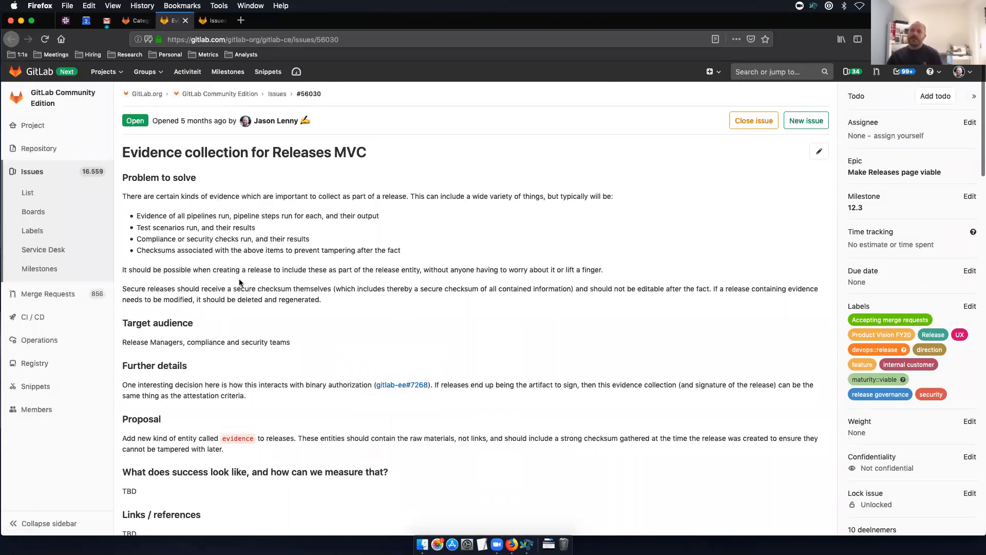
pyautogui.scroll(-3)
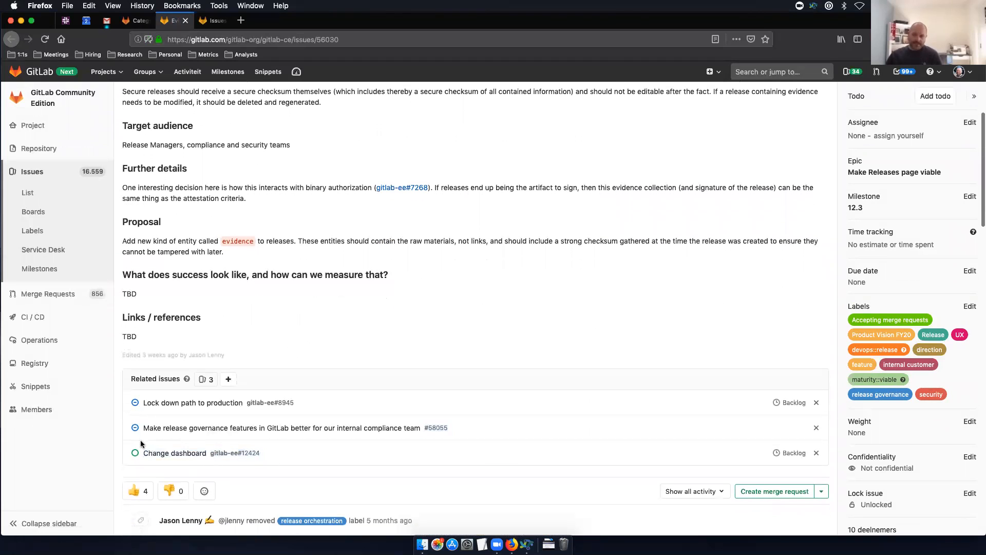
pyautogui.scroll(3)
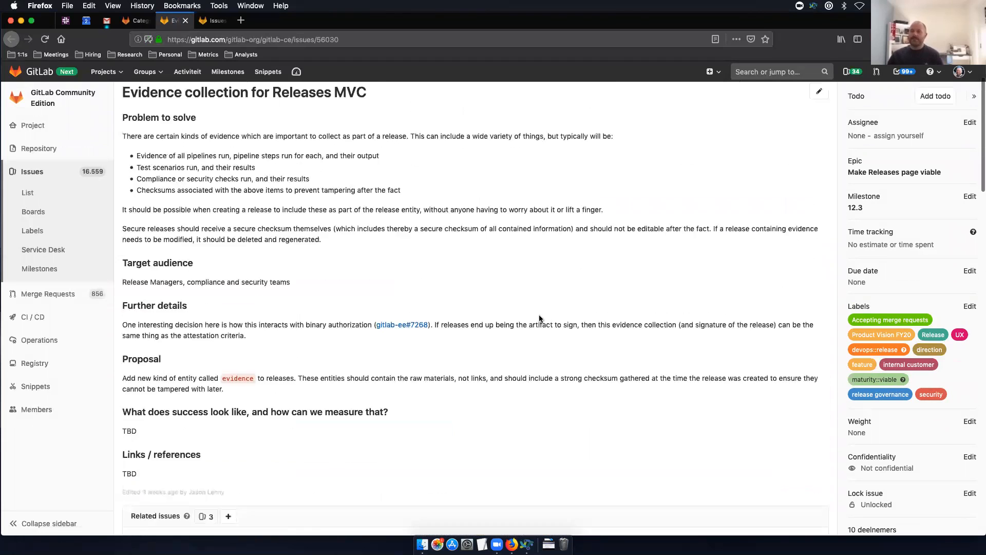
pyautogui.scroll(3)
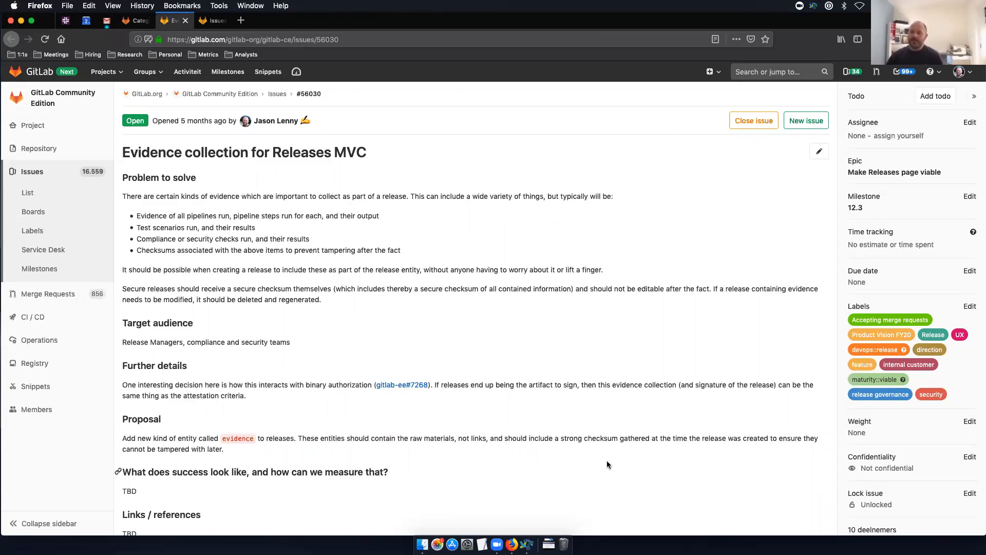
pyautogui.moveTo(464, 446)
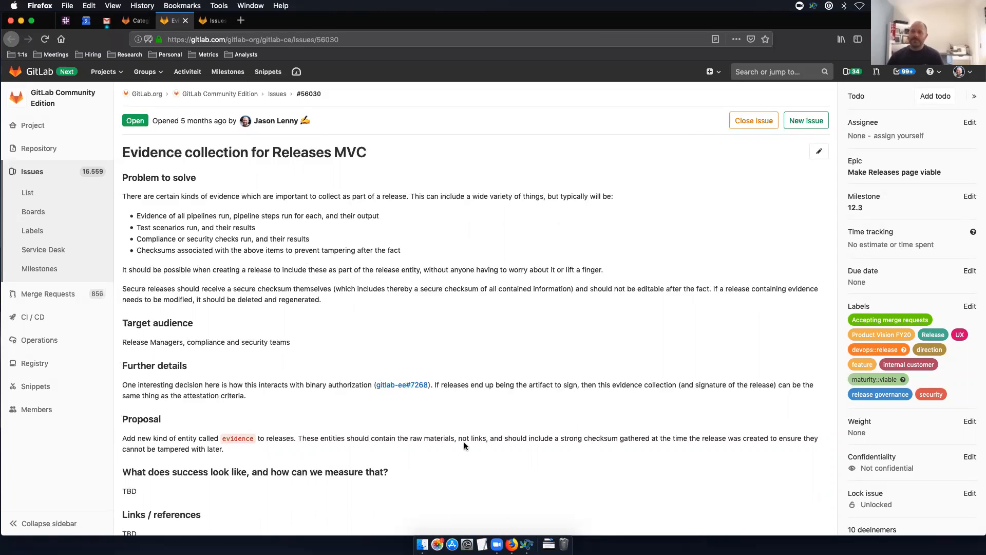
pyautogui.moveTo(242, 258)
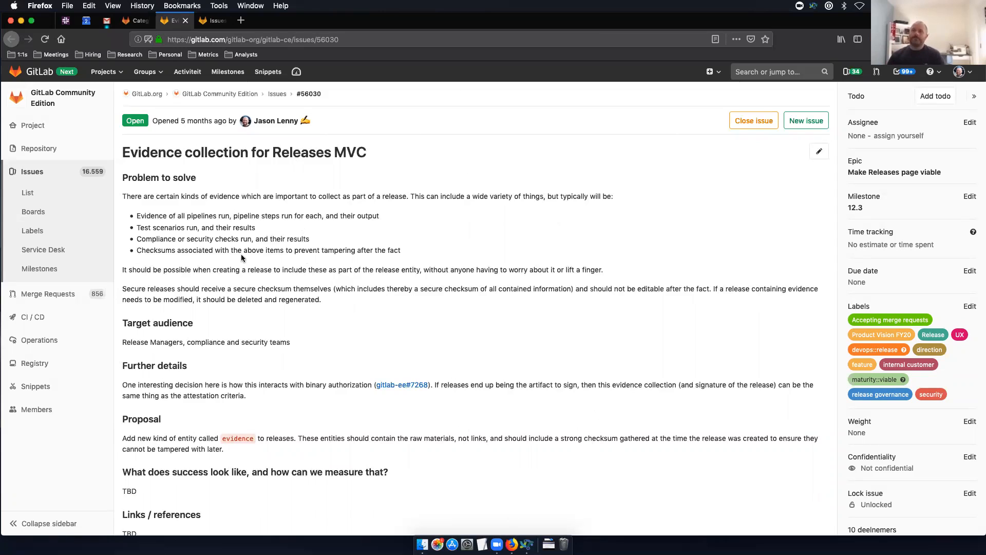
pyautogui.moveTo(125, 178)
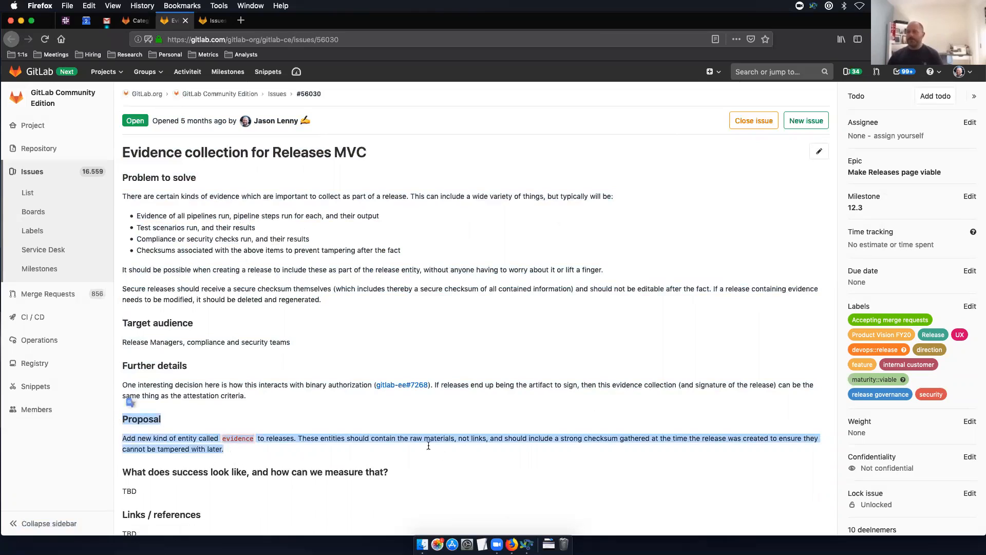
pyautogui.click(428, 446)
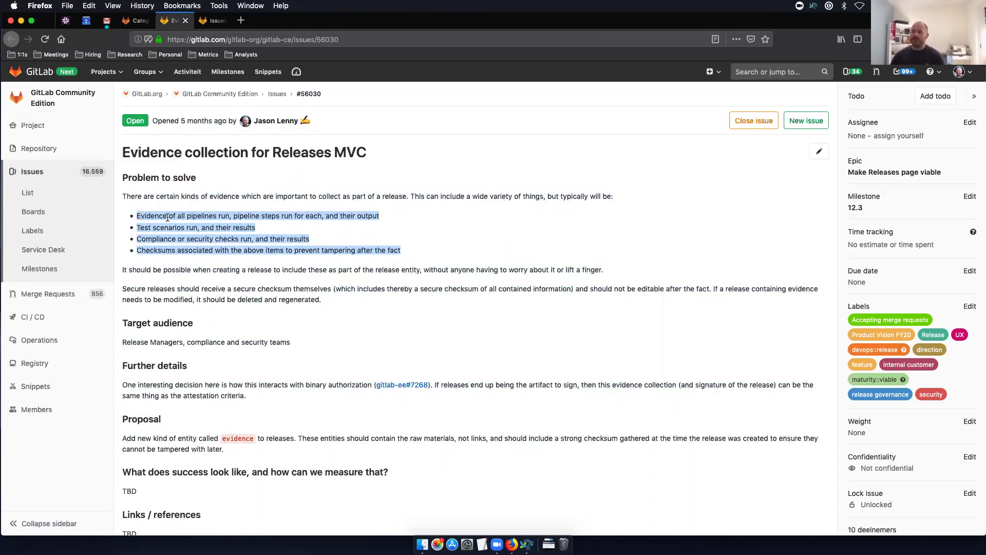
pyautogui.click(445, 316)
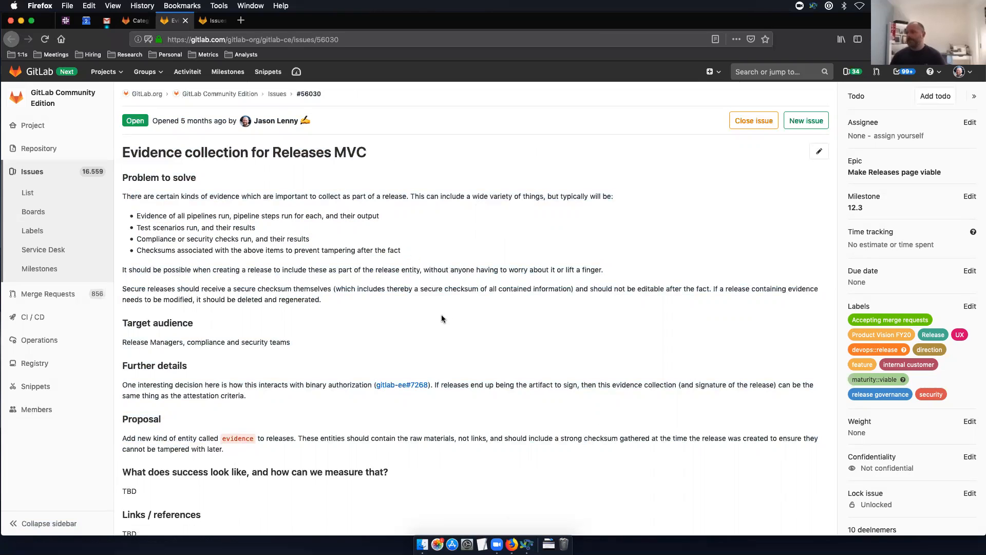
pyautogui.scroll(-3)
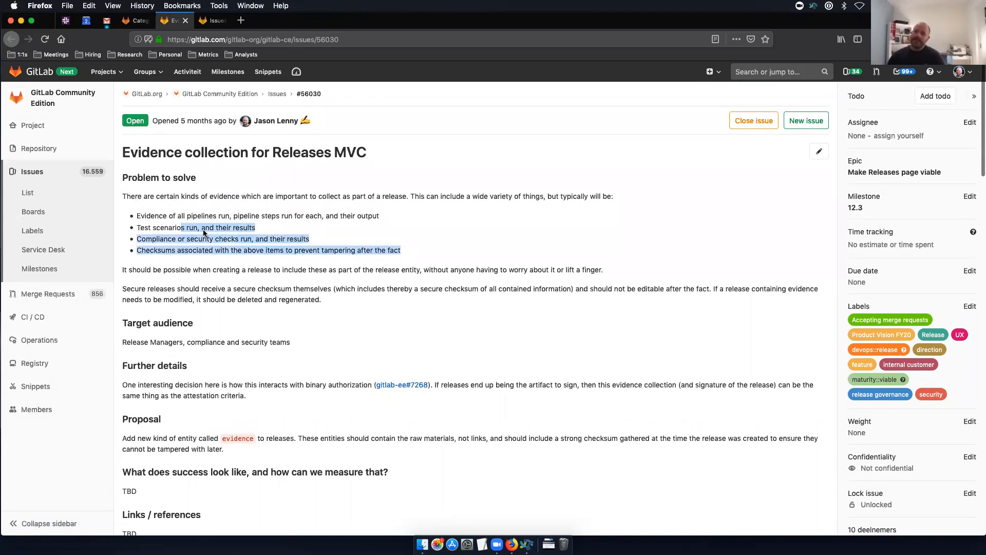
pyautogui.scroll(-3)
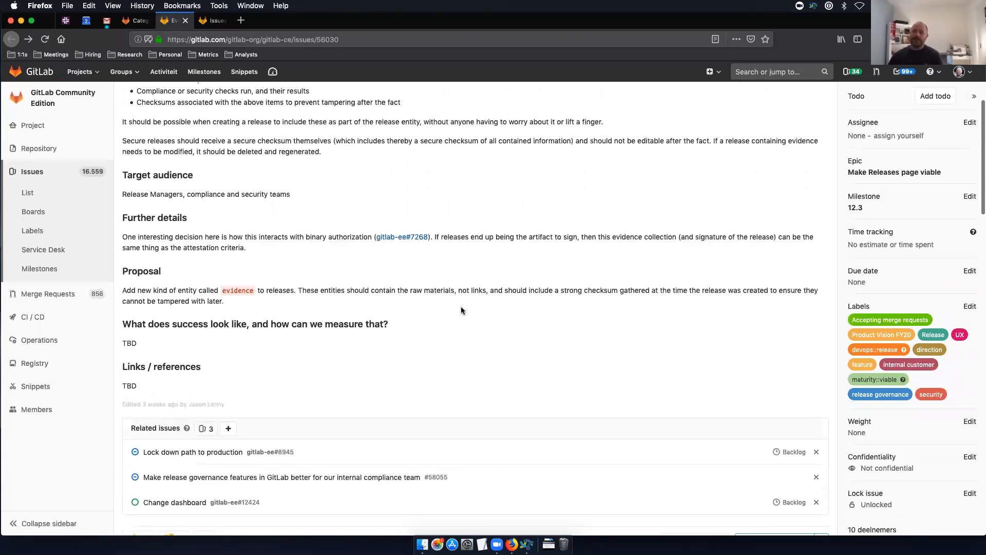
pyautogui.scroll(3)
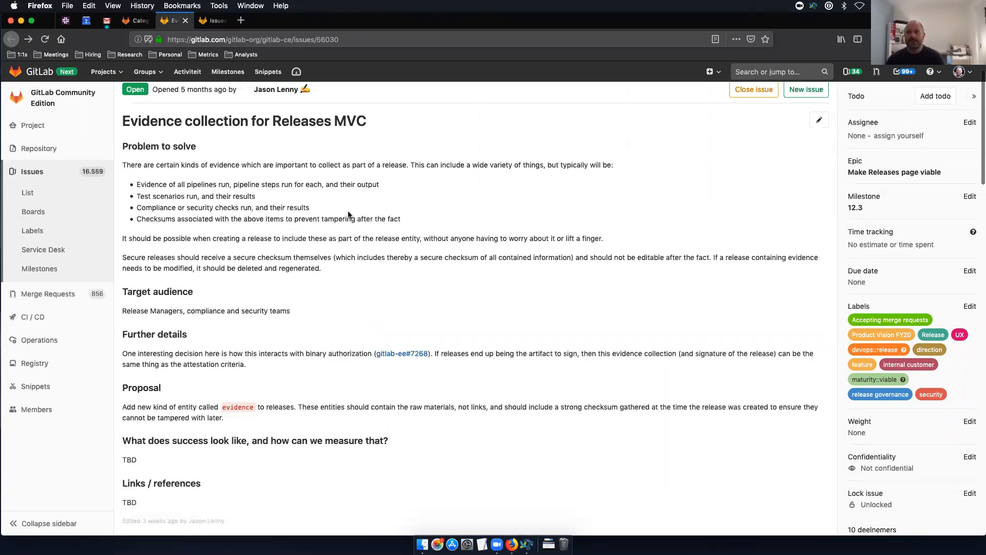
pyautogui.scroll(3)
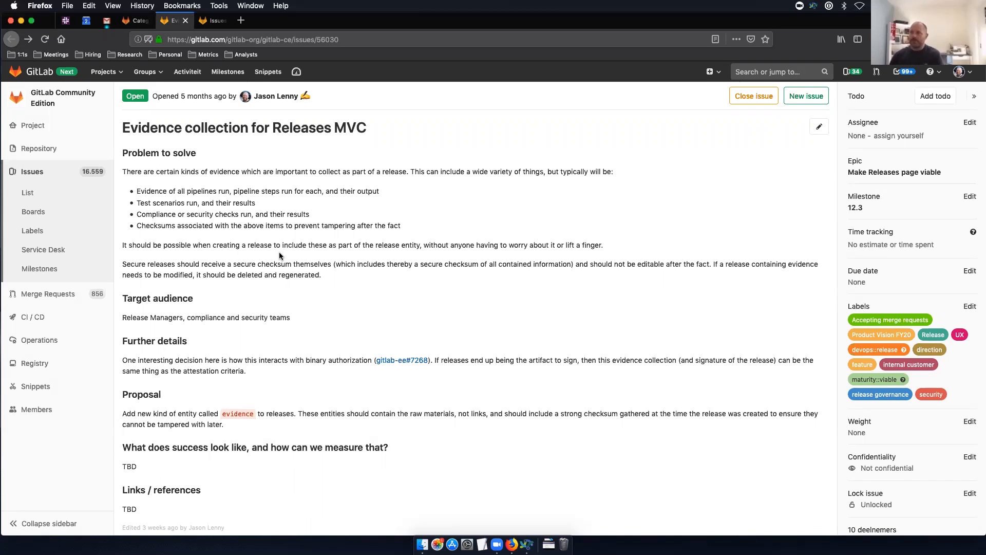
pyautogui.moveTo(308, 242)
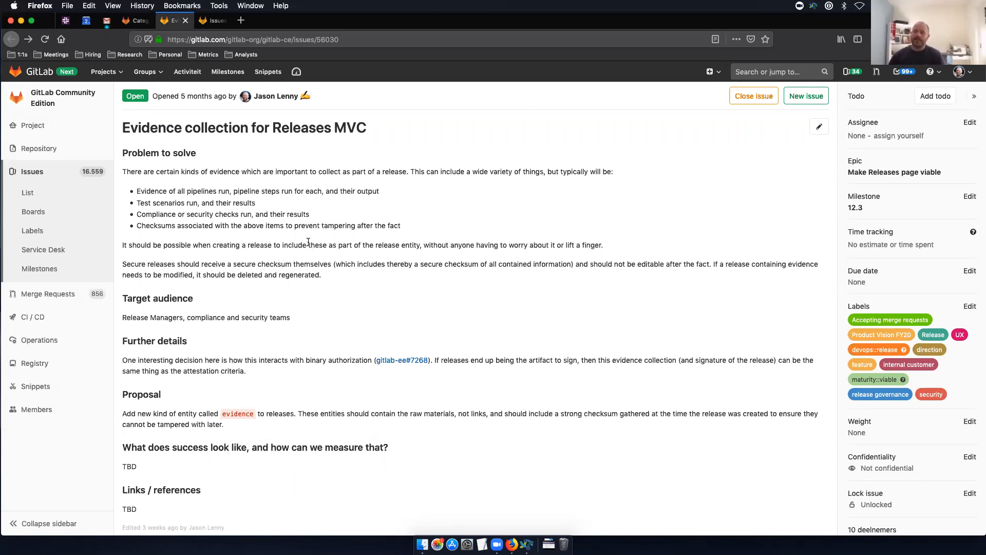
pyautogui.scroll(-3)
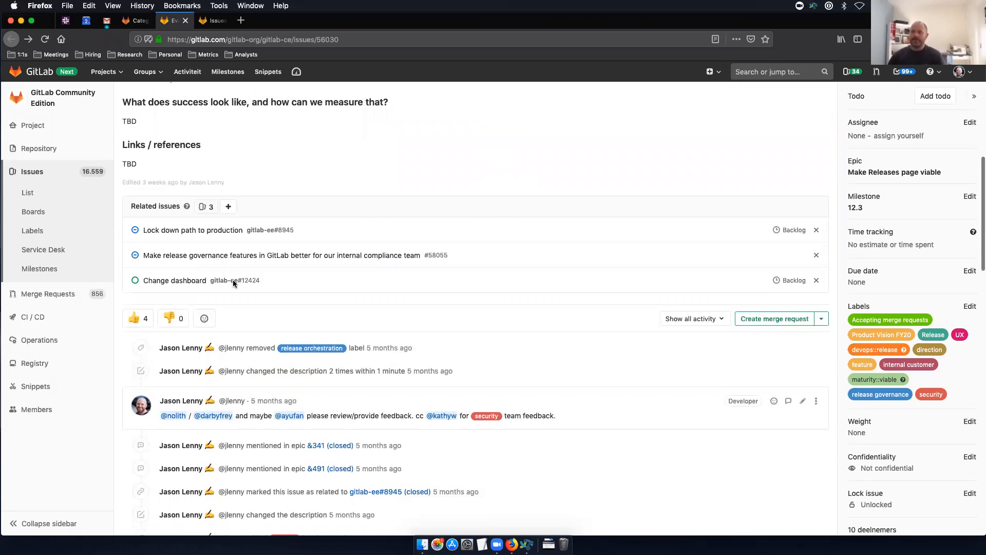
pyautogui.scroll(3)
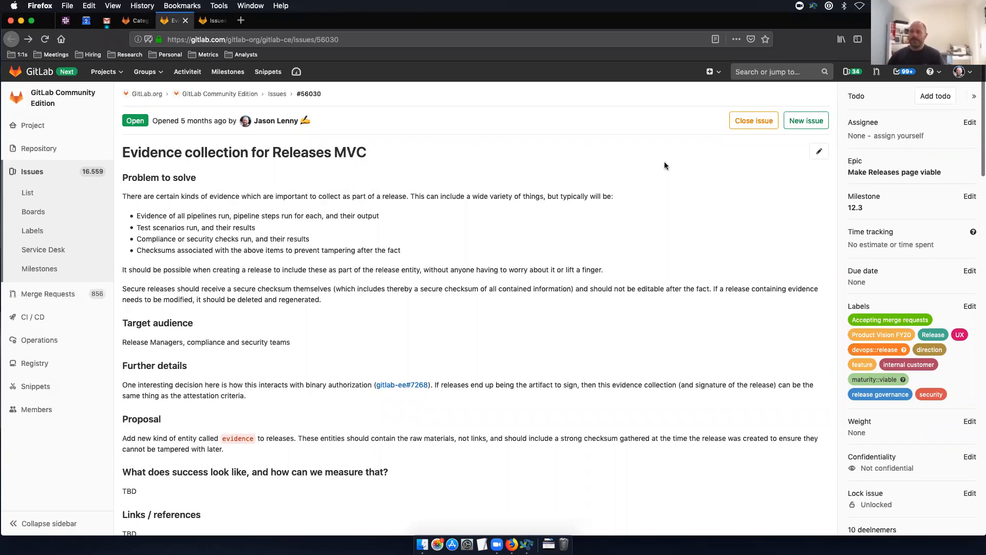
pyautogui.moveTo(381, 260)
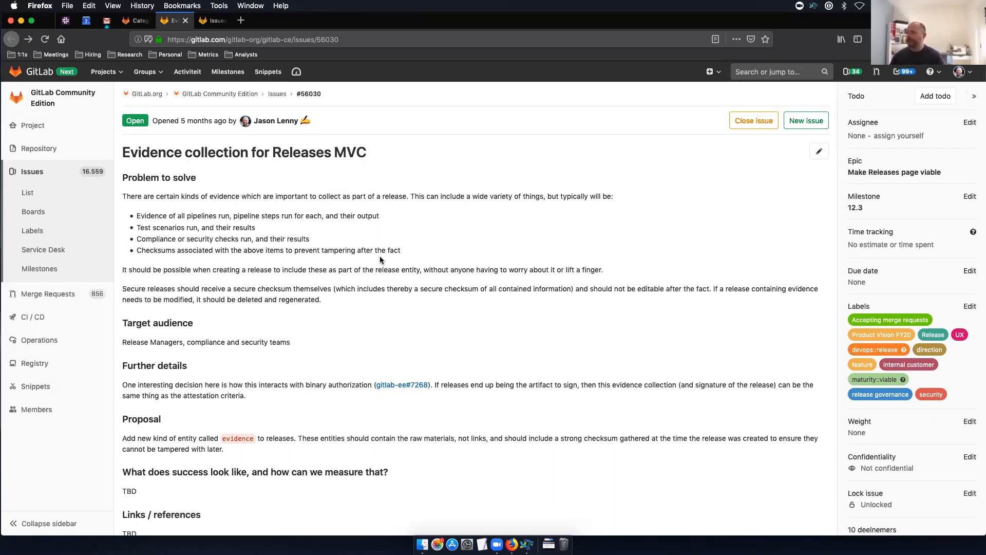
# - Follow the GitLab Direction breadcrumb link from the Release Governance page
pyautogui.click(132, 20)
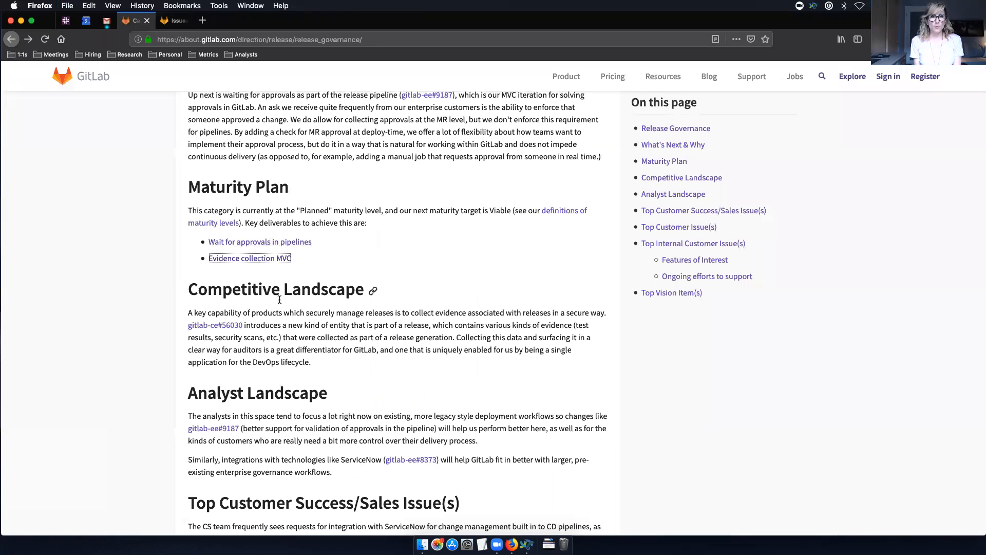
pyautogui.moveTo(249, 258)
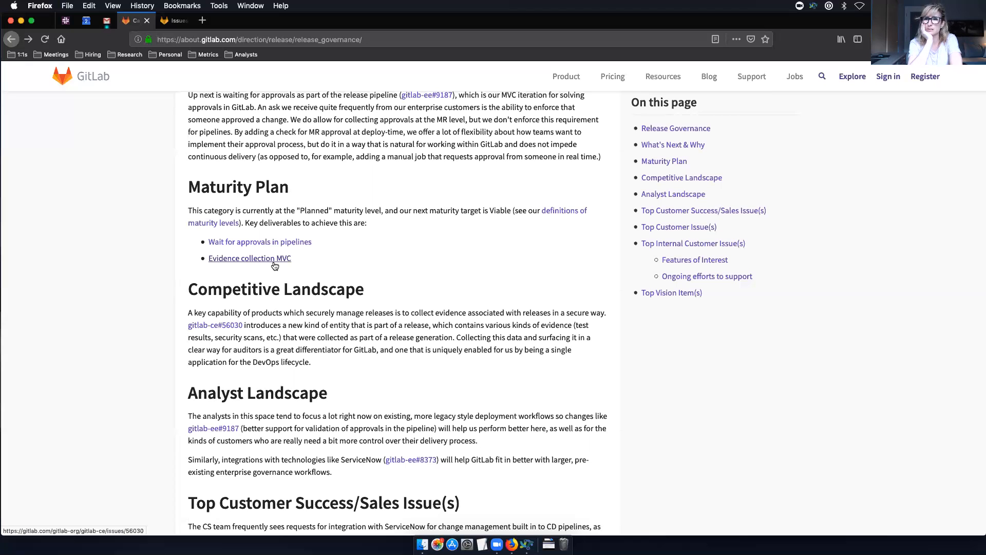
pyautogui.moveTo(383, 185)
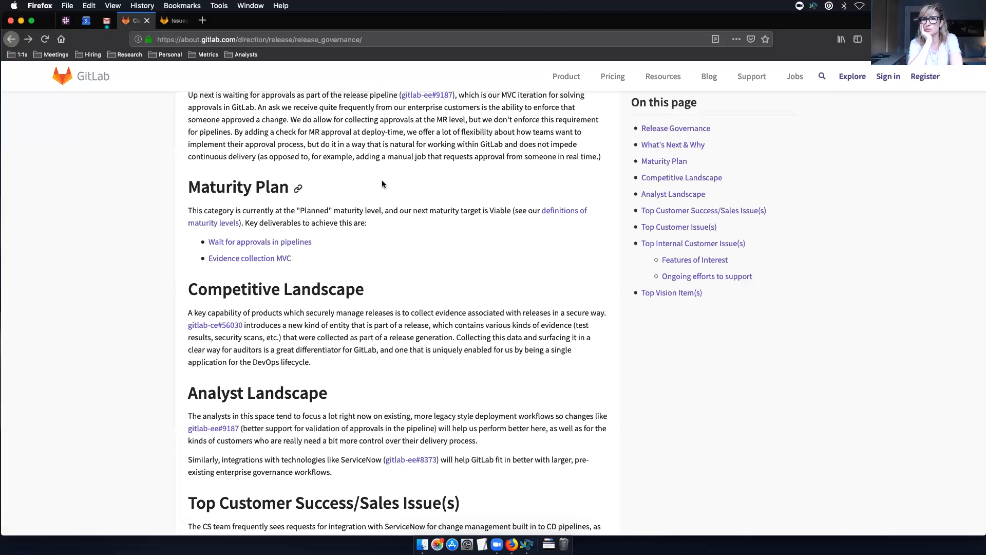
pyautogui.moveTo(493, 326)
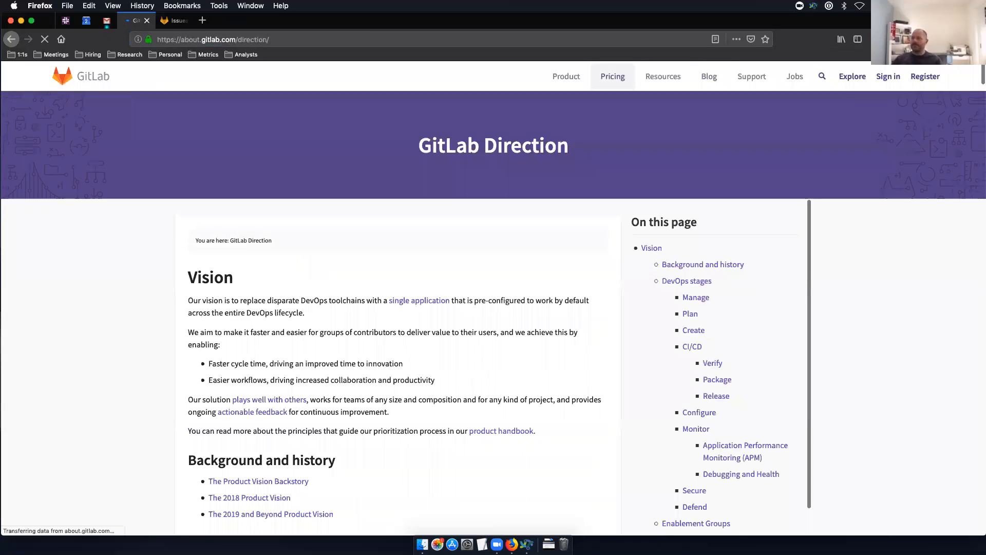
# - Jump to and read the Direction page's Application Types section
pyautogui.scroll(-3)
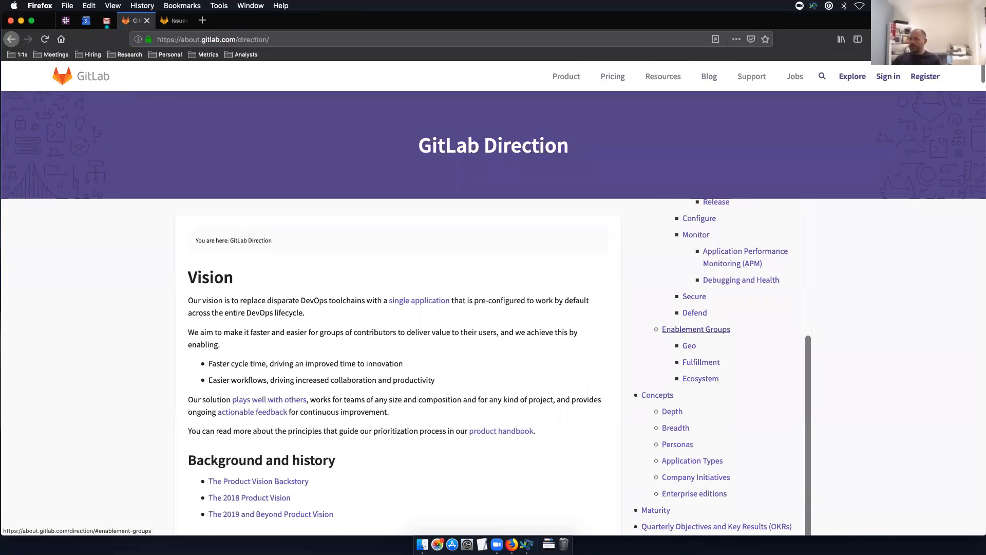
pyautogui.moveTo(693, 460)
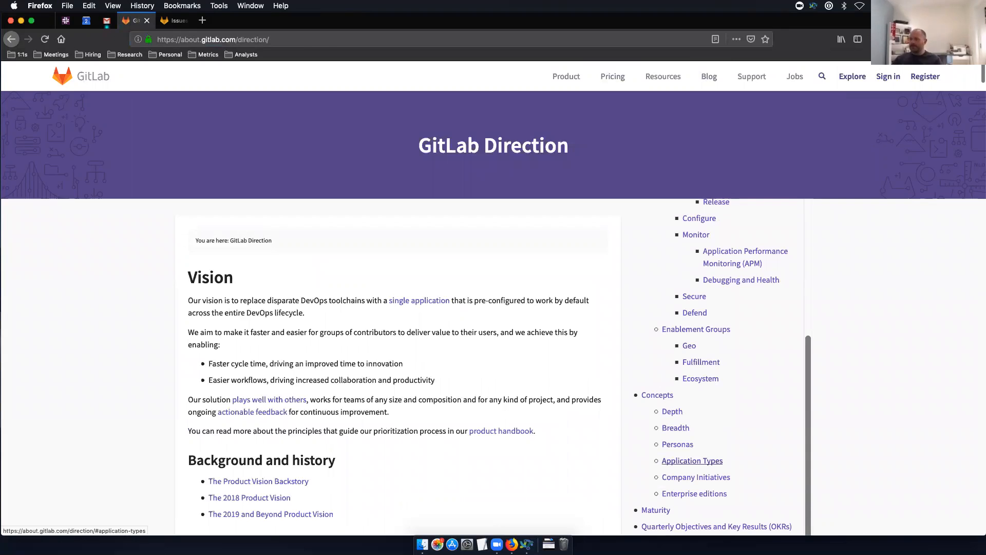
pyautogui.click(692, 460)
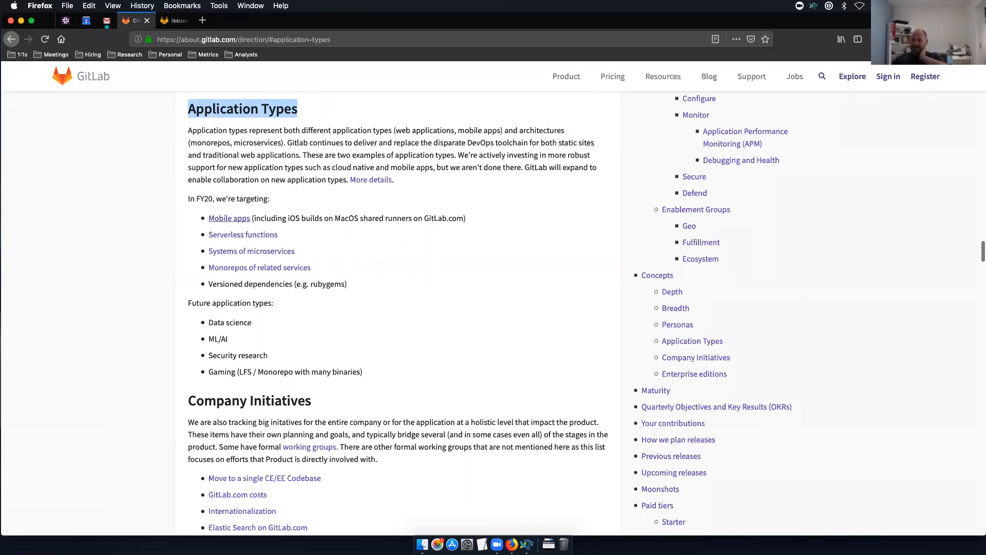
pyautogui.scroll(3)
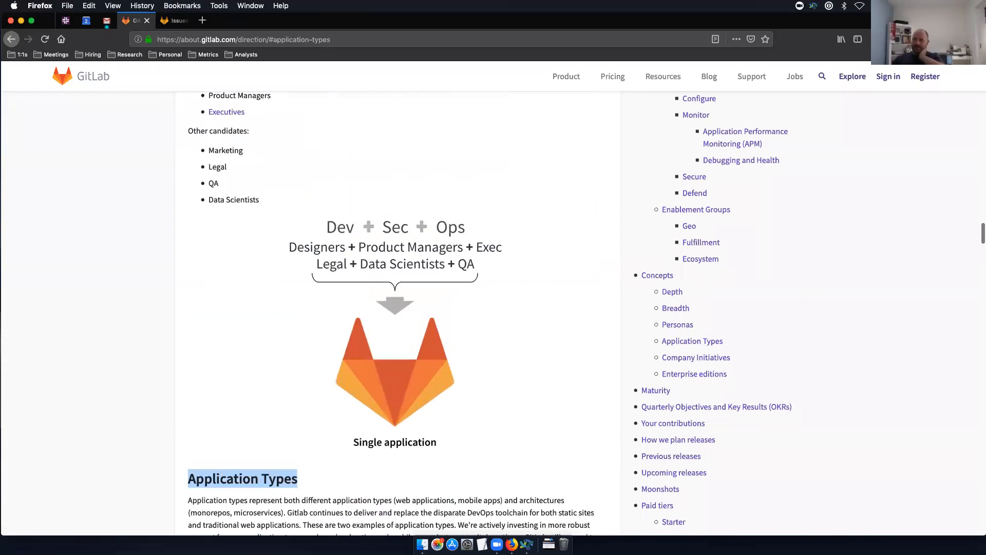
pyautogui.scroll(3)
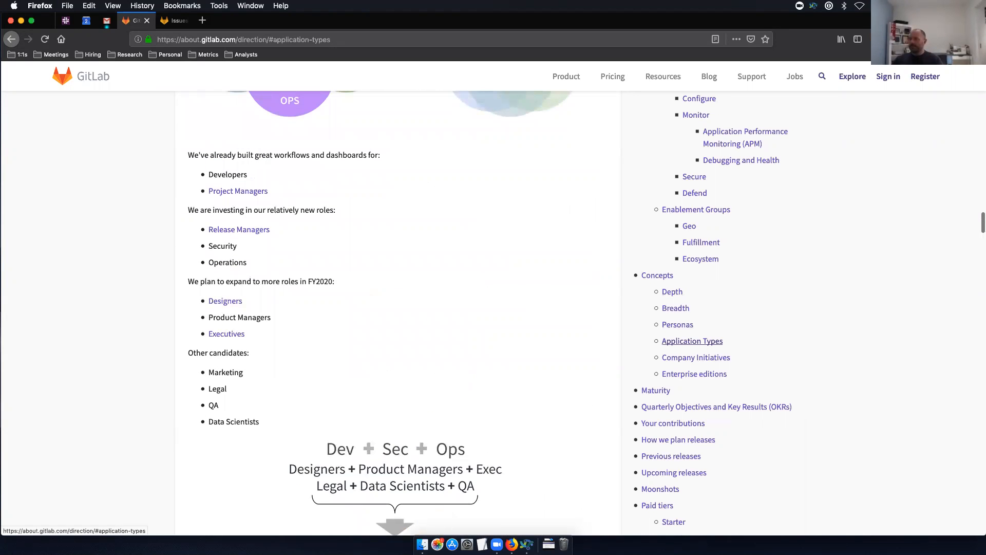
pyautogui.scroll(-3)
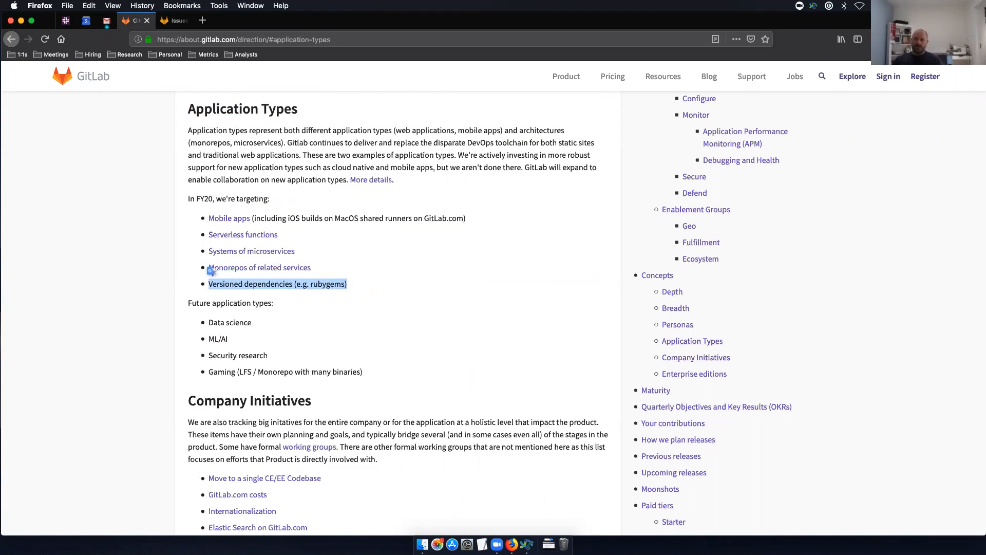
# - Read the Personas section, then return to the Release Governance category page
pyautogui.click(677, 325)
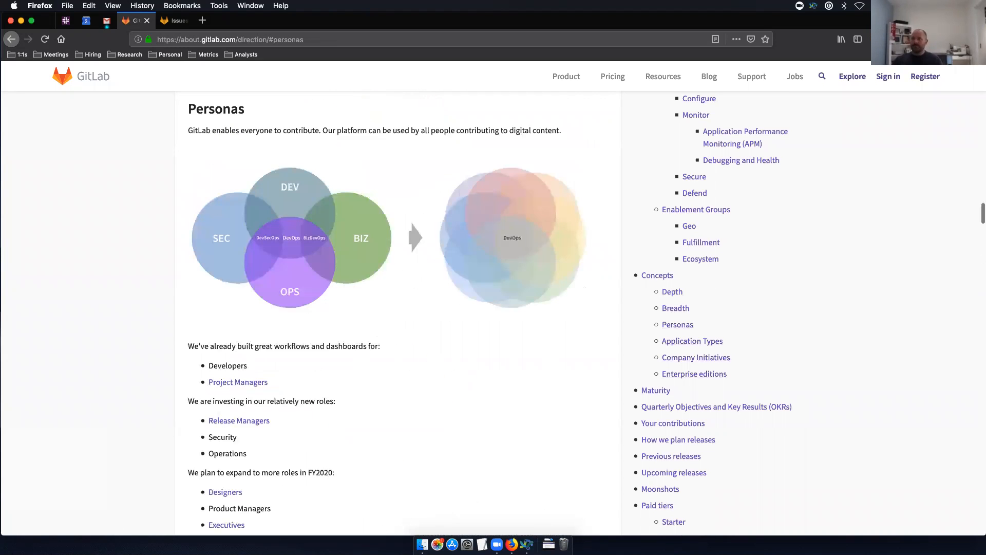
pyautogui.scroll(-3)
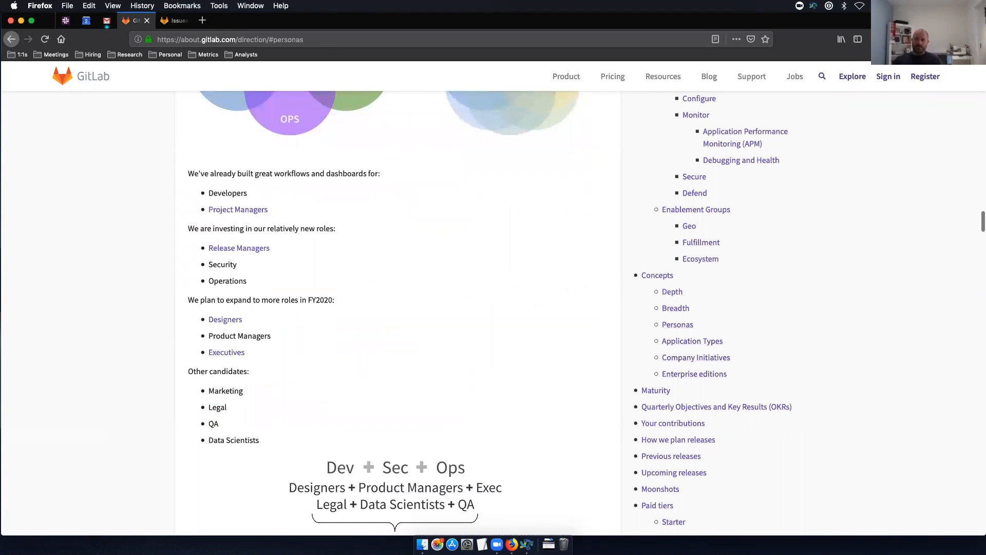
pyautogui.scroll(-3)
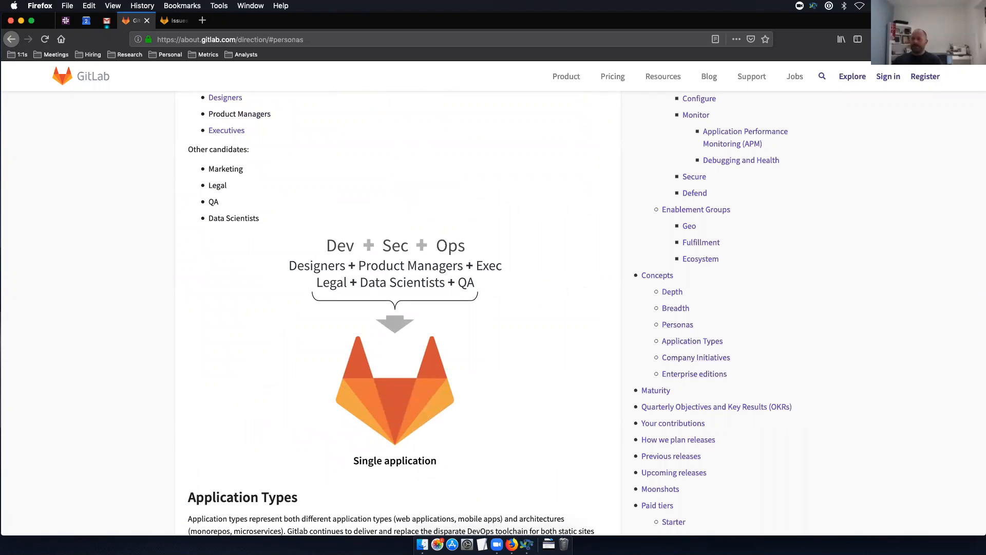
pyautogui.scroll(-3)
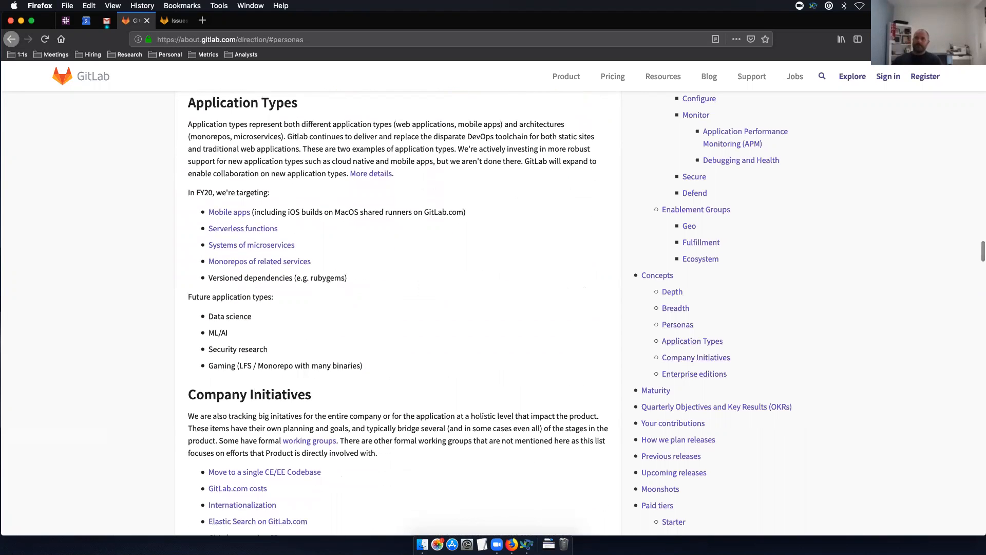
pyautogui.click(693, 340)
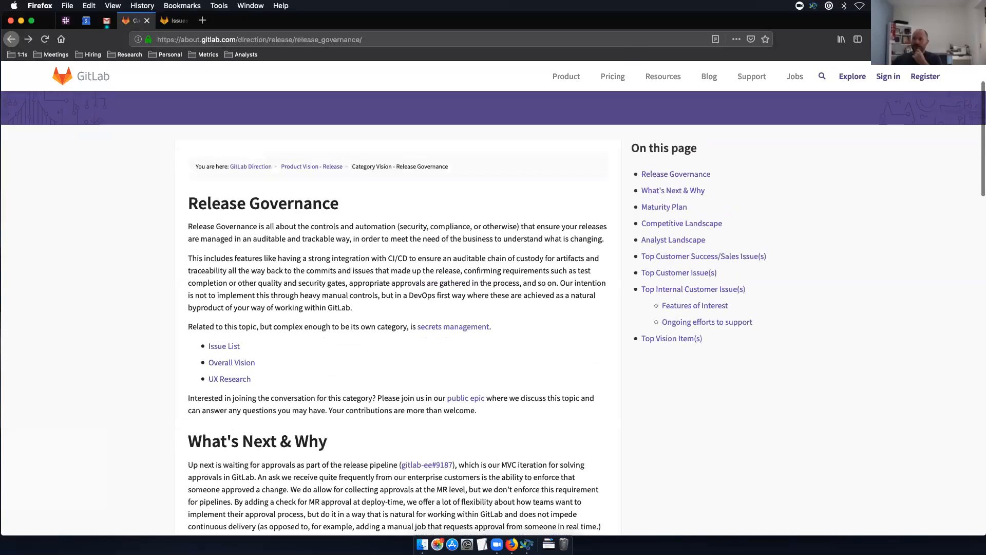
pyautogui.moveTo(454, 327)
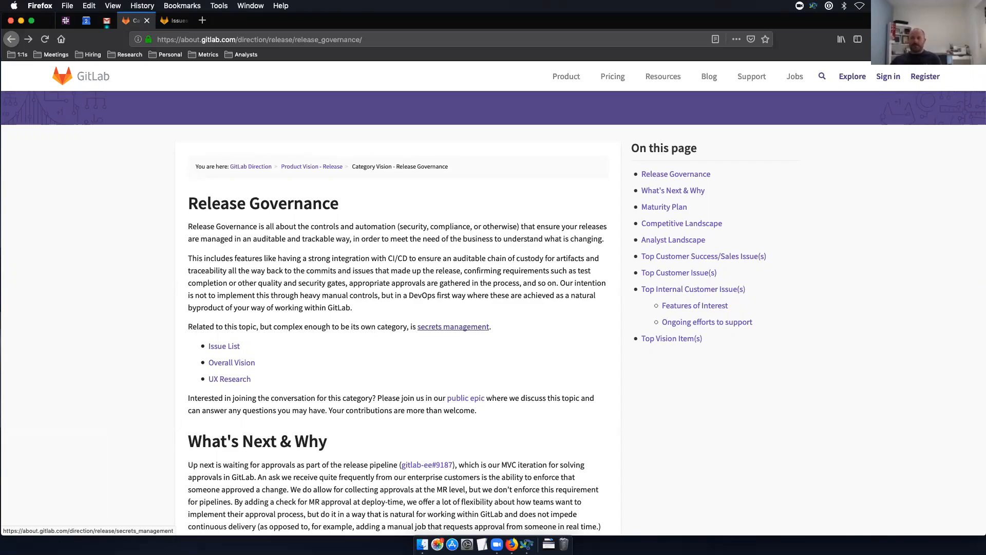
pyautogui.moveTo(262, 203)
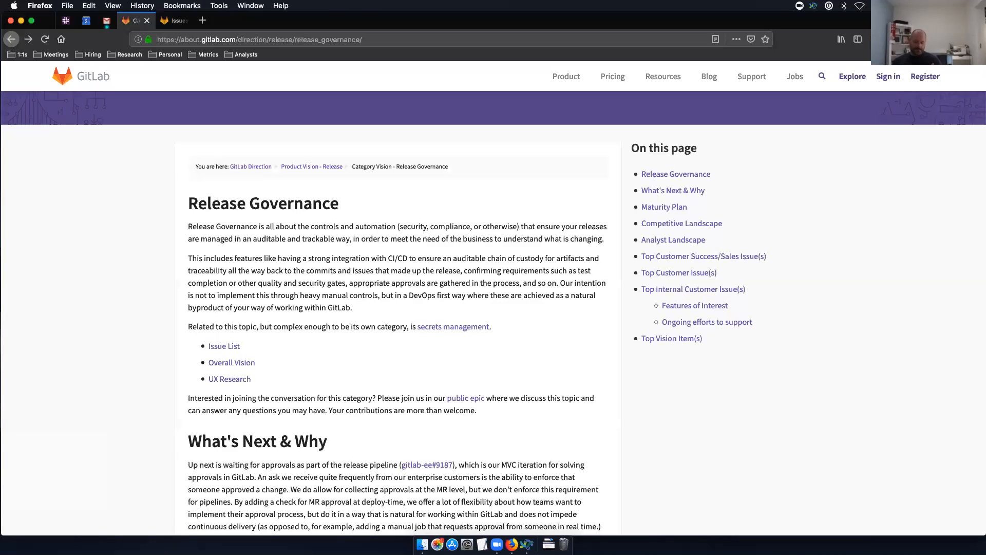
pyautogui.scroll(-3)
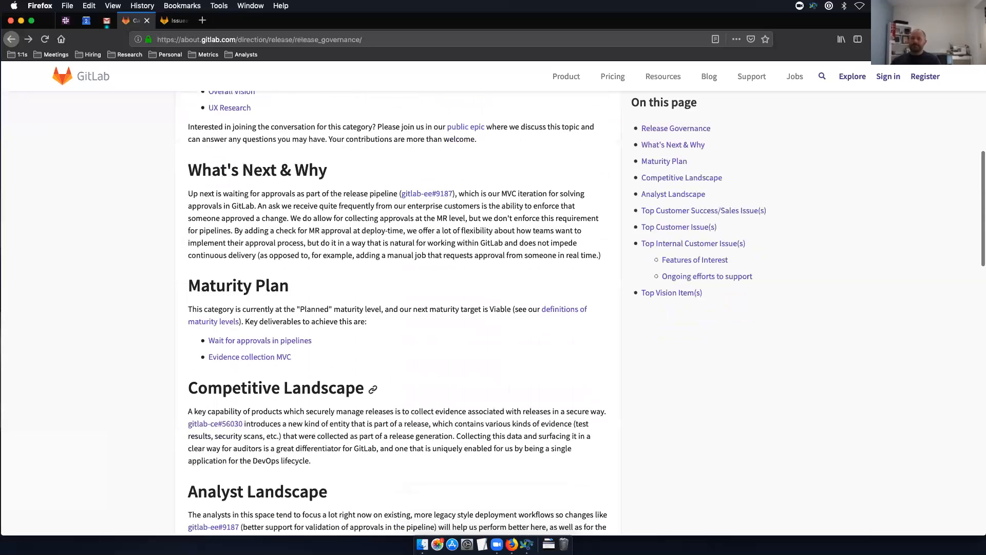
pyautogui.scroll(-3)
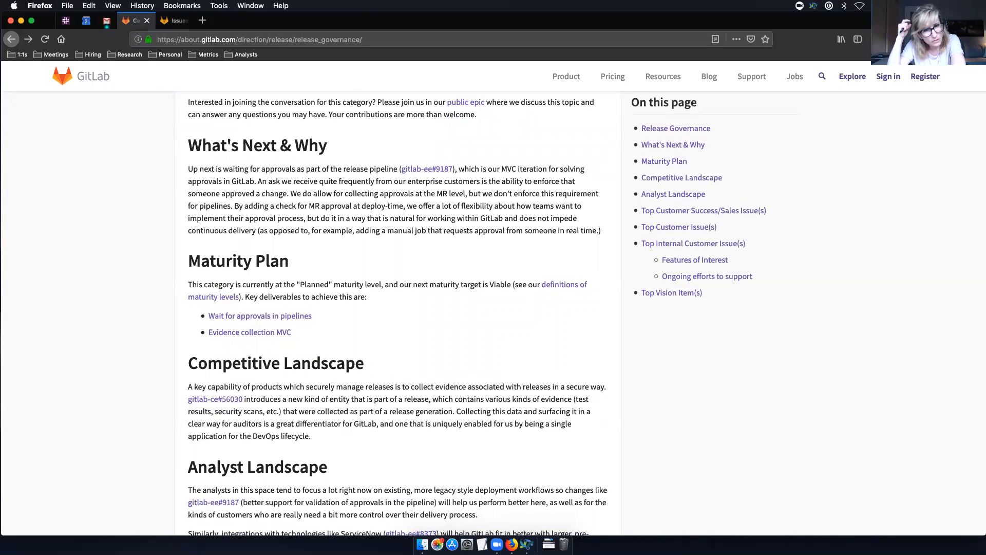
# - View the Evidence collection MVC issue and its related Change dashboard issue, then return
pyautogui.scroll(3)
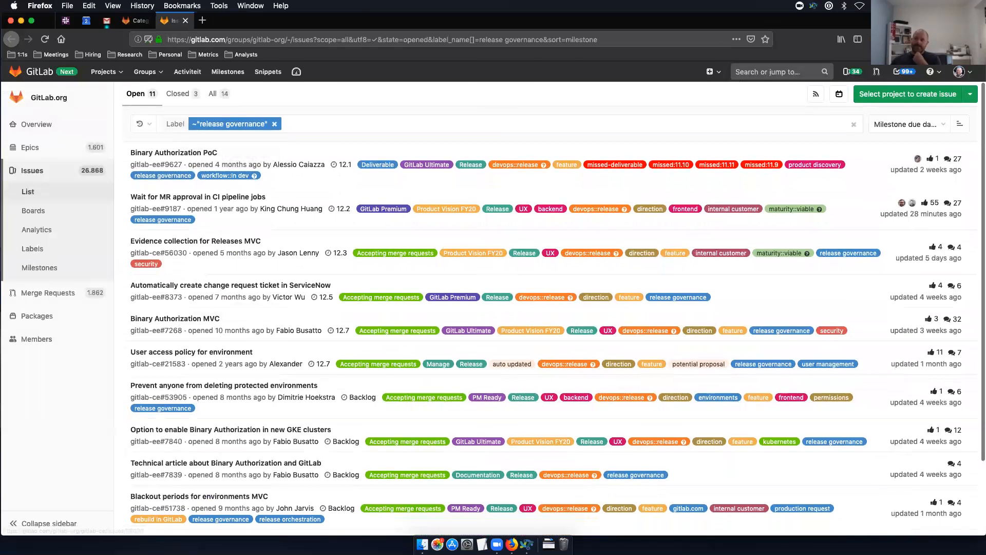
pyautogui.moveTo(195, 241)
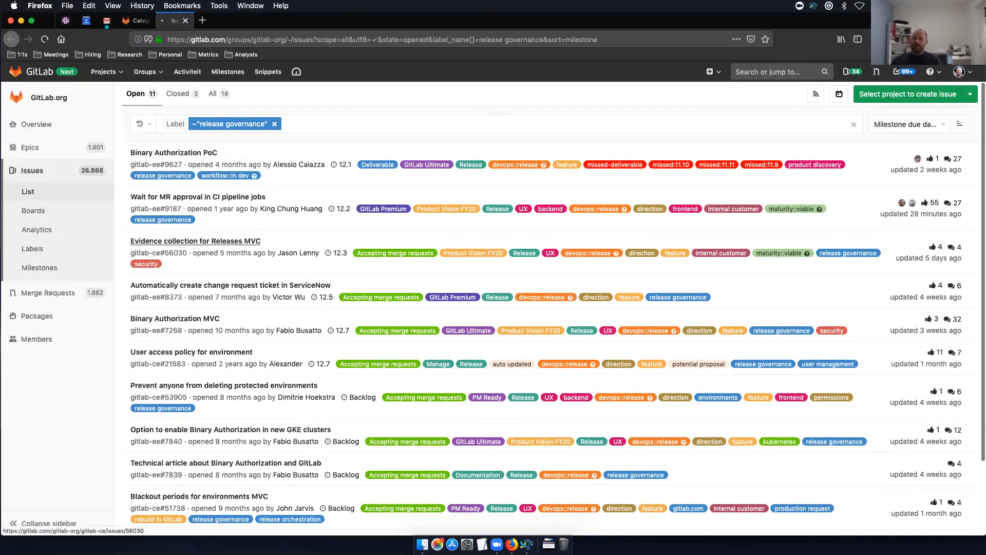
pyautogui.click(195, 240)
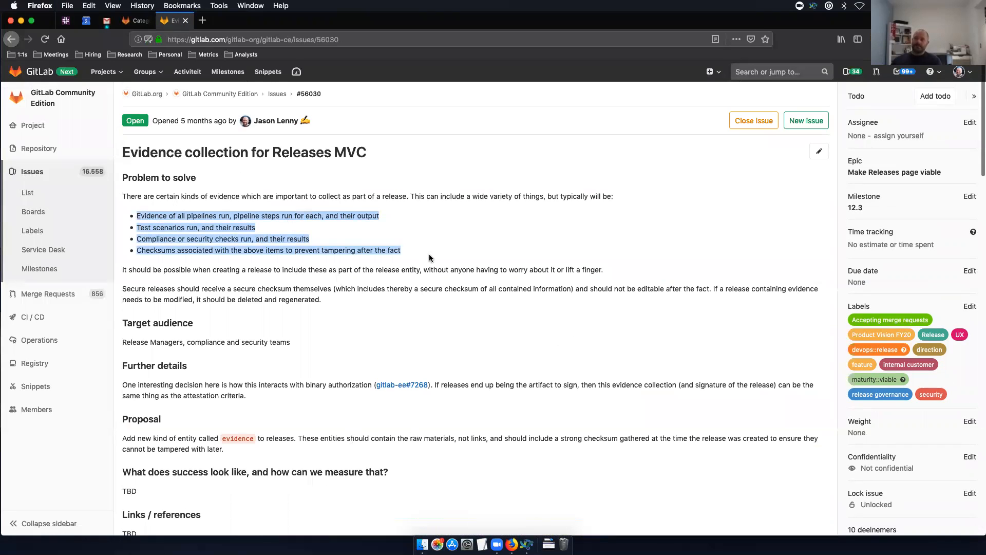
pyautogui.scroll(-3)
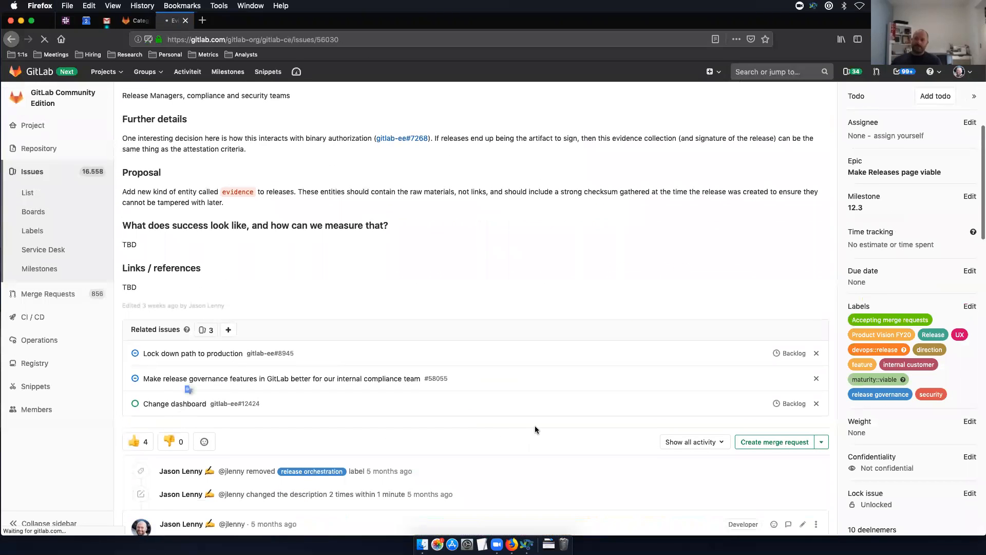
pyautogui.click(174, 404)
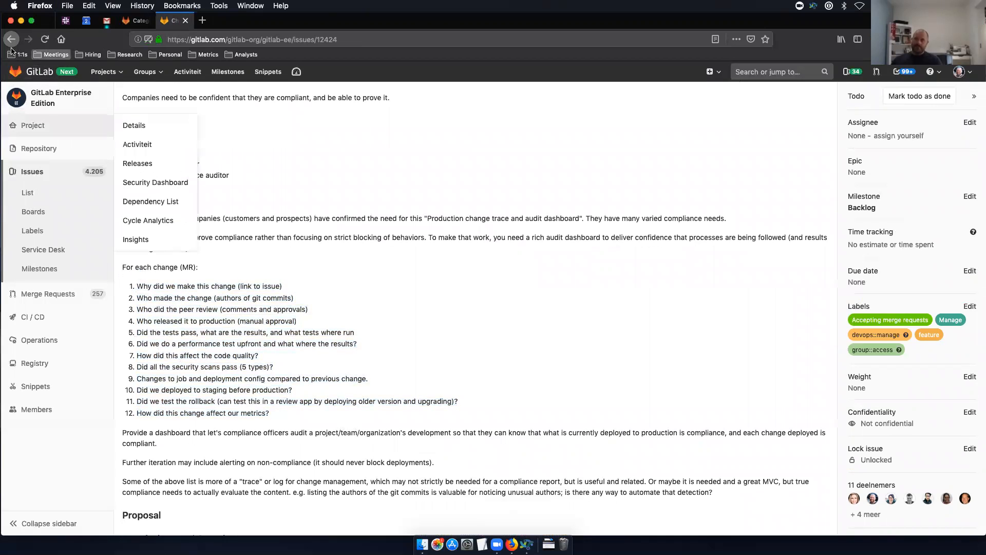
pyautogui.click(11, 39)
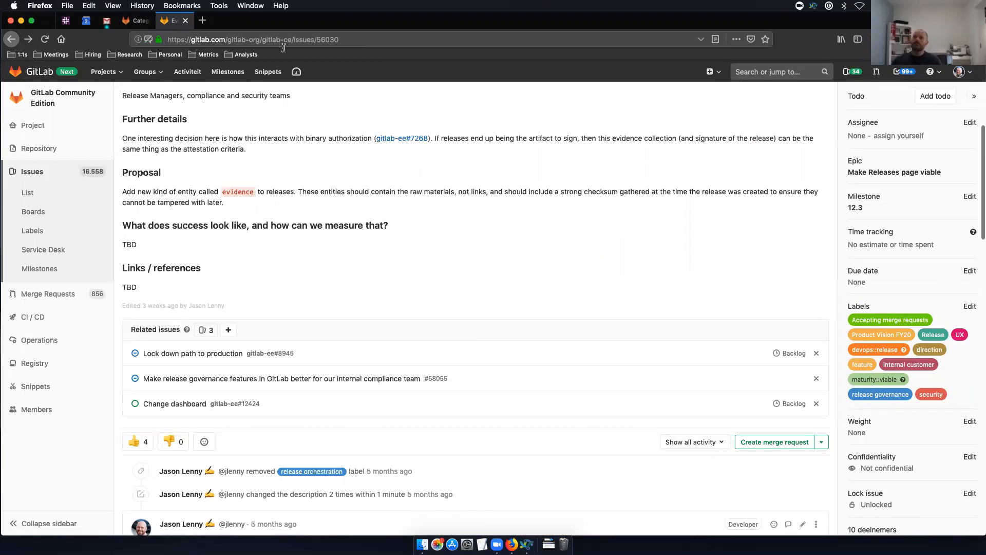
pyautogui.click(136, 20)
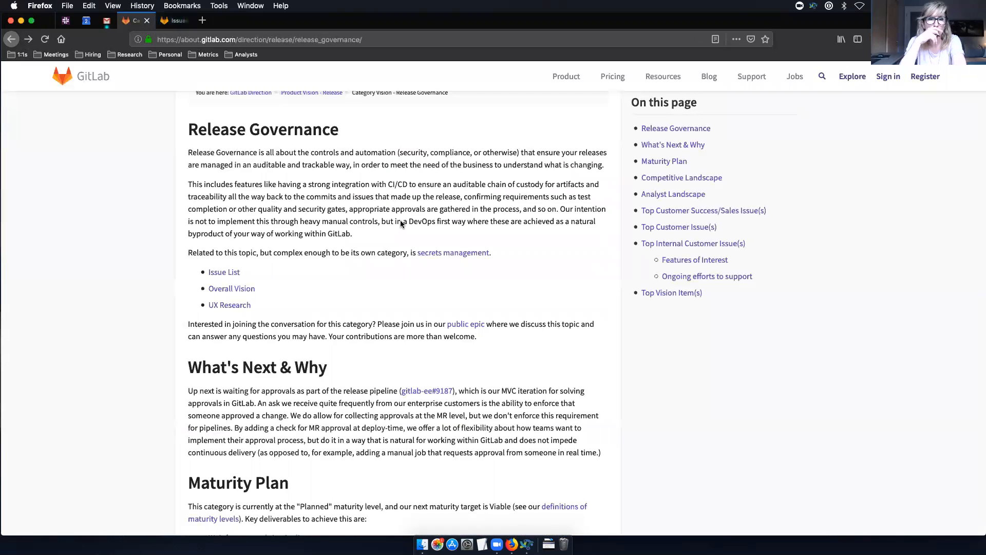
pyautogui.scroll(-3)
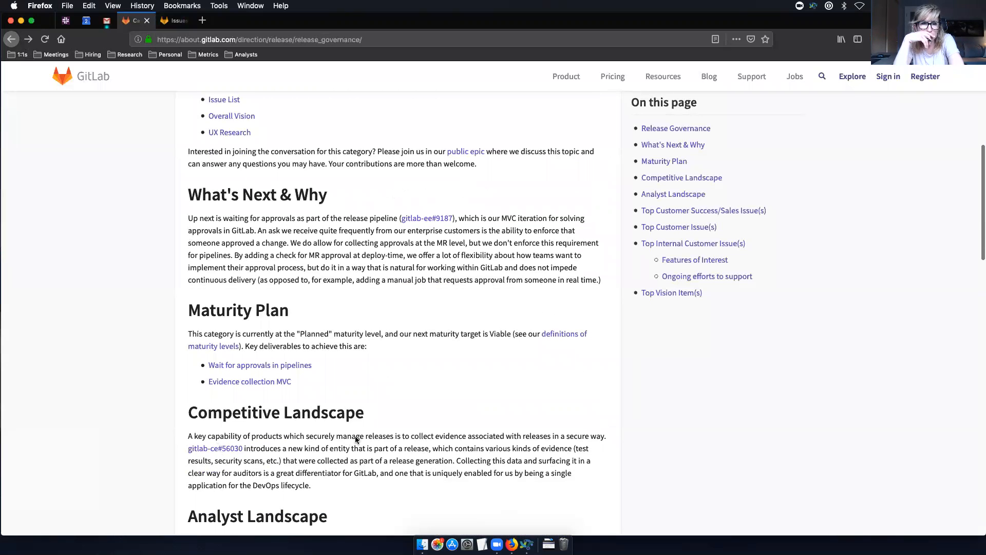
pyautogui.scroll(-3)
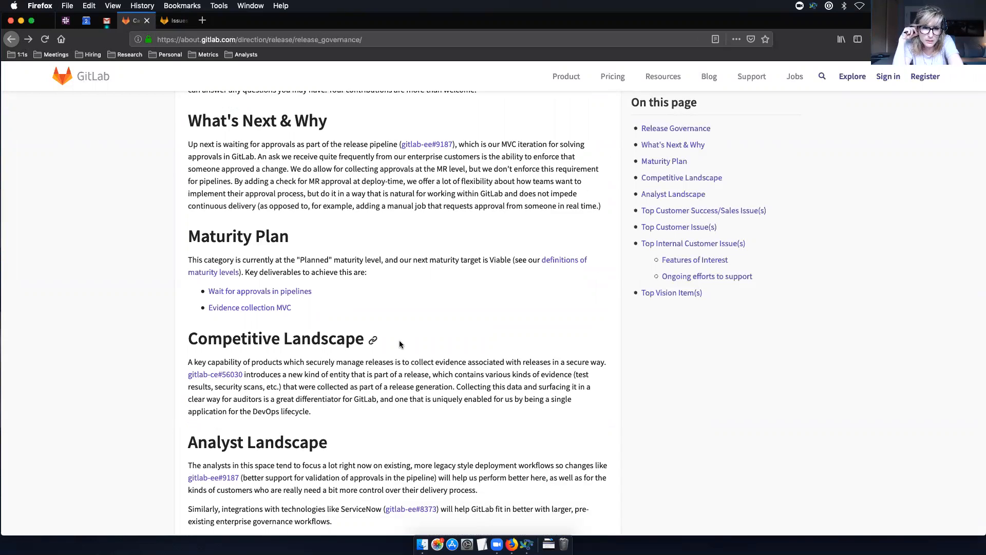
pyautogui.scroll(-3)
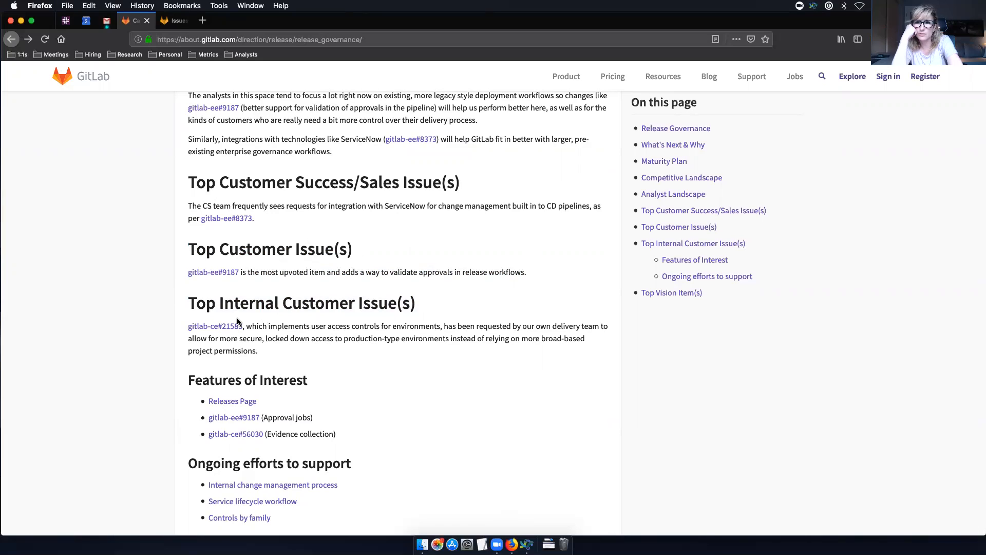
pyautogui.moveTo(391, 337)
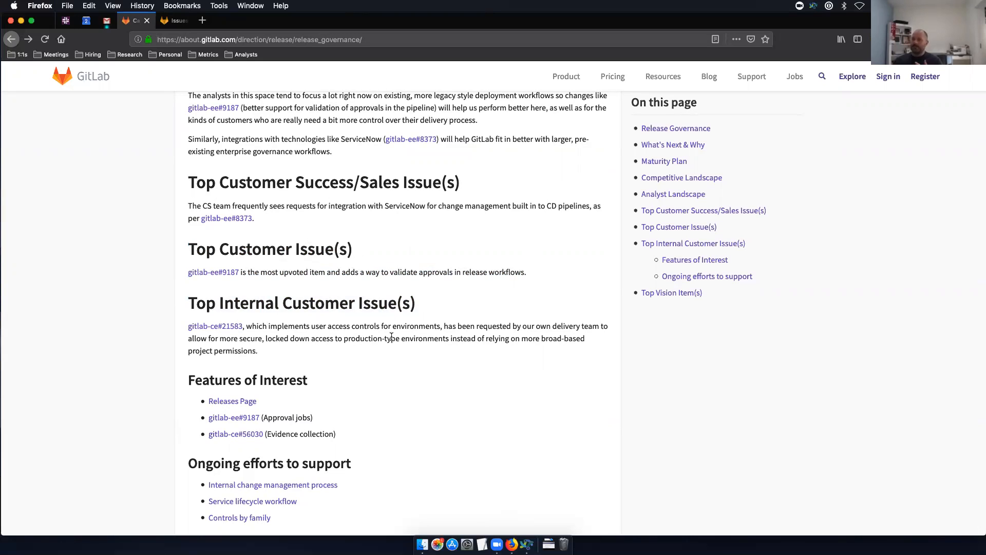
pyautogui.moveTo(241, 251)
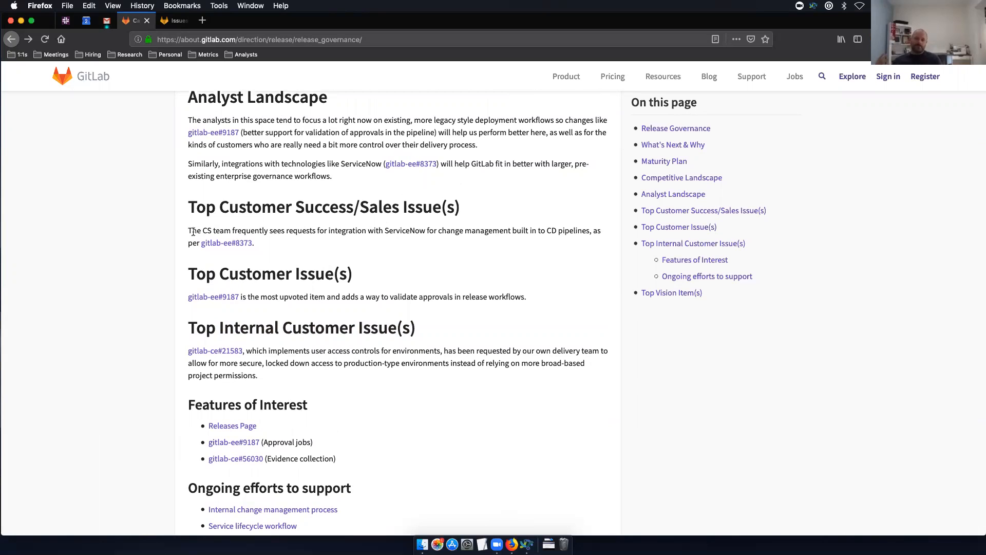
pyautogui.moveTo(672, 145)
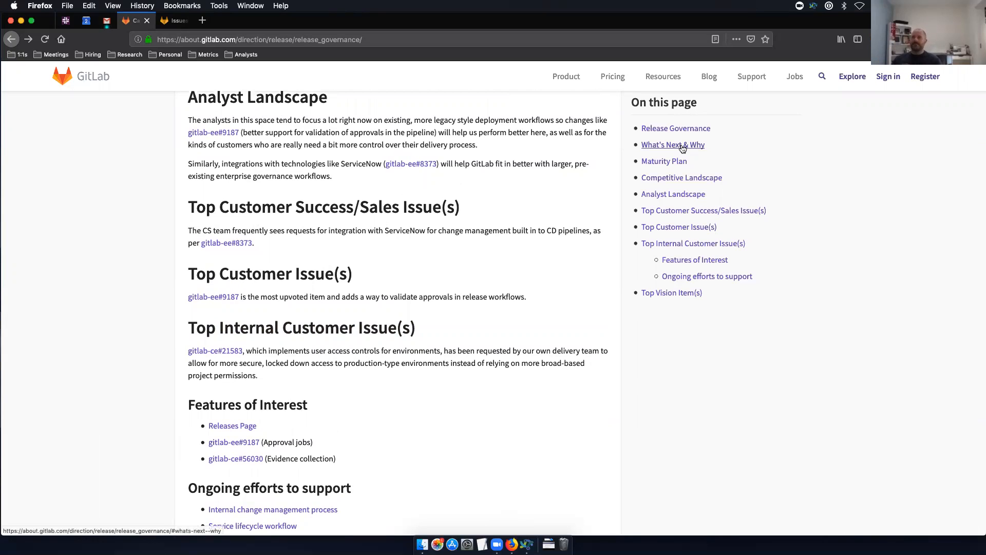
pyautogui.moveTo(157, 265)
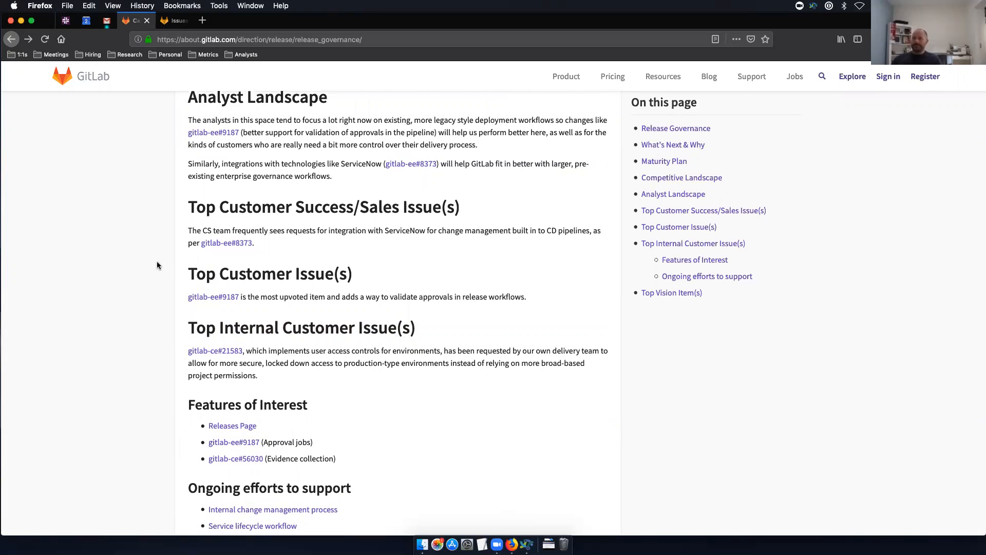
pyautogui.scroll(3)
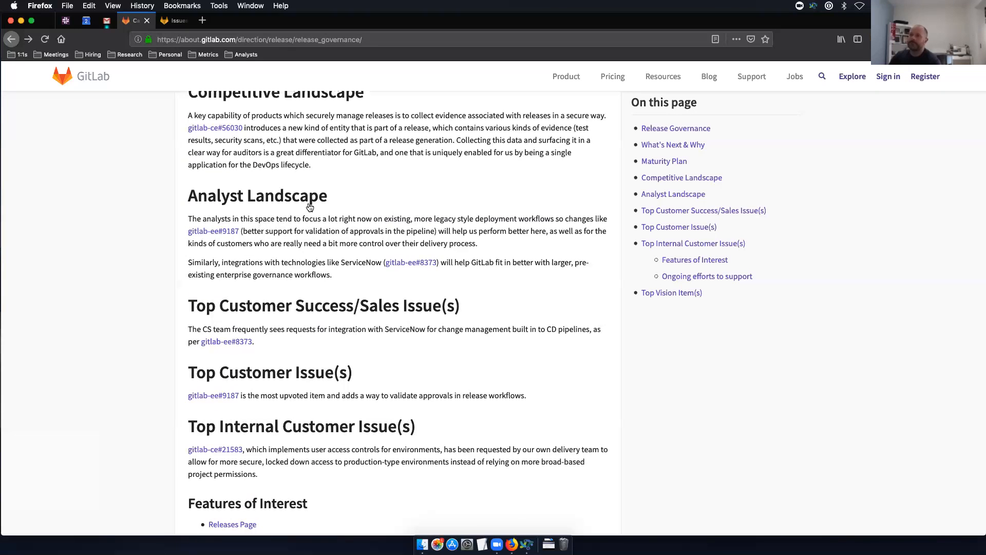
pyautogui.scroll(3)
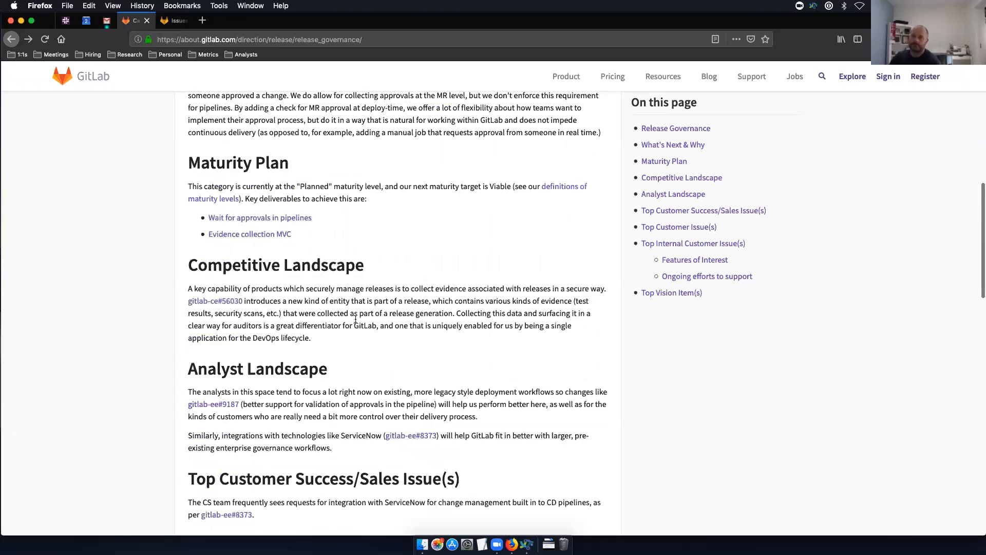
pyautogui.scroll(3)
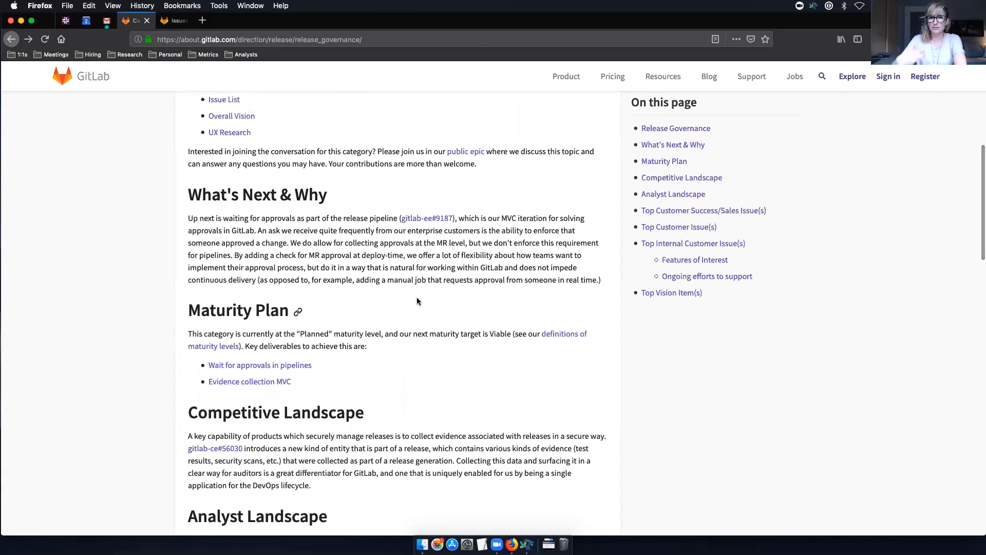
pyautogui.scroll(3)
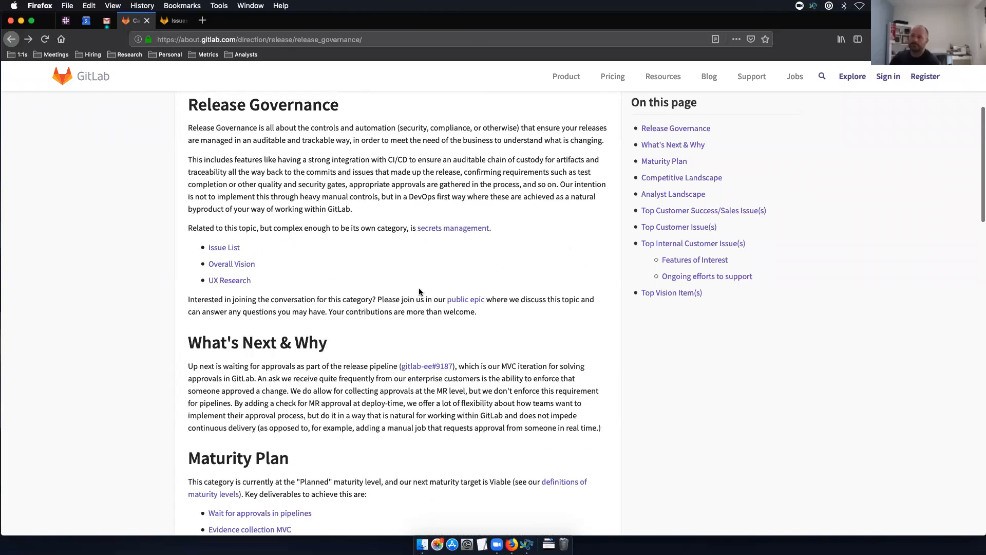
pyautogui.moveTo(364, 271)
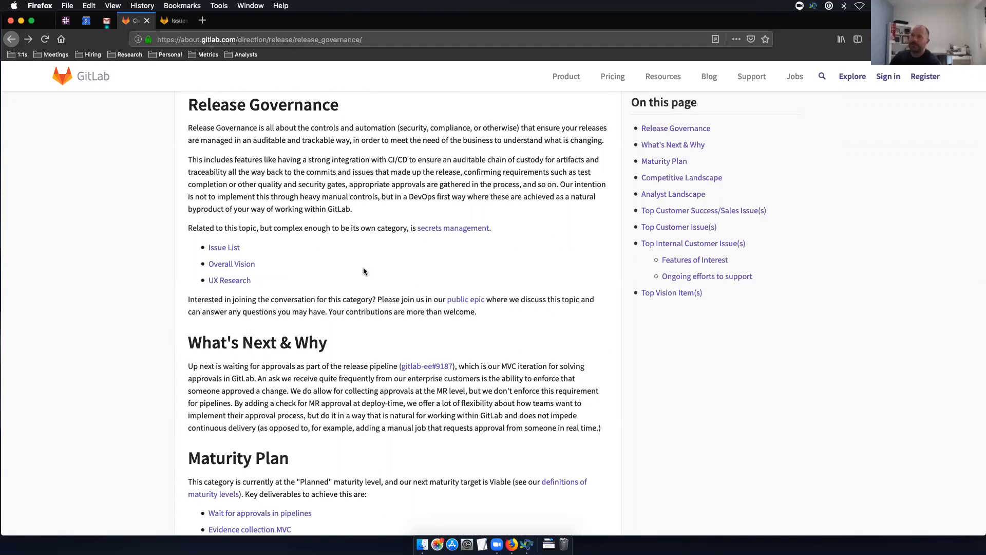
pyautogui.moveTo(345, 383)
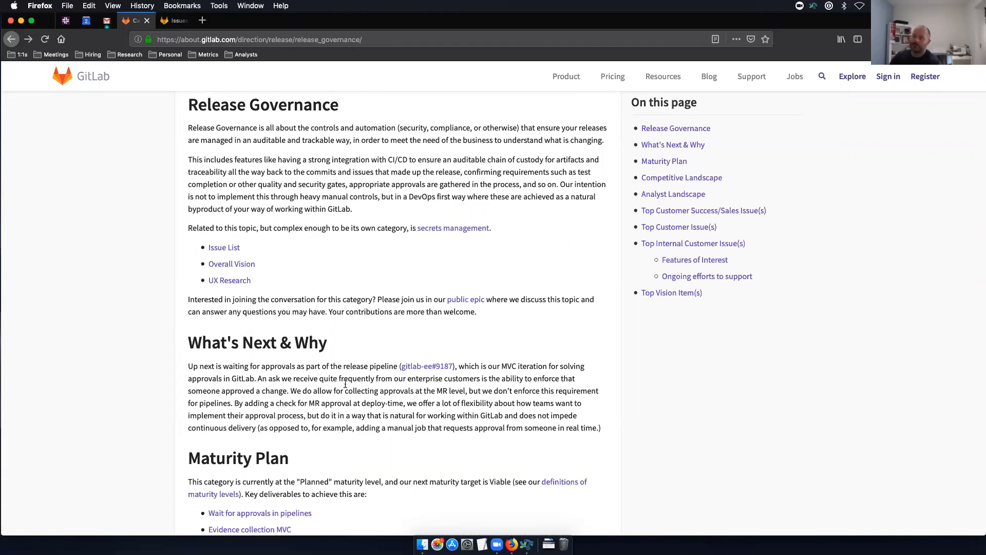
pyautogui.scroll(-3)
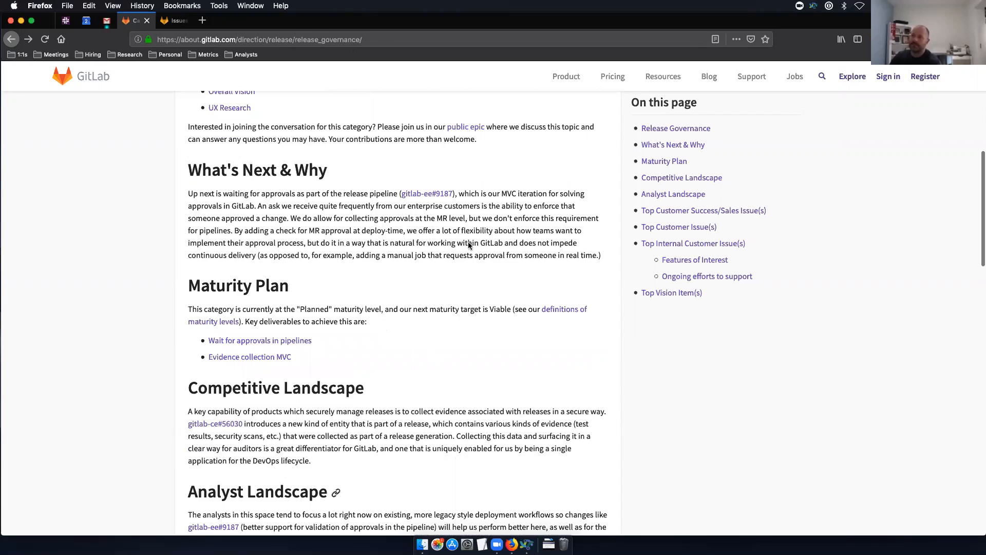
pyautogui.scroll(-3)
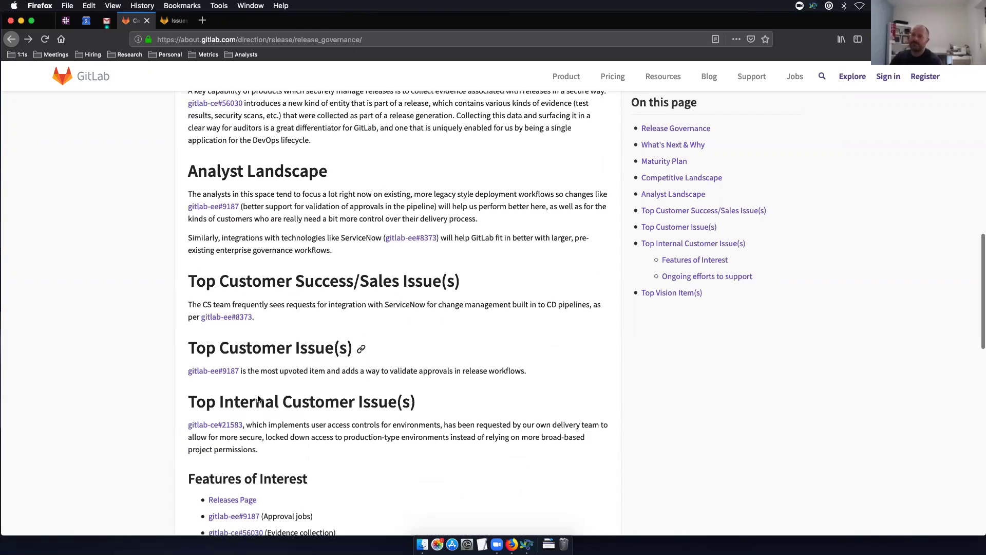
pyautogui.scroll(3)
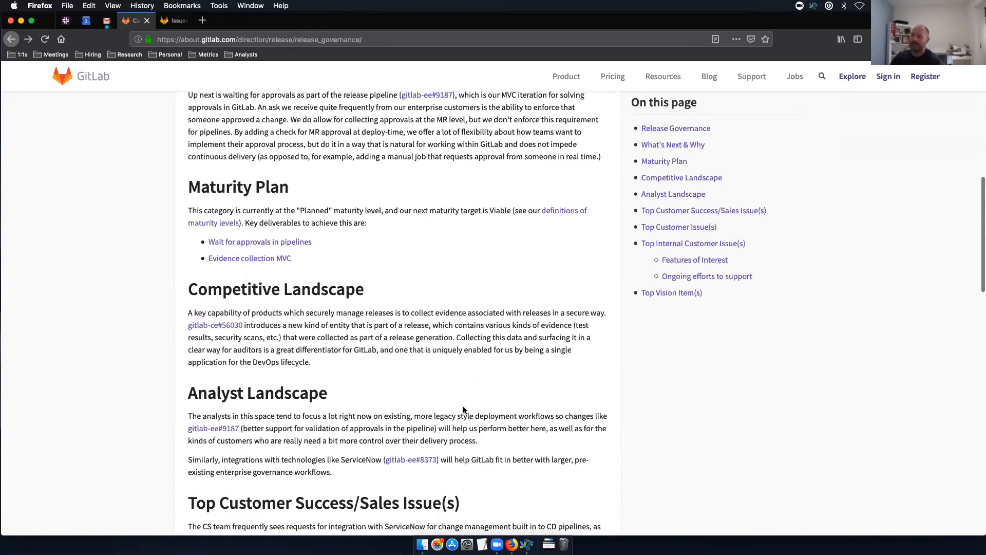
pyautogui.scroll(3)
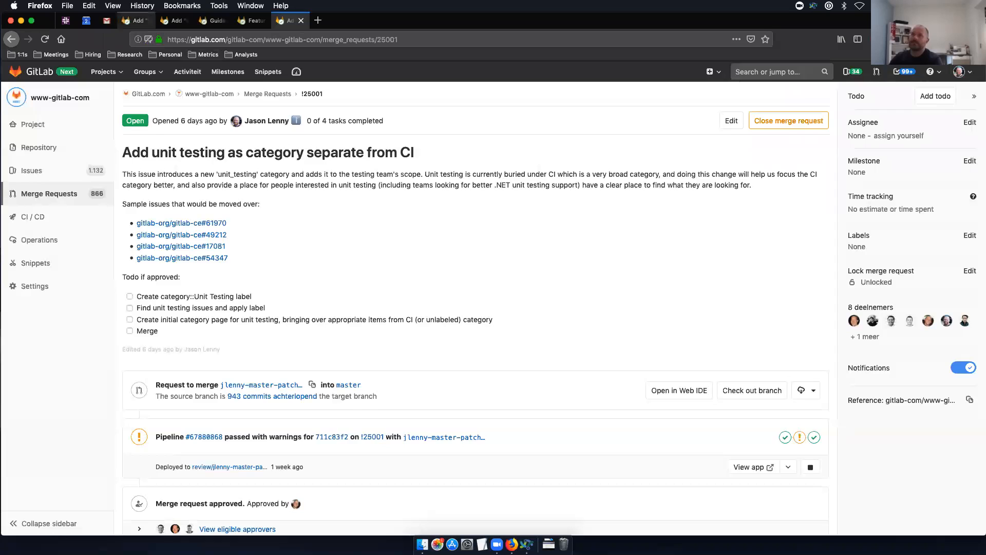
pyautogui.click(134, 20)
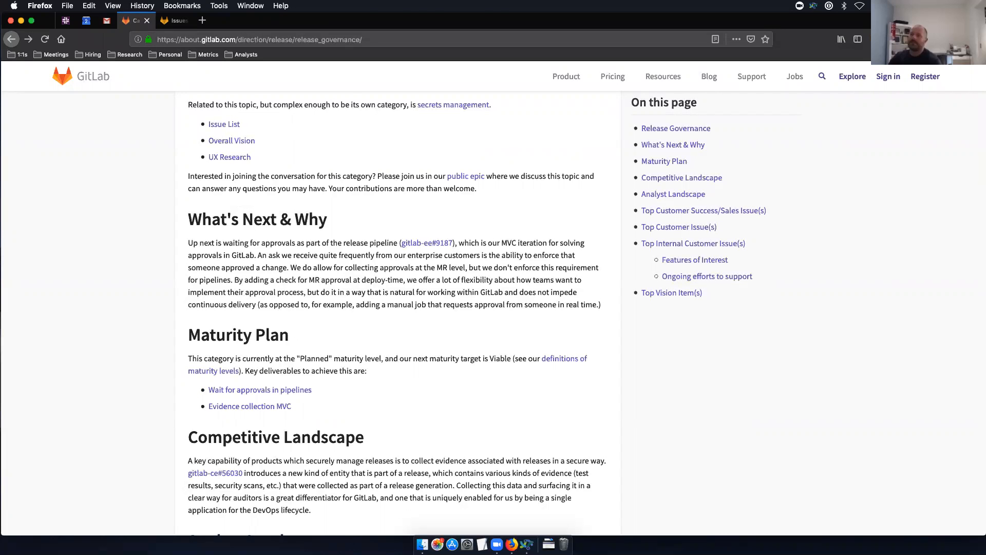
# - Scroll to Top Customer Success/Sales Issue(s) and right-click the gitlab-ee#8373 link
pyautogui.scroll(3)
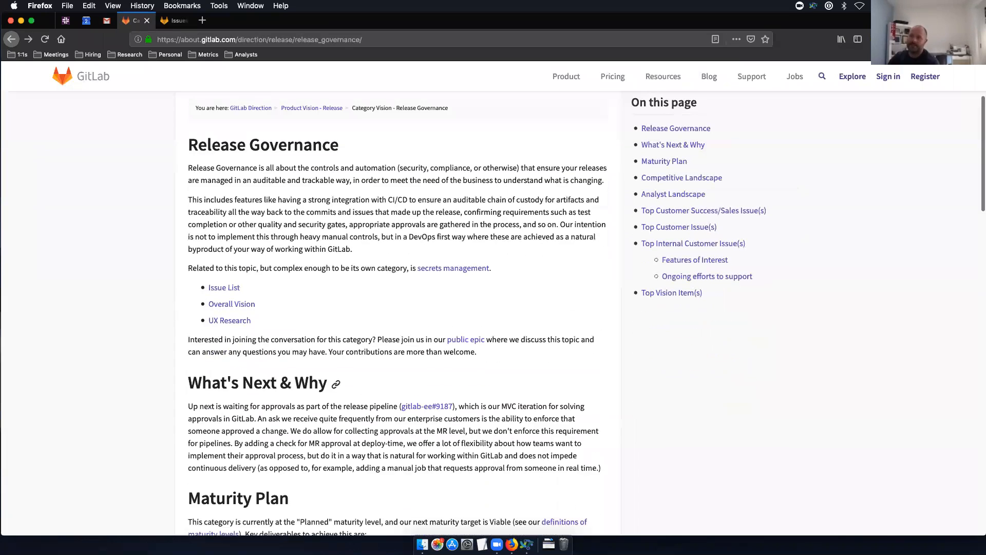
pyautogui.scroll(-3)
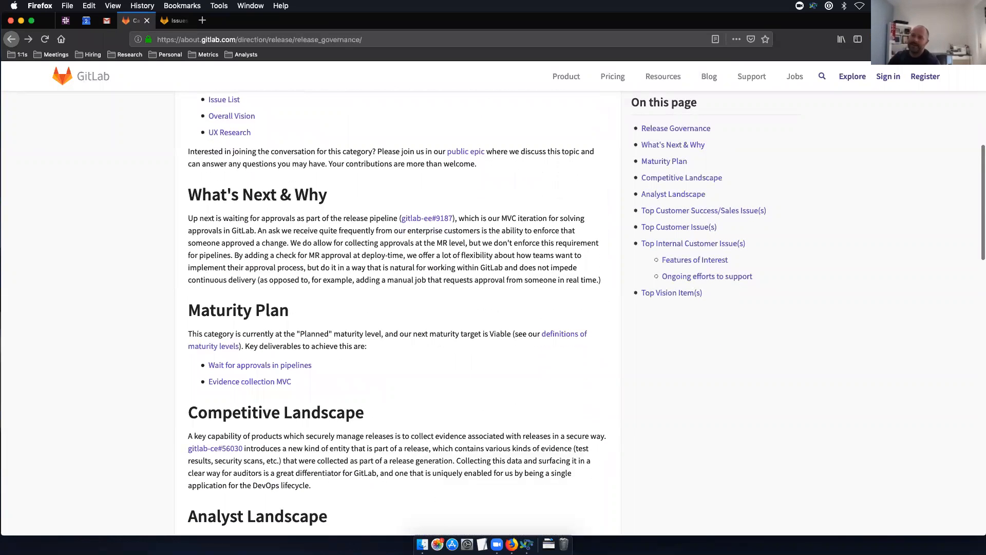
pyautogui.moveTo(238, 310)
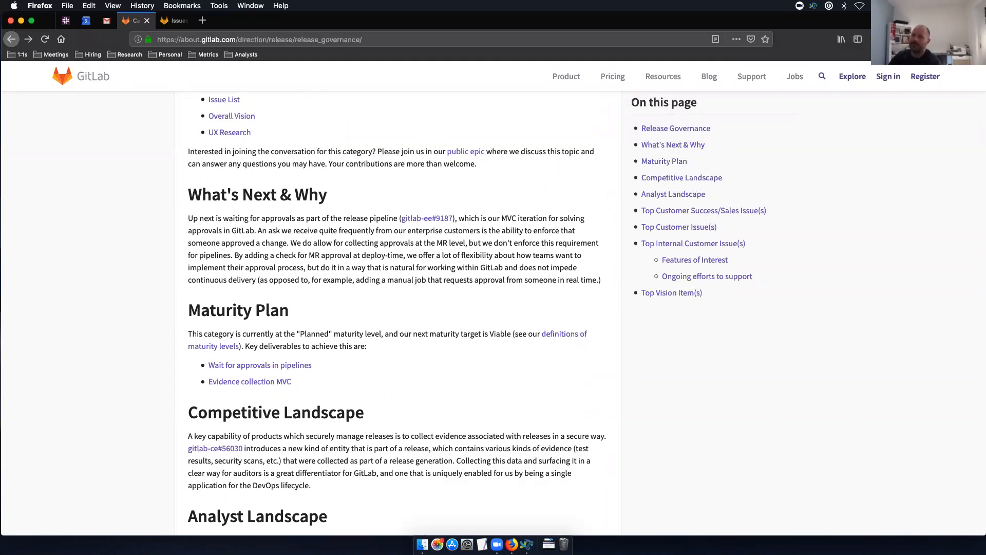
pyautogui.scroll(3)
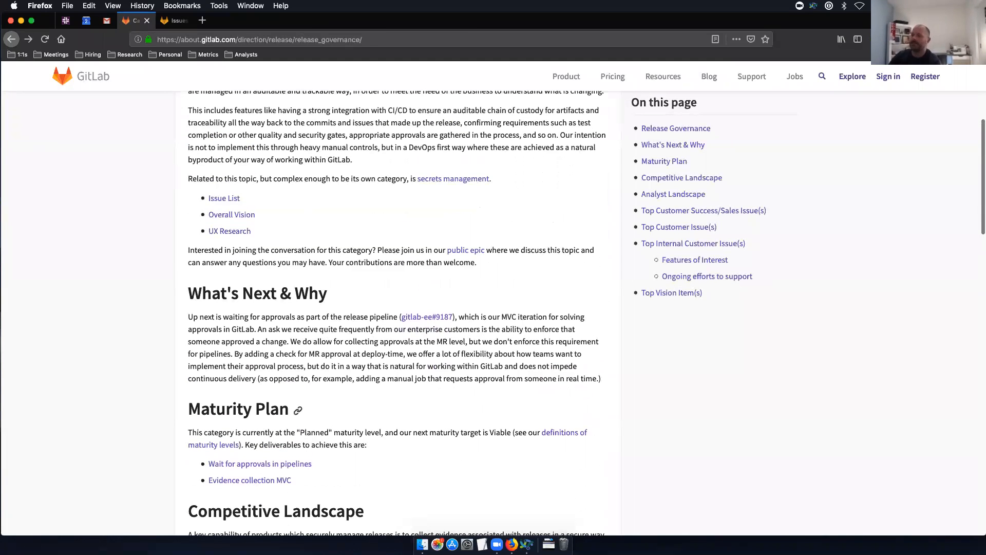
pyautogui.scroll(-3)
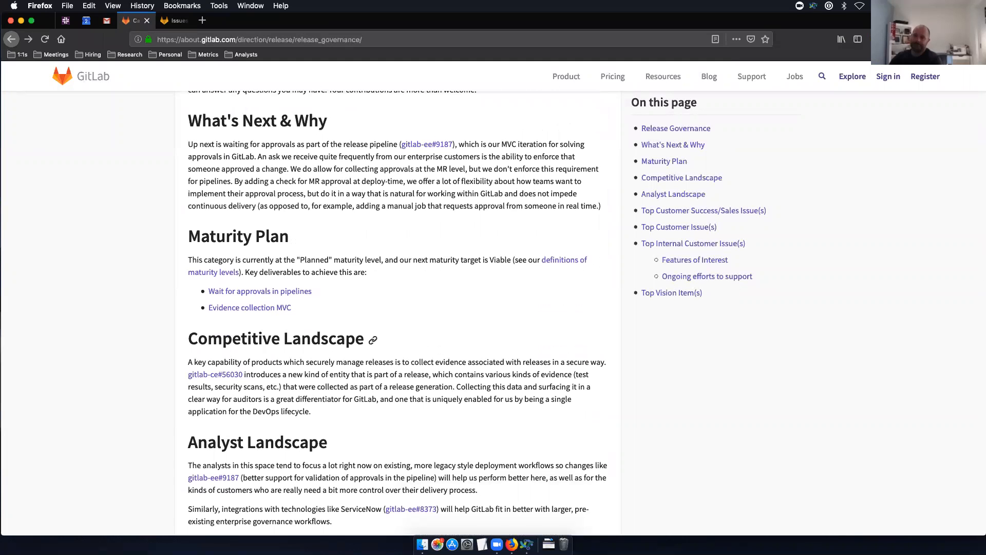
pyautogui.scroll(-3)
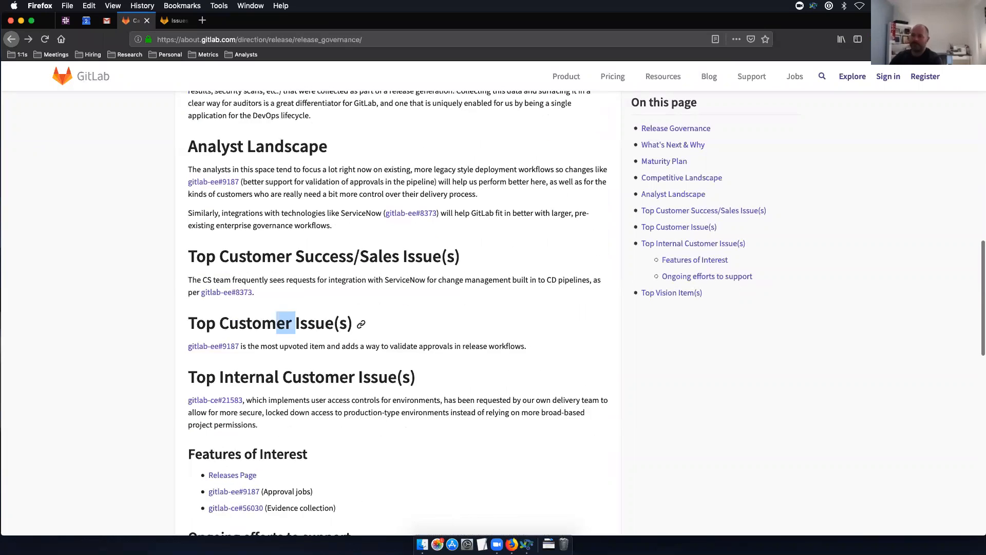
pyautogui.rightClick(226, 292)
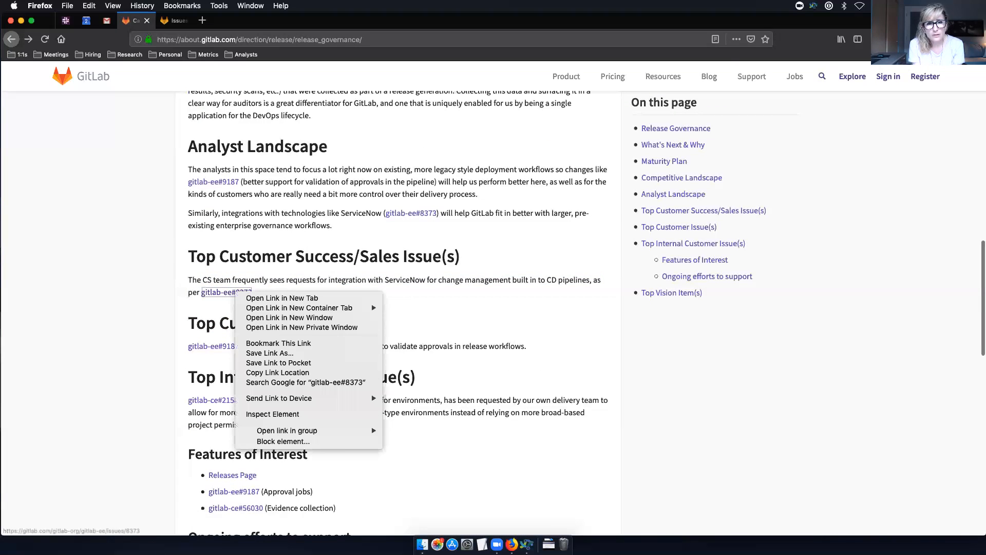
# - Open gitlab-ee#8373 in a new tab and read its ServiceNow change request discussion
pyautogui.click(282, 298)
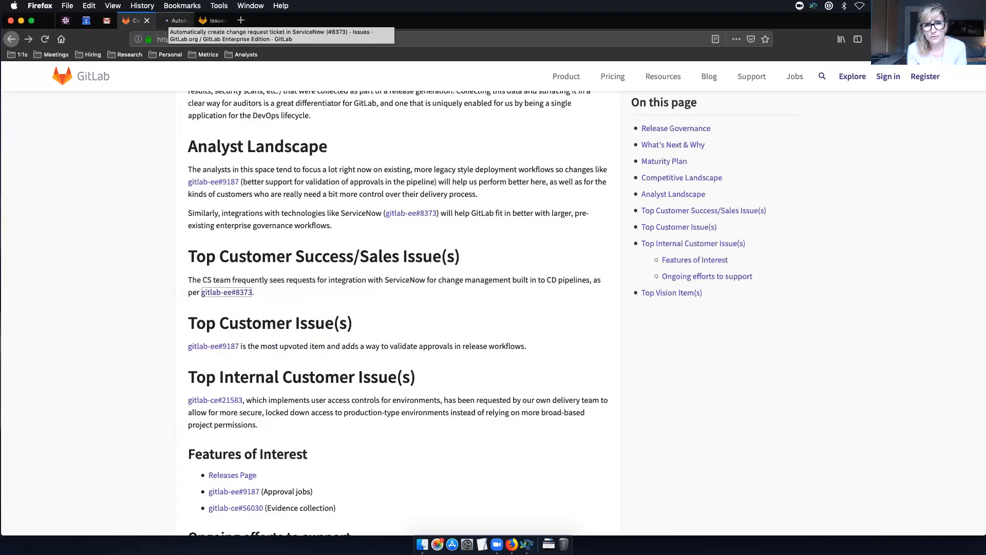
pyautogui.click(176, 20)
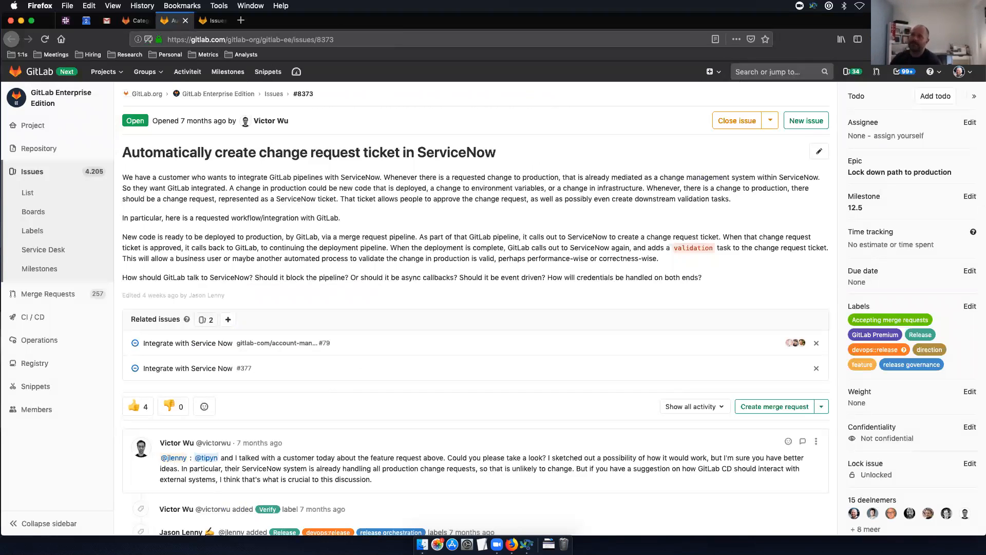
pyautogui.scroll(-3)
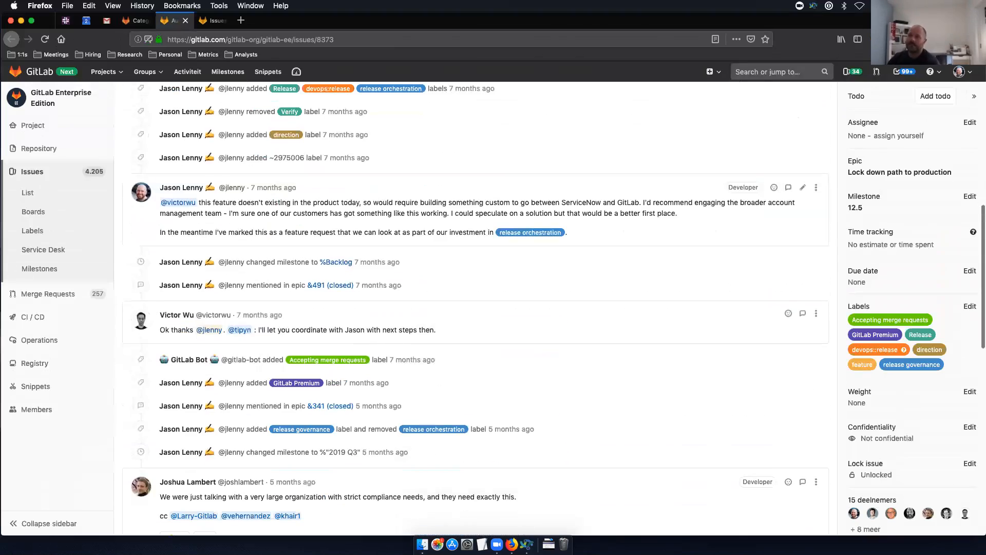
pyautogui.scroll(-3)
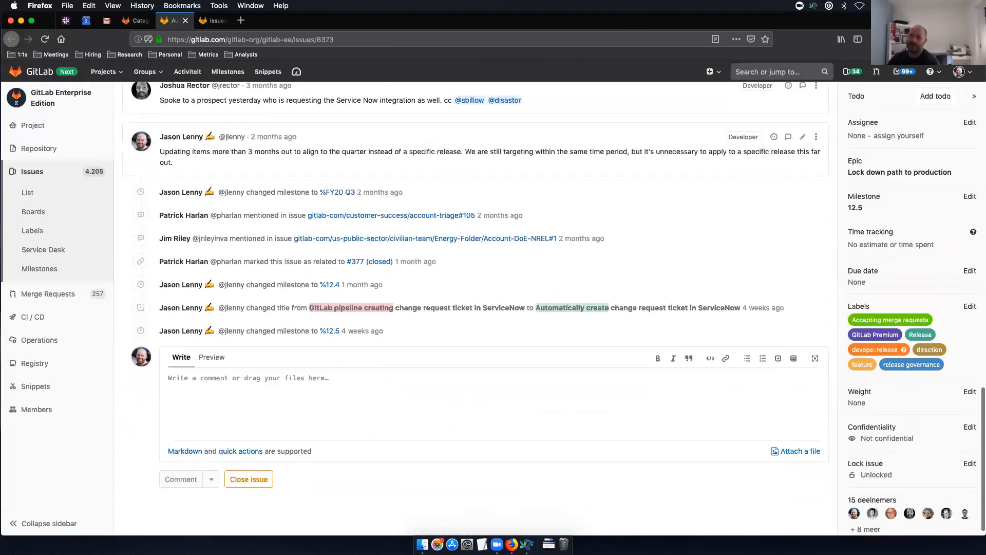
pyautogui.scroll(3)
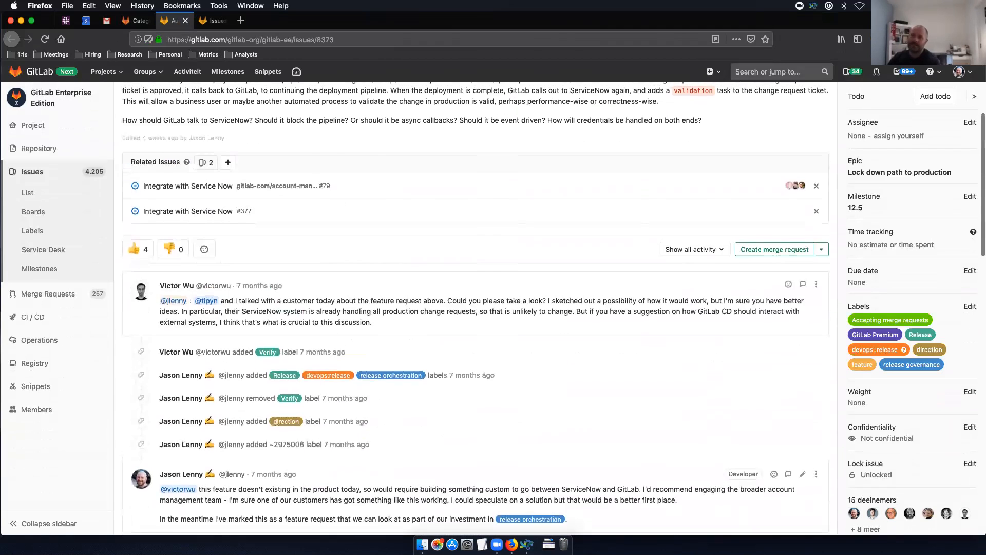
pyautogui.scroll(3)
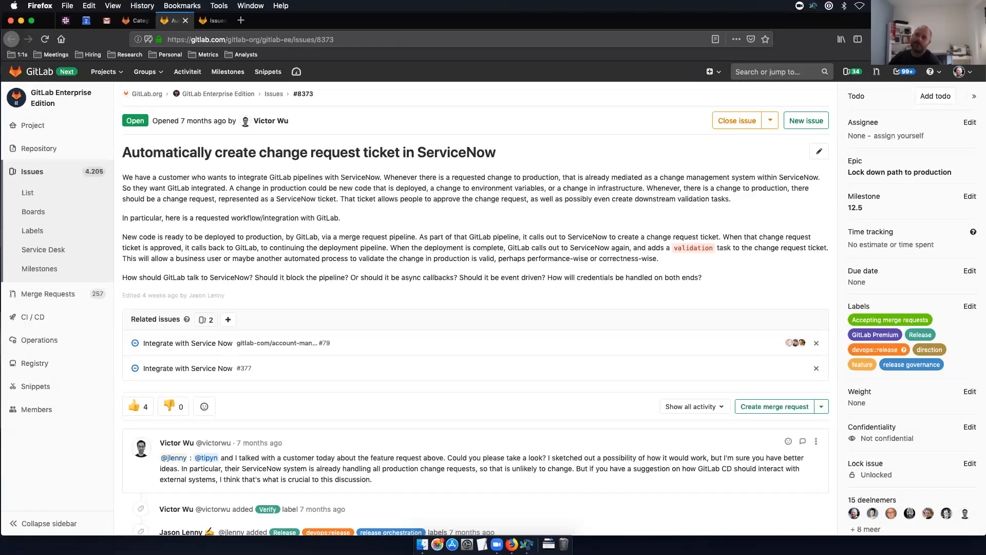
pyautogui.tripleClick(308, 152)
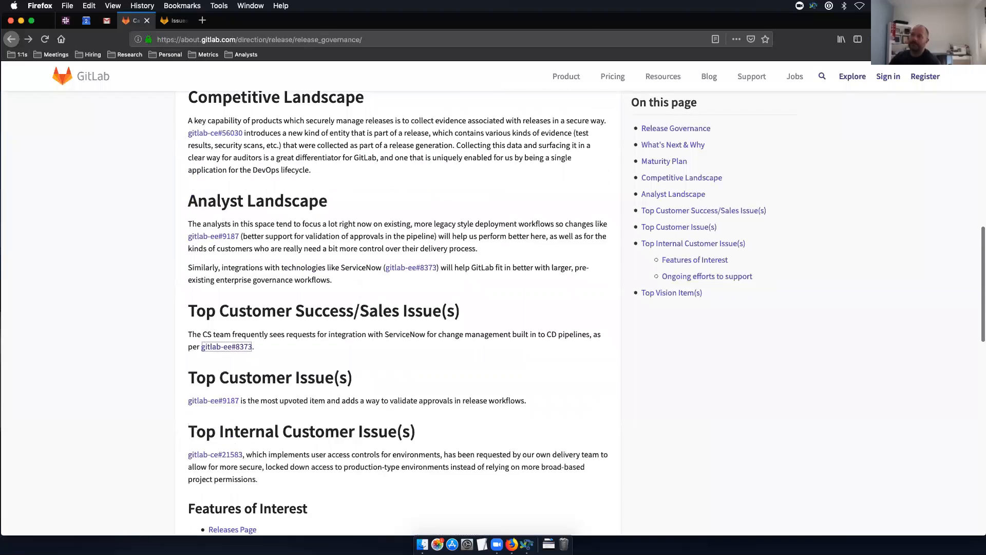
# - Search the web for 'servicenow create change ticket api'
pyautogui.scroll(3)
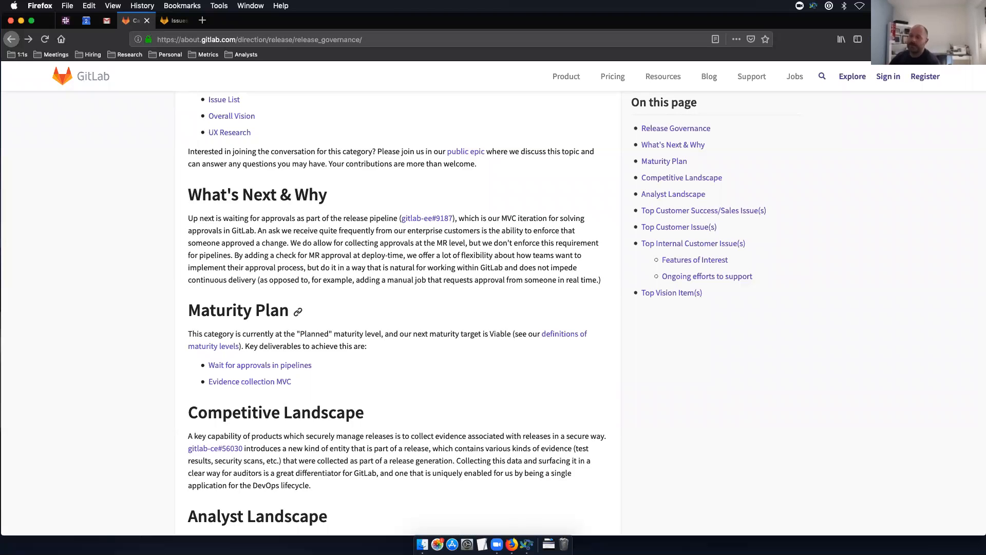
pyautogui.scroll(-3)
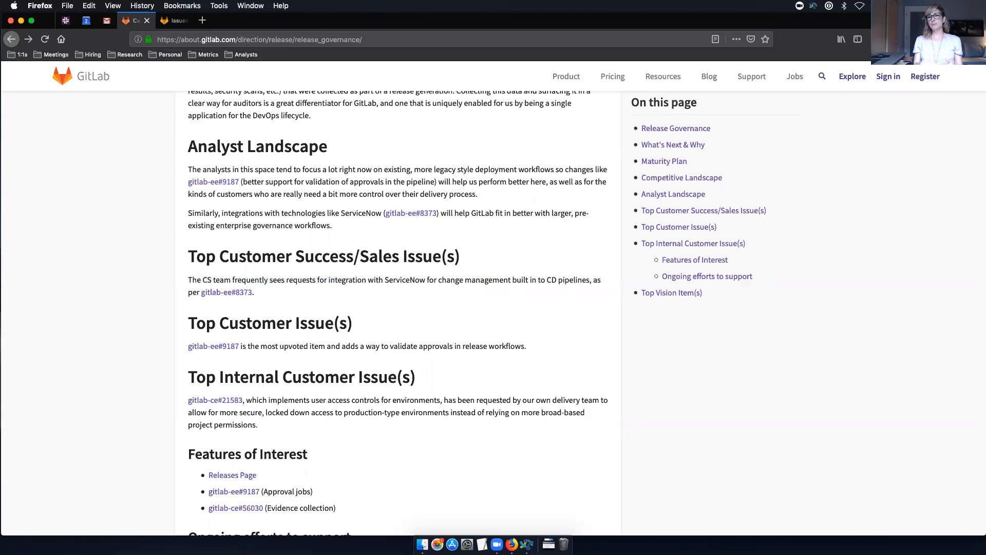
pyautogui.write('servicenow create change t')
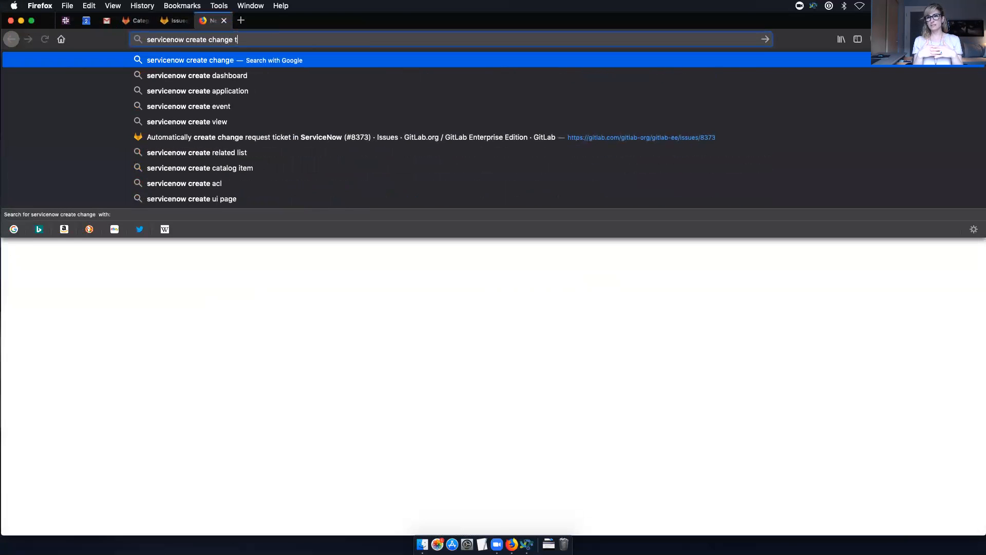
pyautogui.press('Return')
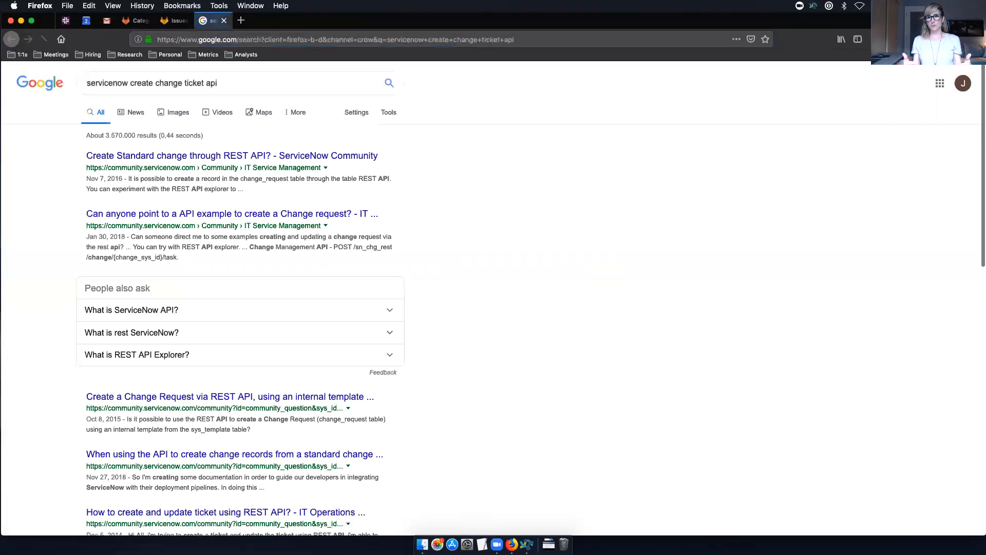
# - Open the 'Create Standard change through REST API?' thread and follow its 'Getting Started with REST' link
pyautogui.click(232, 155)
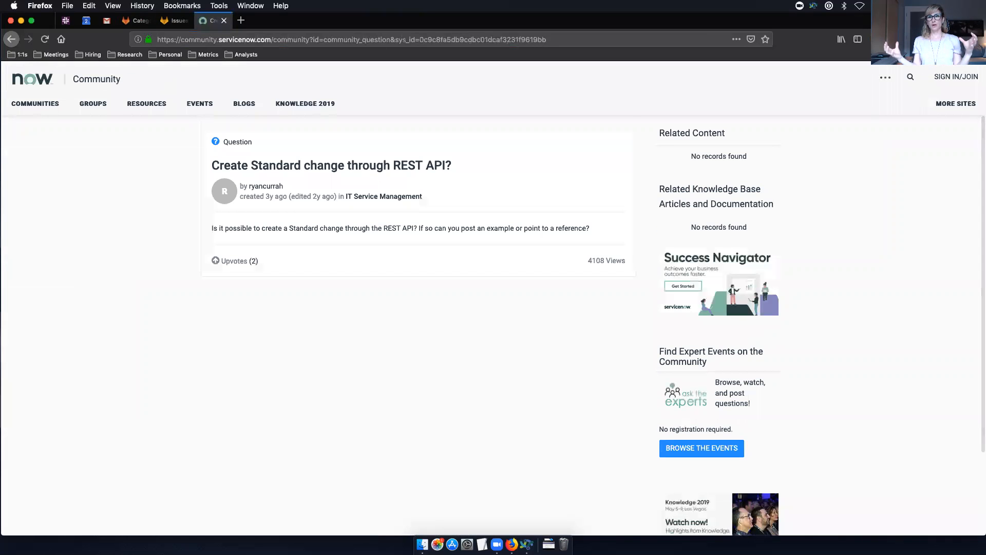
pyautogui.scroll(-3)
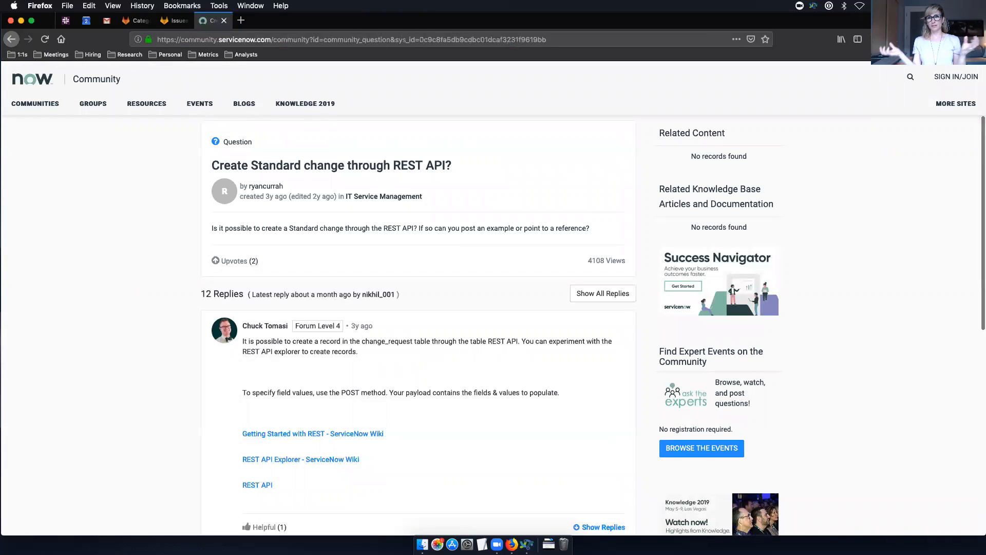
pyautogui.scroll(-3)
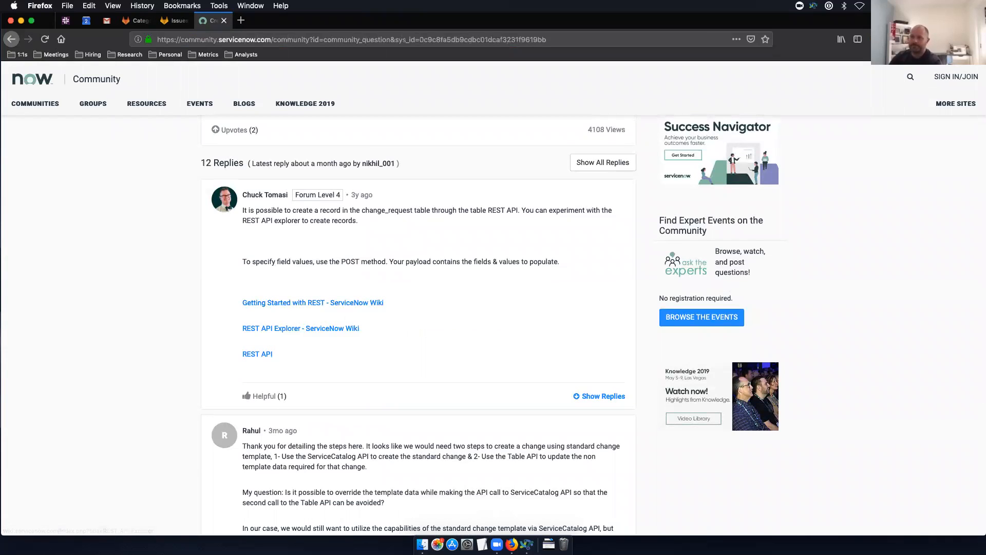
pyautogui.scroll(3)
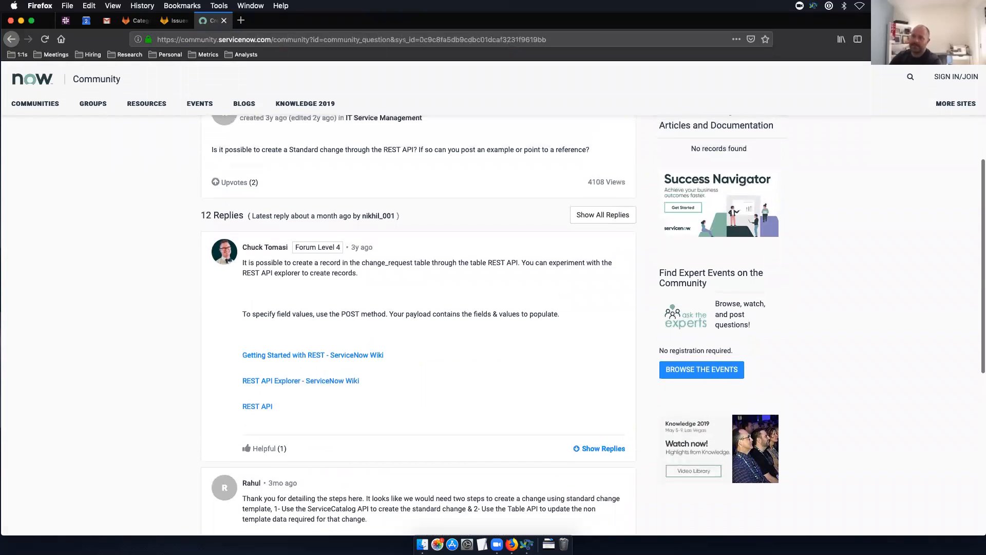
pyautogui.moveTo(313, 355)
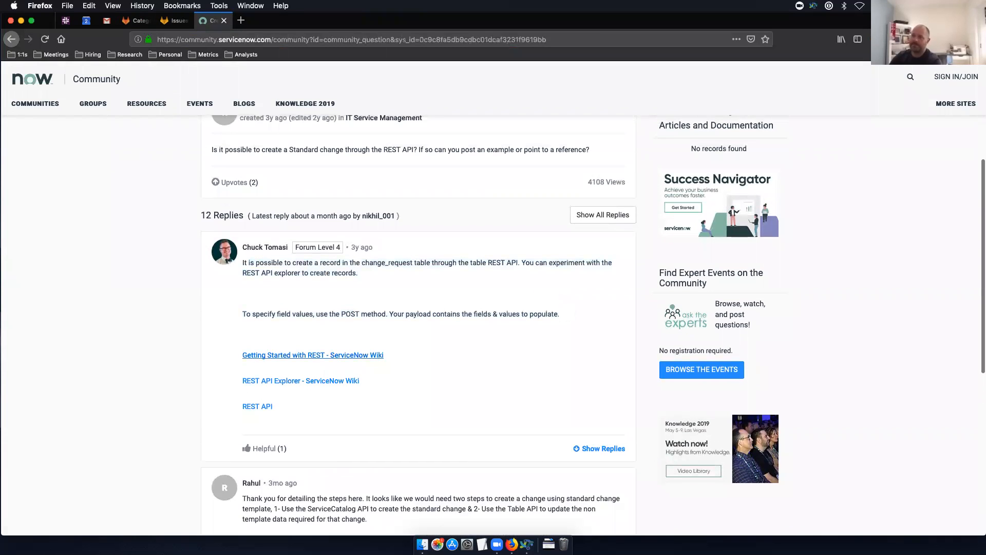
pyautogui.click(313, 355)
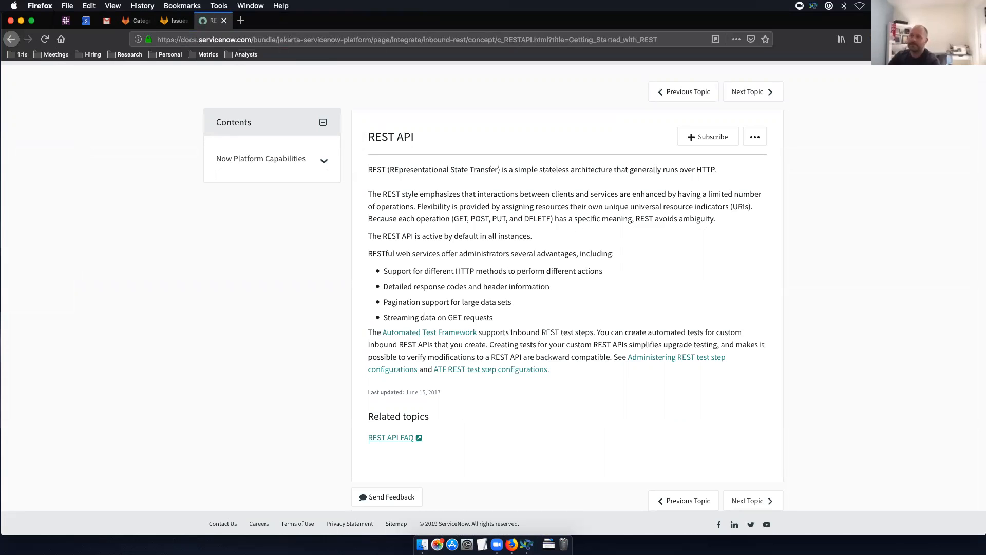
# - Switch back to the GitLab Release Governance direction tab
pyautogui.click(134, 21)
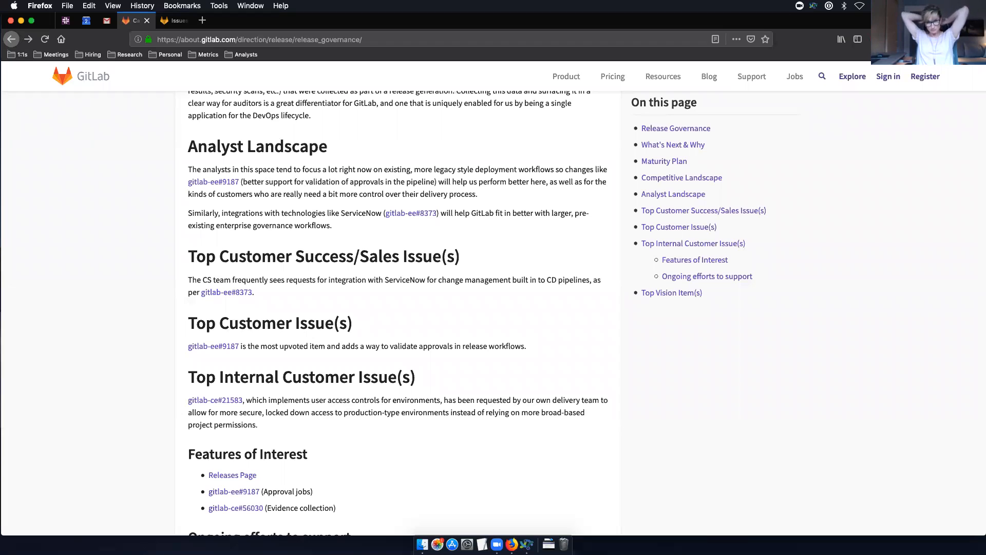
# - Open issue gitlab-ee#8373 on ServiceNow change requests and scroll through its comments
pyautogui.click(226, 292)
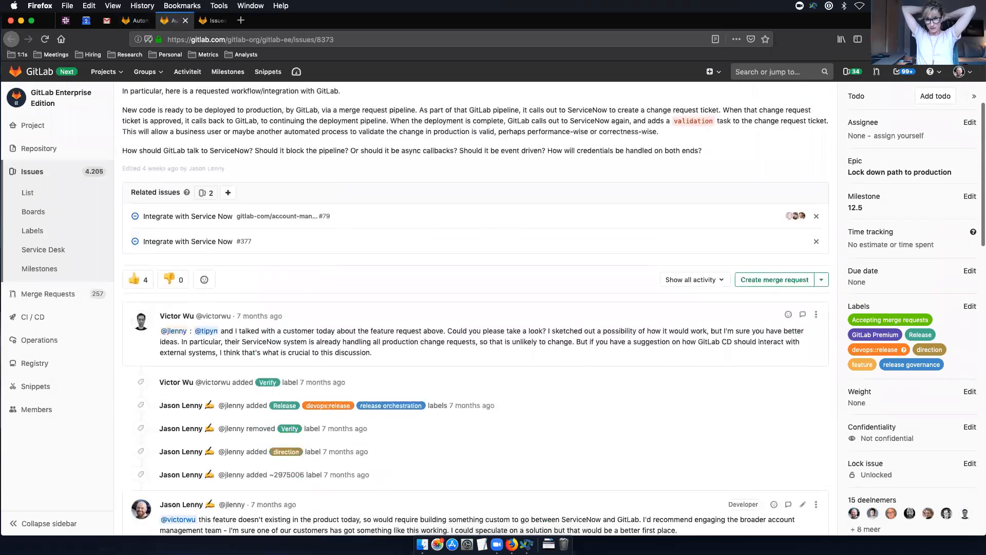
pyautogui.scroll(-3)
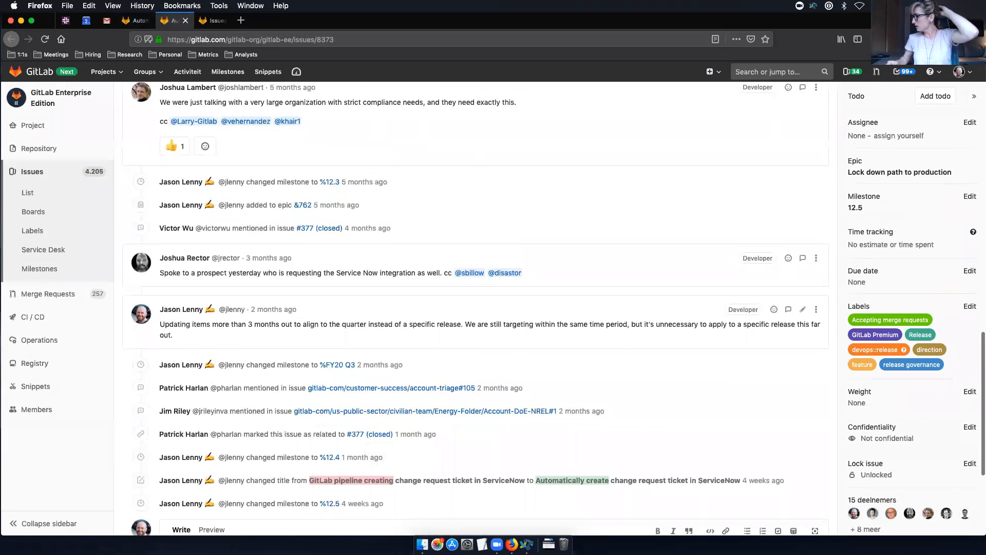
pyautogui.scroll(-3)
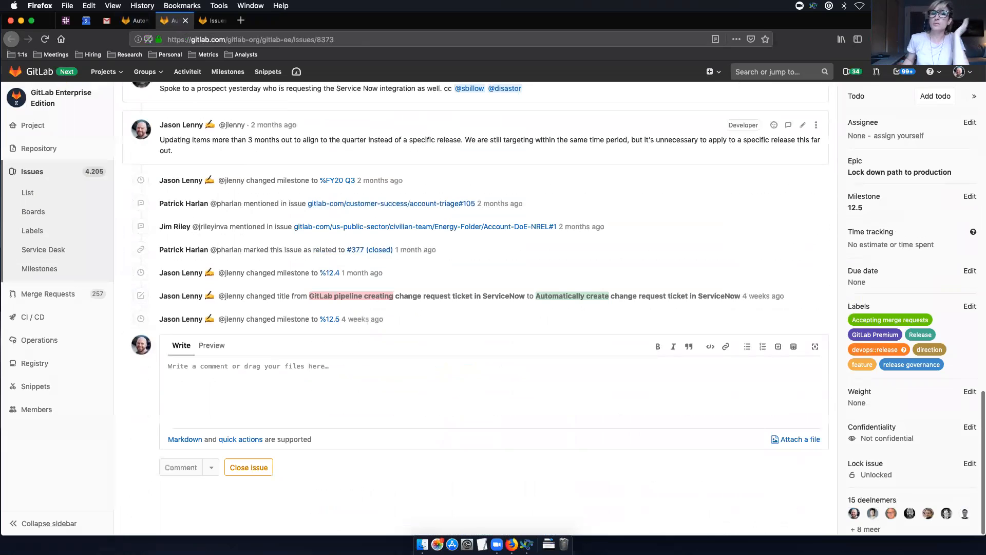
pyautogui.scroll(3)
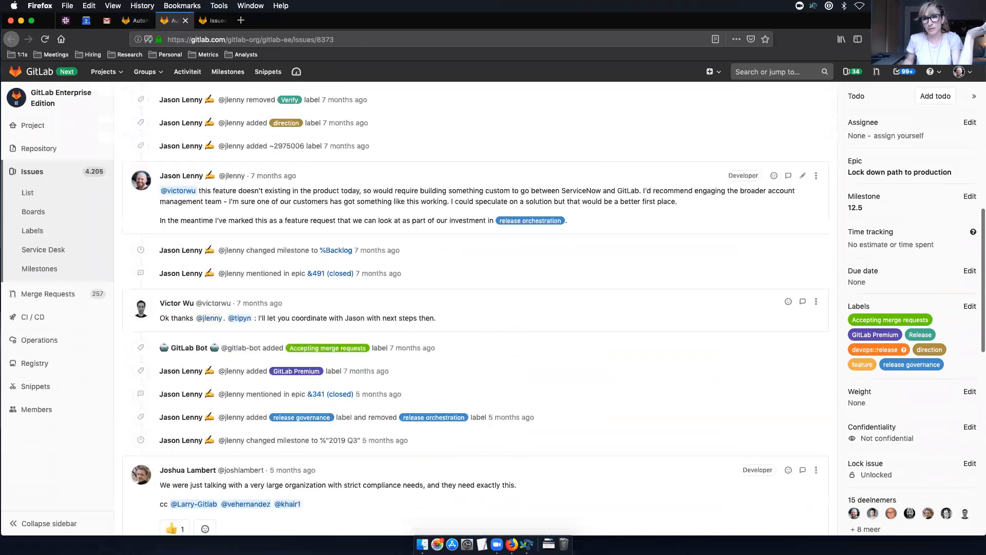
pyautogui.scroll(3)
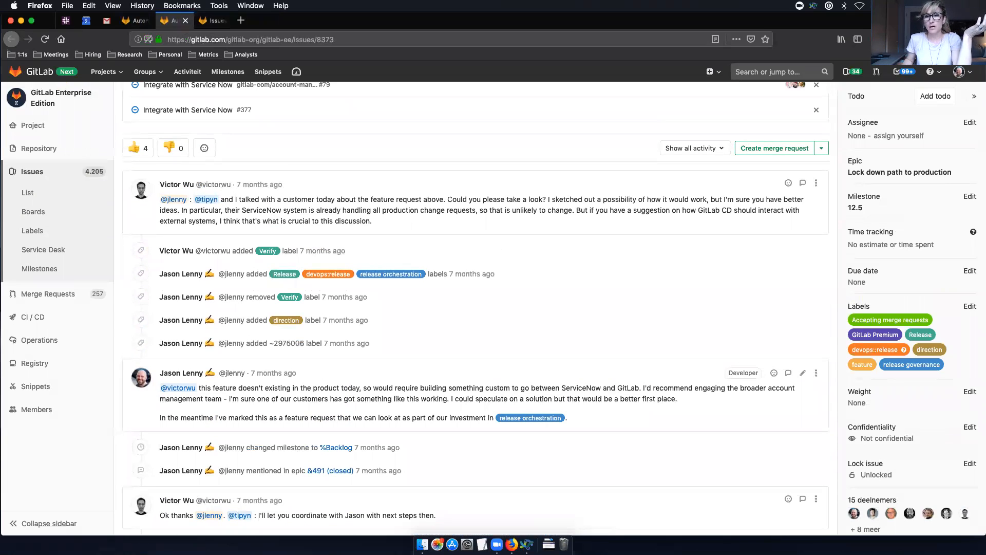
pyautogui.scroll(3)
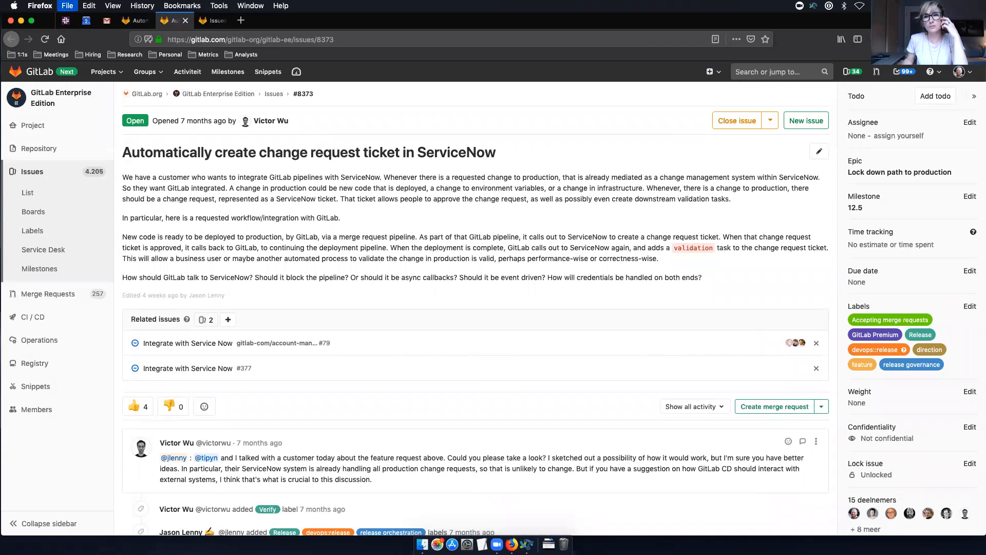
# - Return to the Release Governance page and scroll through Top Customer Issues to Ongoing efforts
pyautogui.click(910, 364)
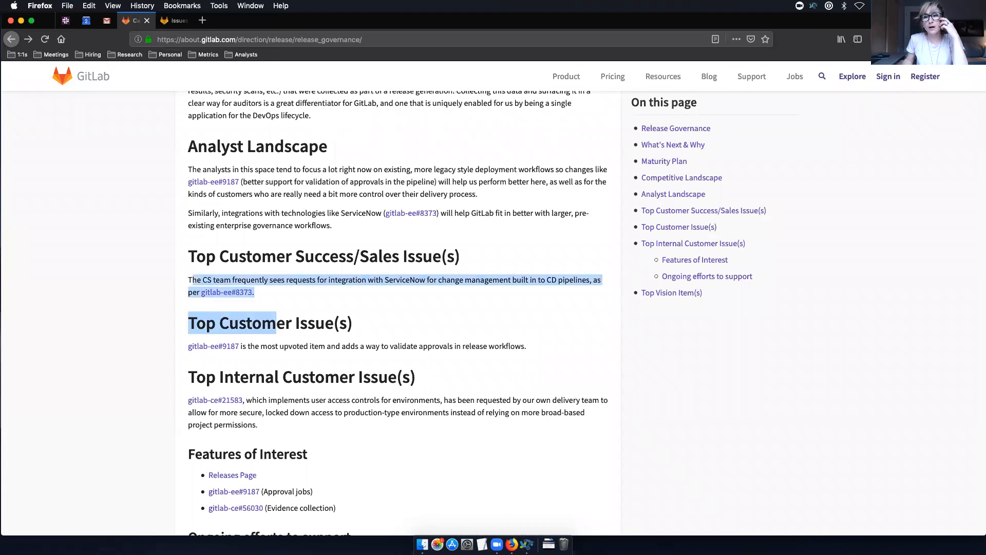
pyautogui.moveTo(270, 323)
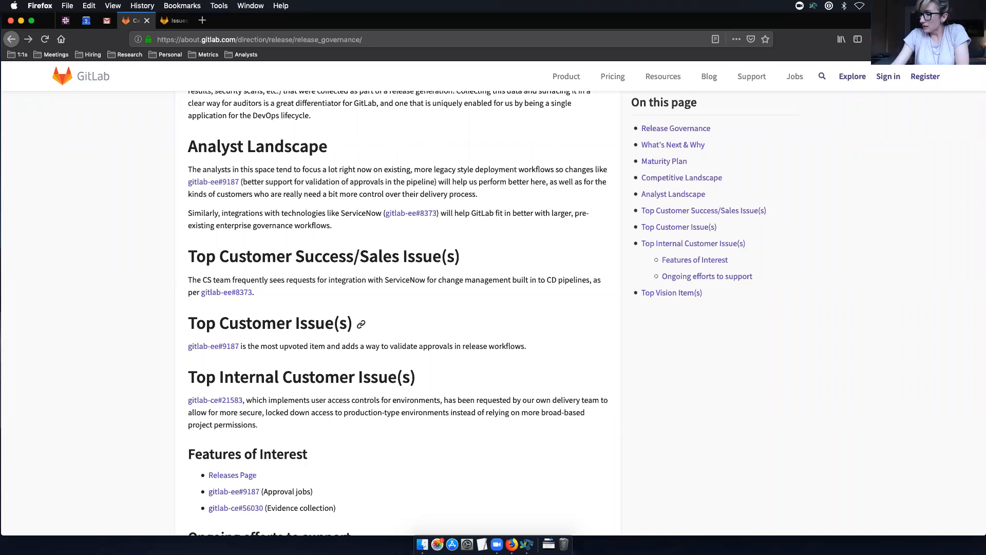
pyautogui.scroll(-3)
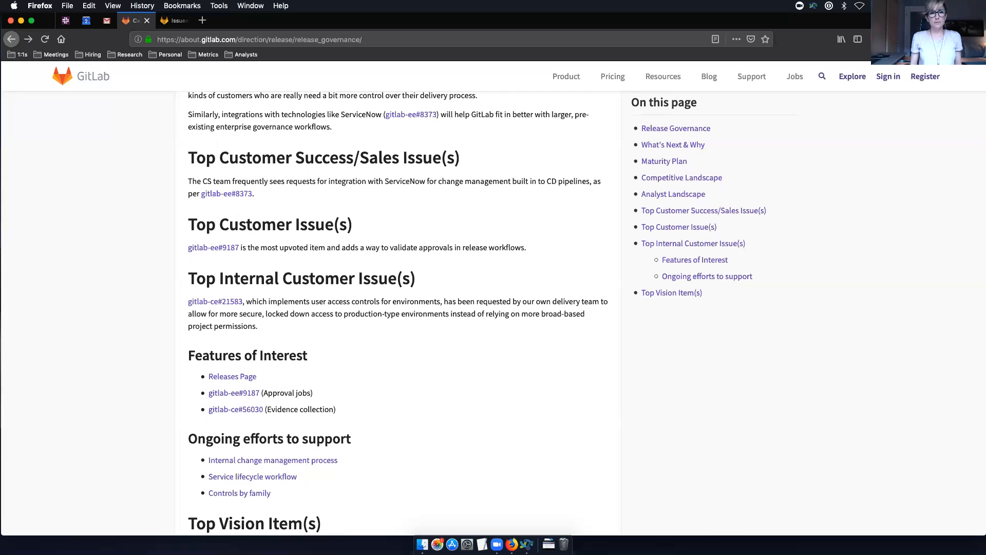
# - Scroll to the end of the page to reveal the Top Vision Items section
pyautogui.scroll(-3)
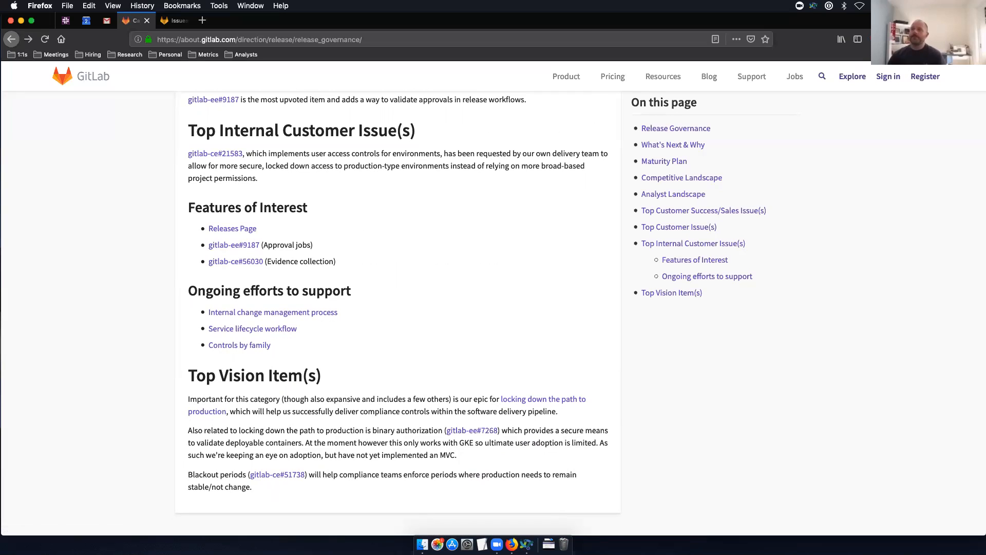
pyautogui.moveTo(252, 207)
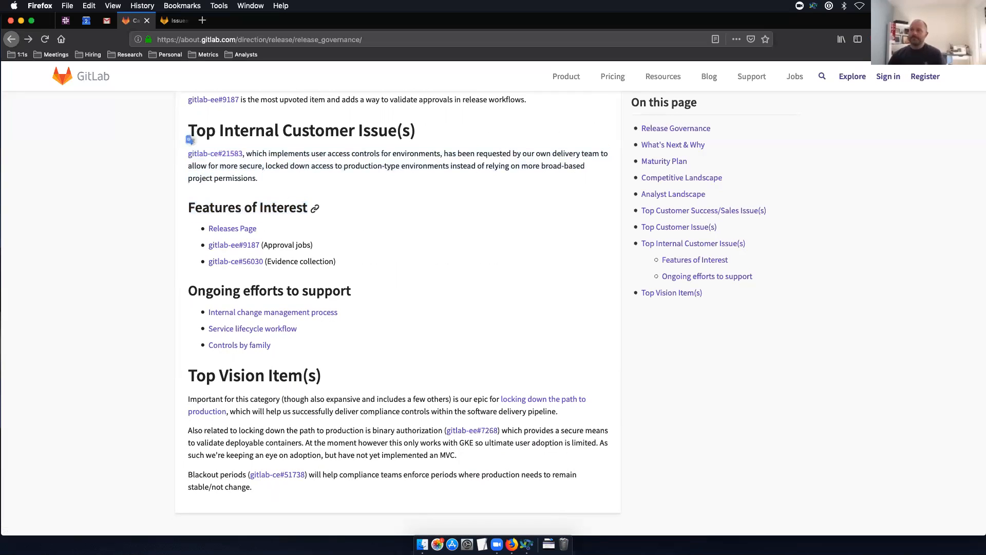
pyautogui.moveTo(232, 229)
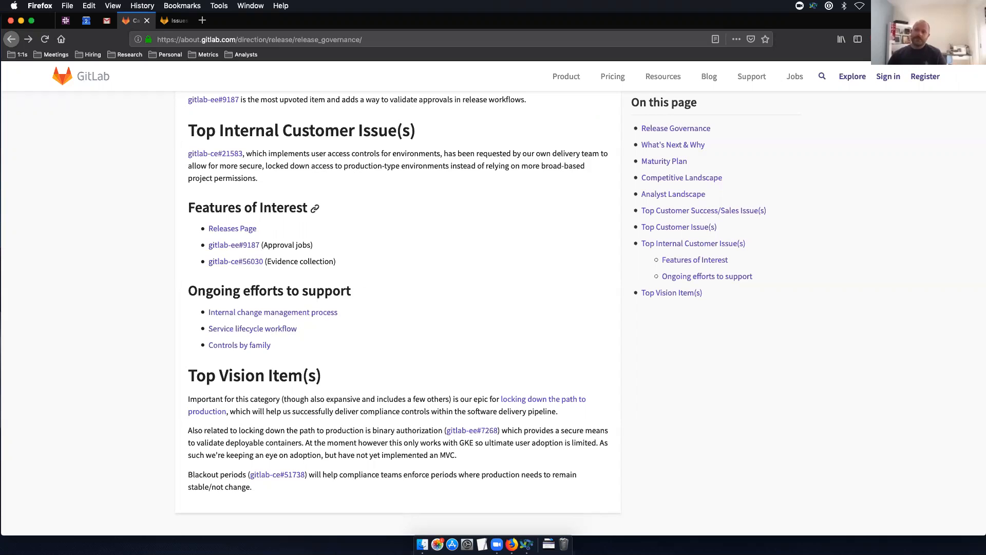
pyautogui.moveTo(235, 261)
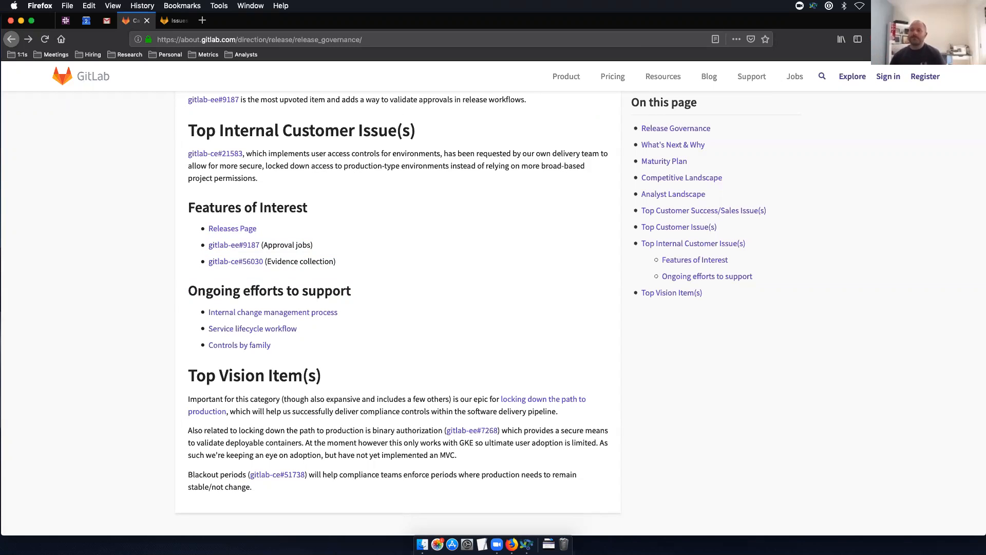
pyautogui.moveTo(251, 329)
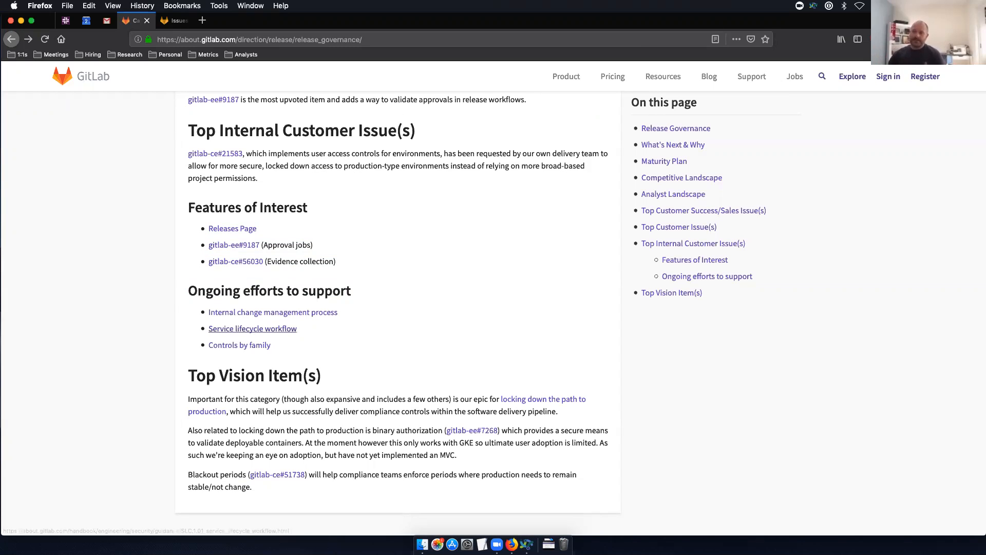
pyautogui.moveTo(272, 312)
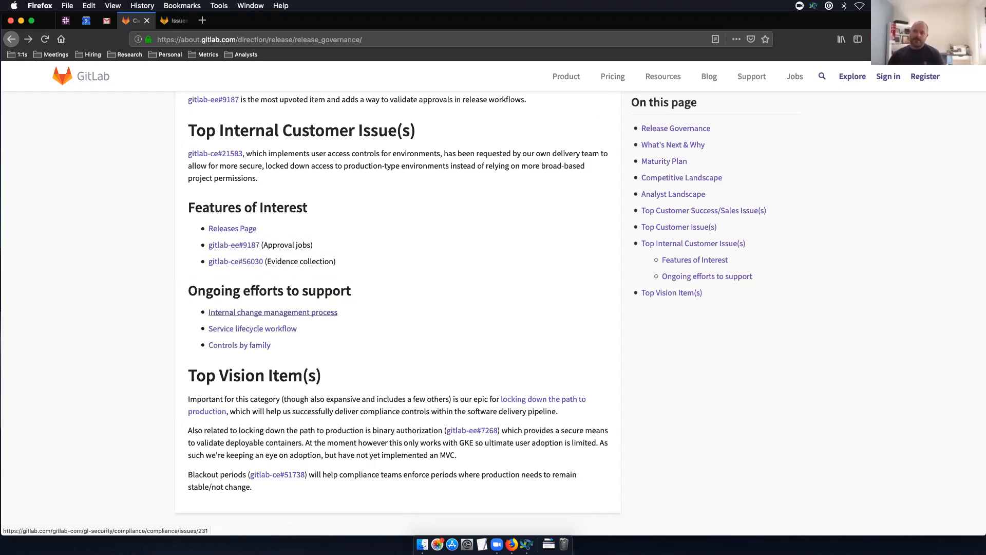
pyautogui.moveTo(239, 345)
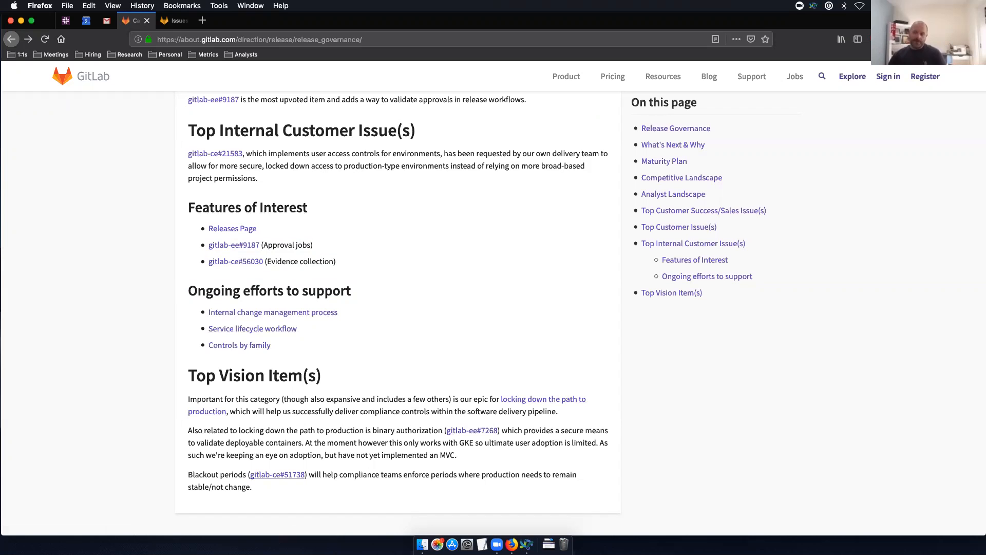
pyautogui.moveTo(542, 399)
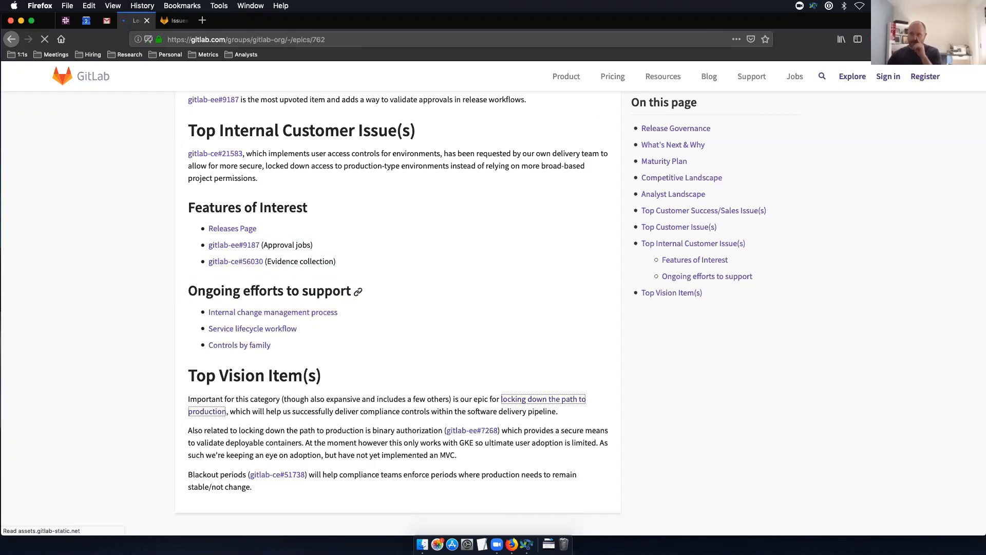
# - Open epic &762 'Lock down path to production' and scroll through its proposal and discussion
pyautogui.click(543, 399)
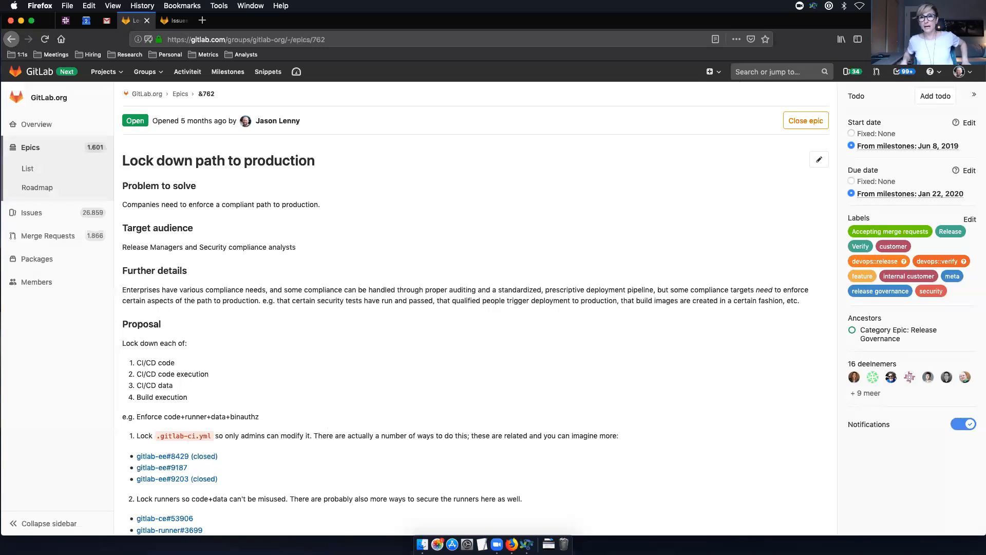
pyautogui.scroll(-3)
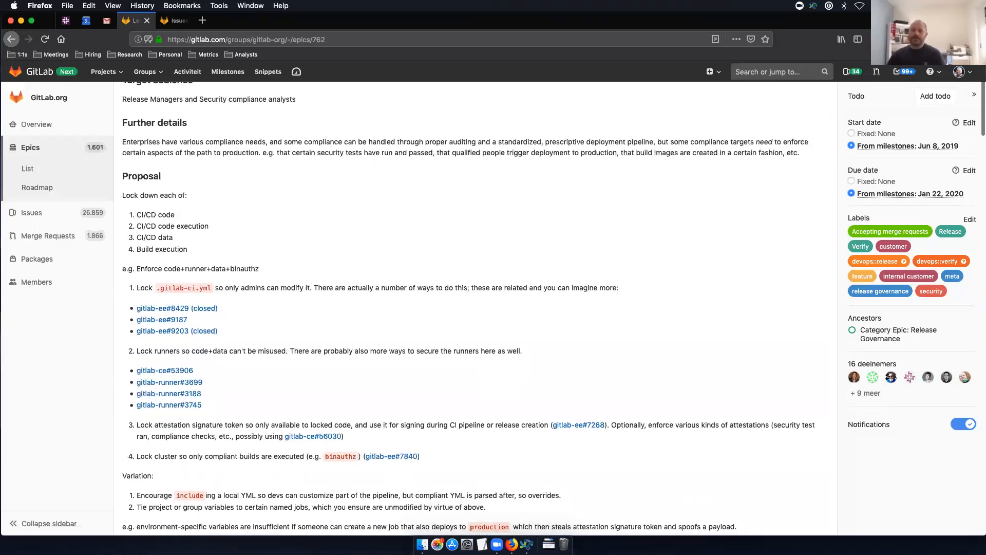
pyautogui.scroll(3)
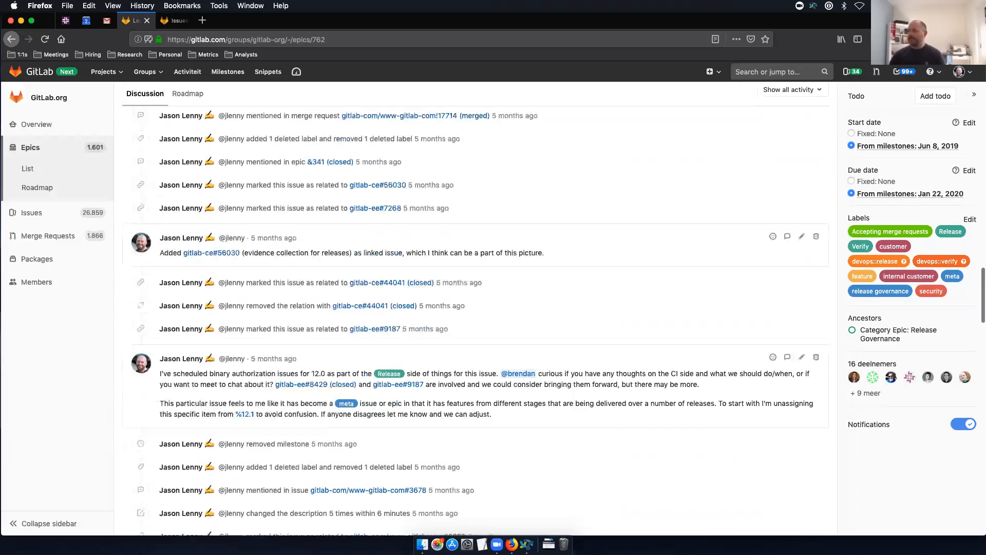
pyautogui.scroll(-3)
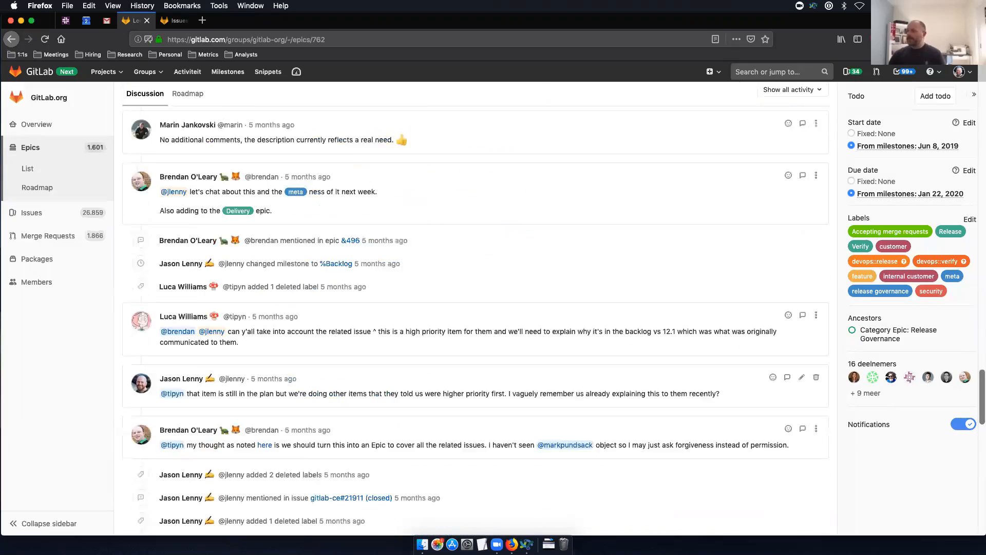
pyautogui.scroll(3)
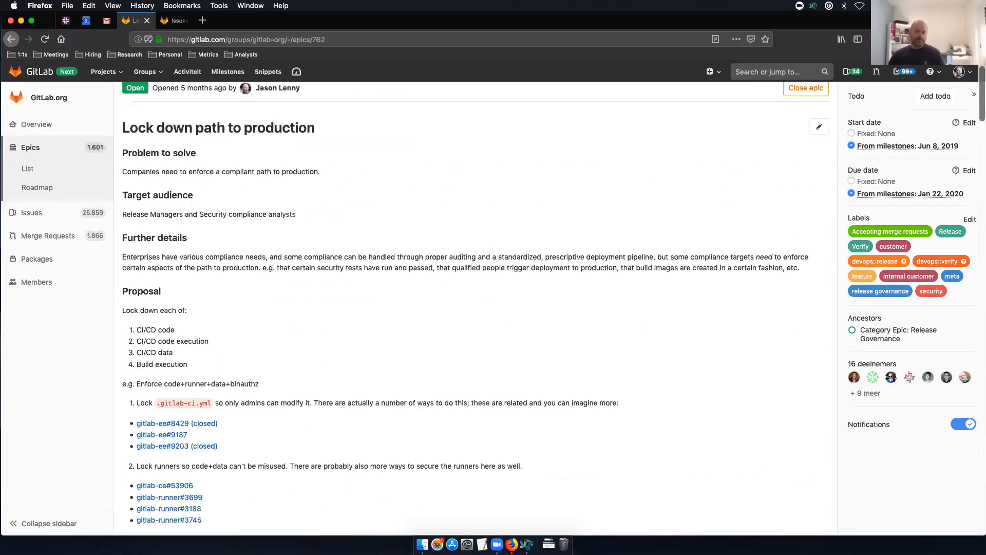
pyautogui.scroll(-3)
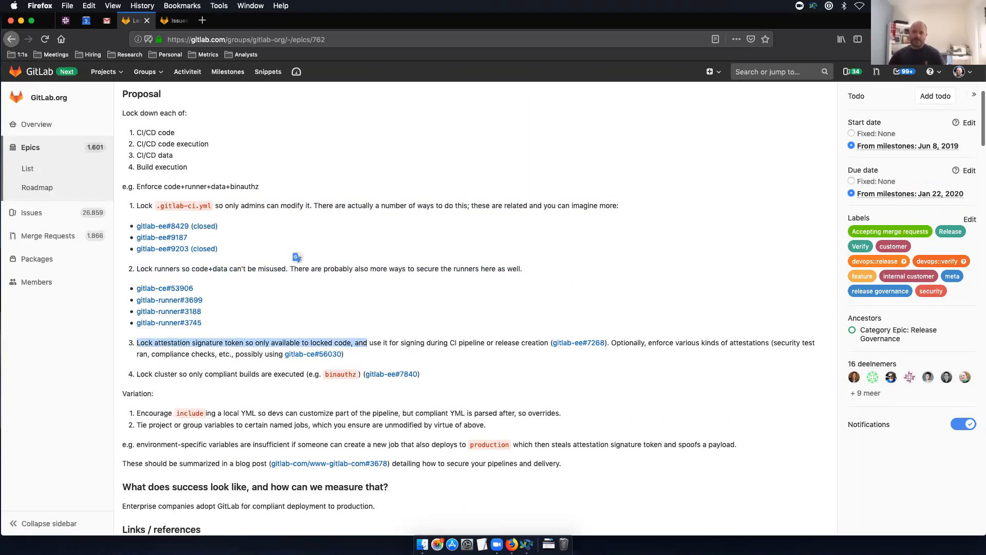
pyautogui.moveTo(375, 328)
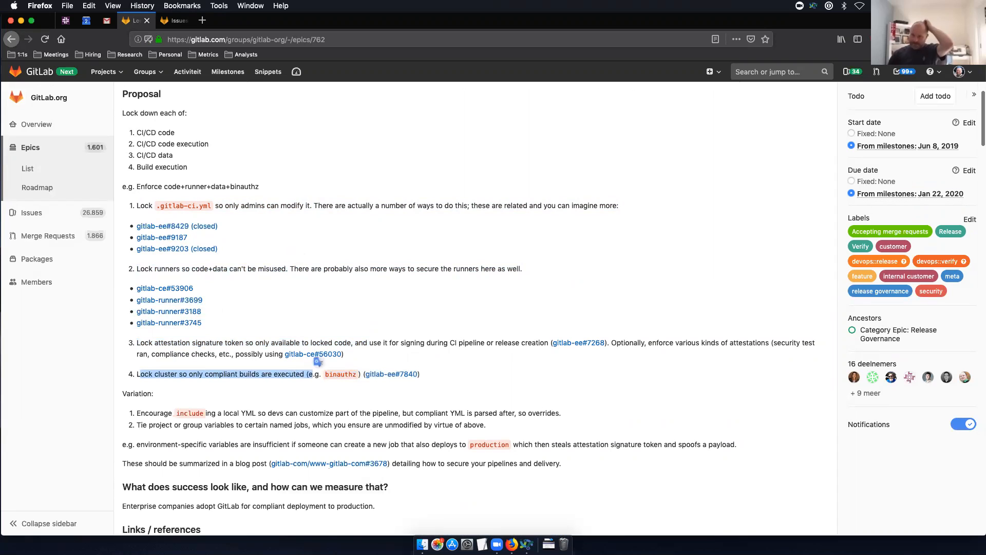
pyautogui.scroll(-3)
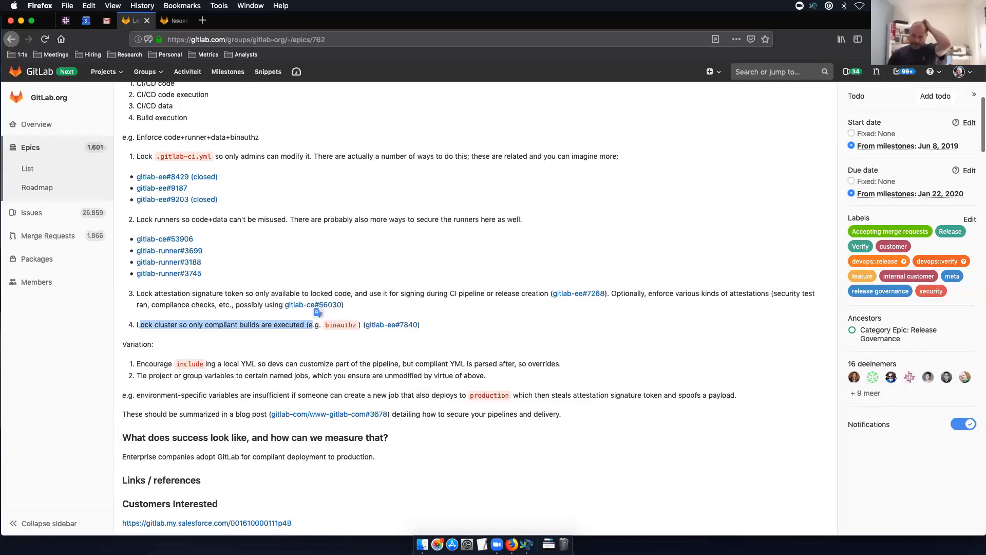